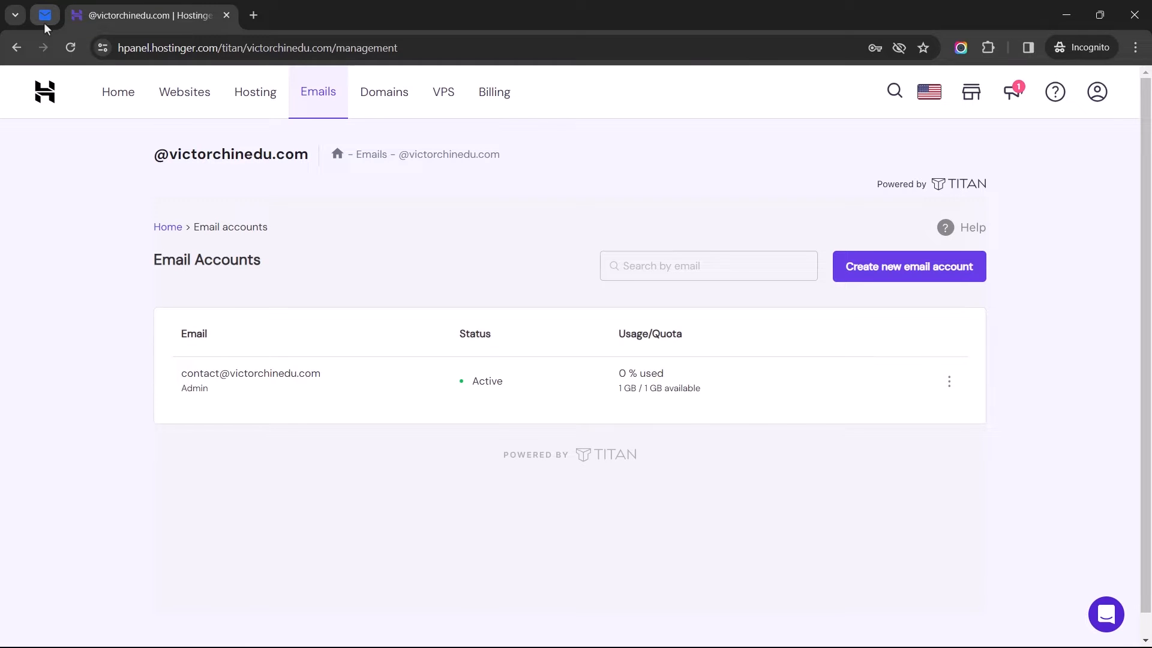
- Leave the victorchinedu.com email accounts and show the hosted websites list
click(1080, 47)
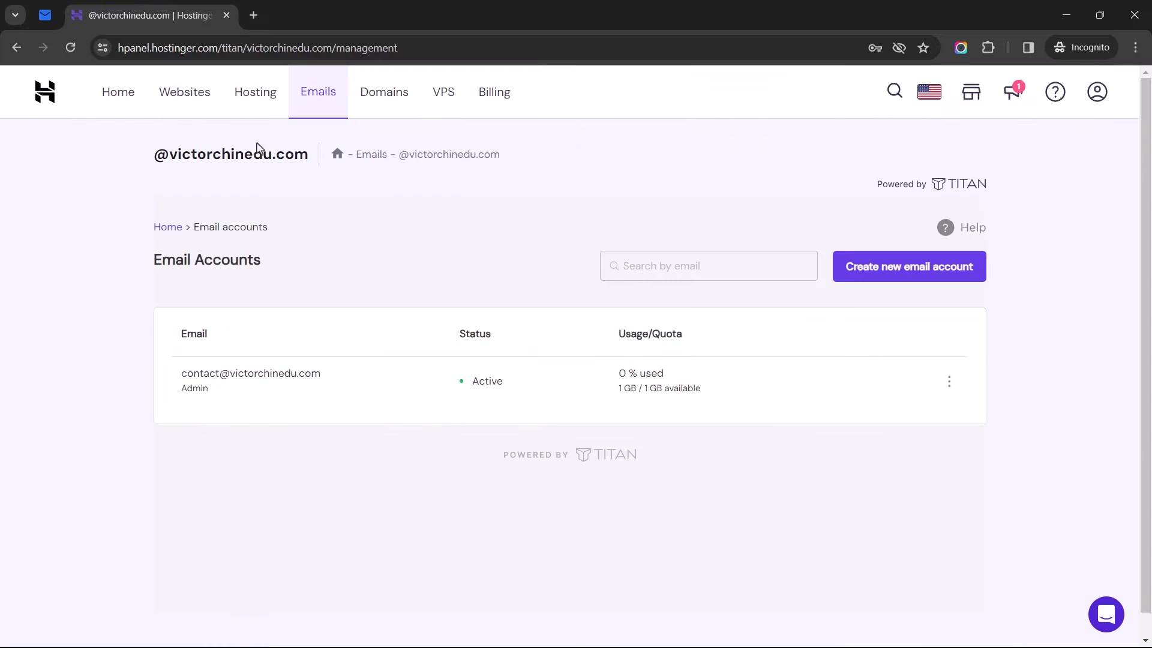
click(184, 92)
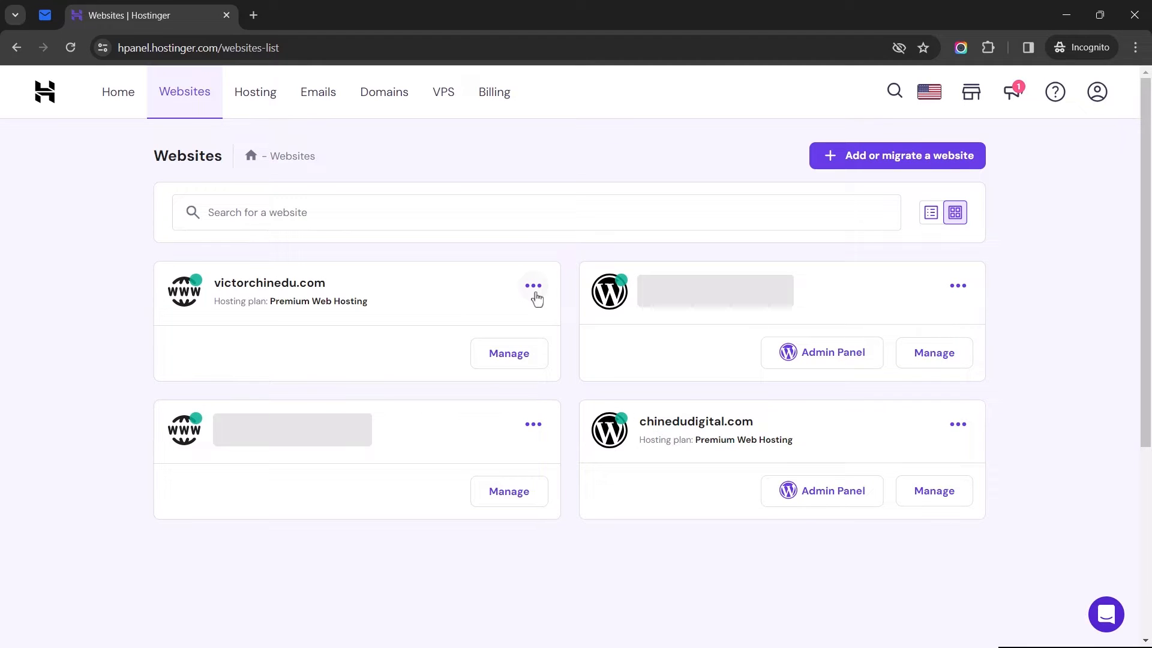
- Open the options menu for the victorchinedu.com website
click(533, 286)
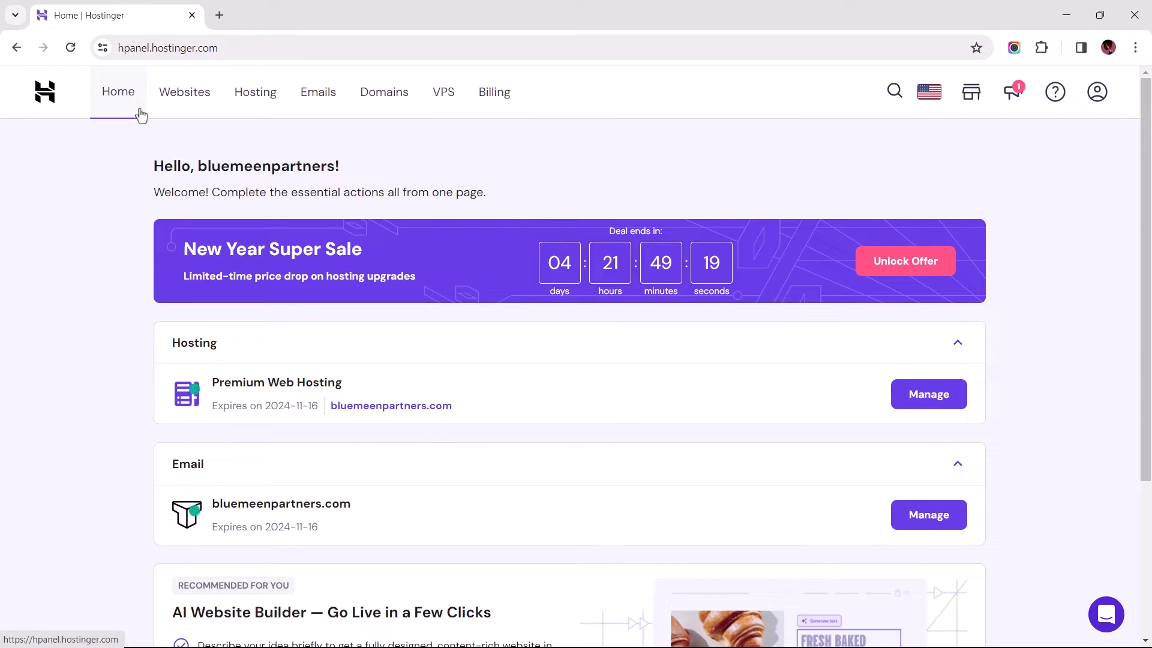
- Add an empty website on the existing domain chinedu.mountains.com
click(184, 91)
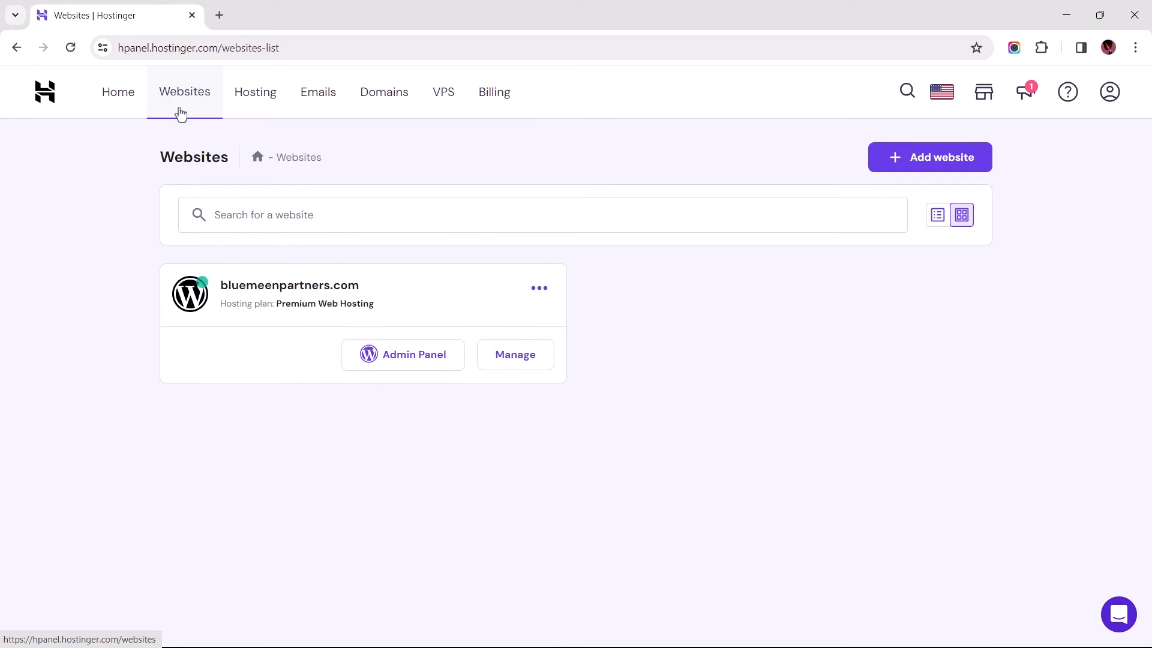
click(184, 91)
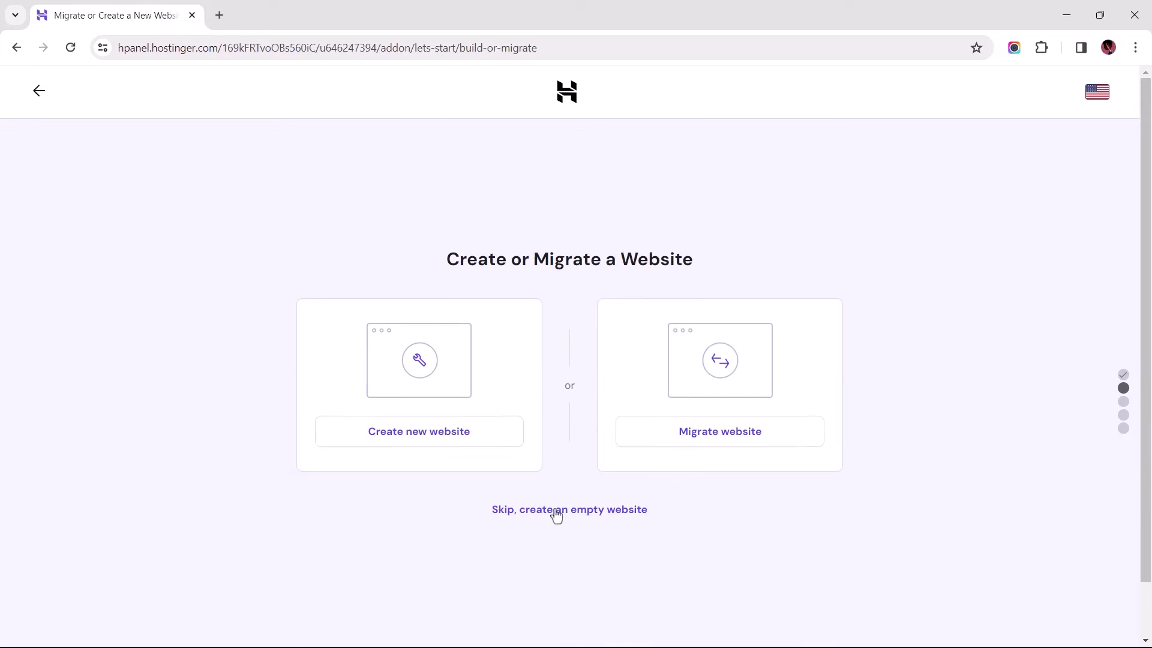
click(570, 510)
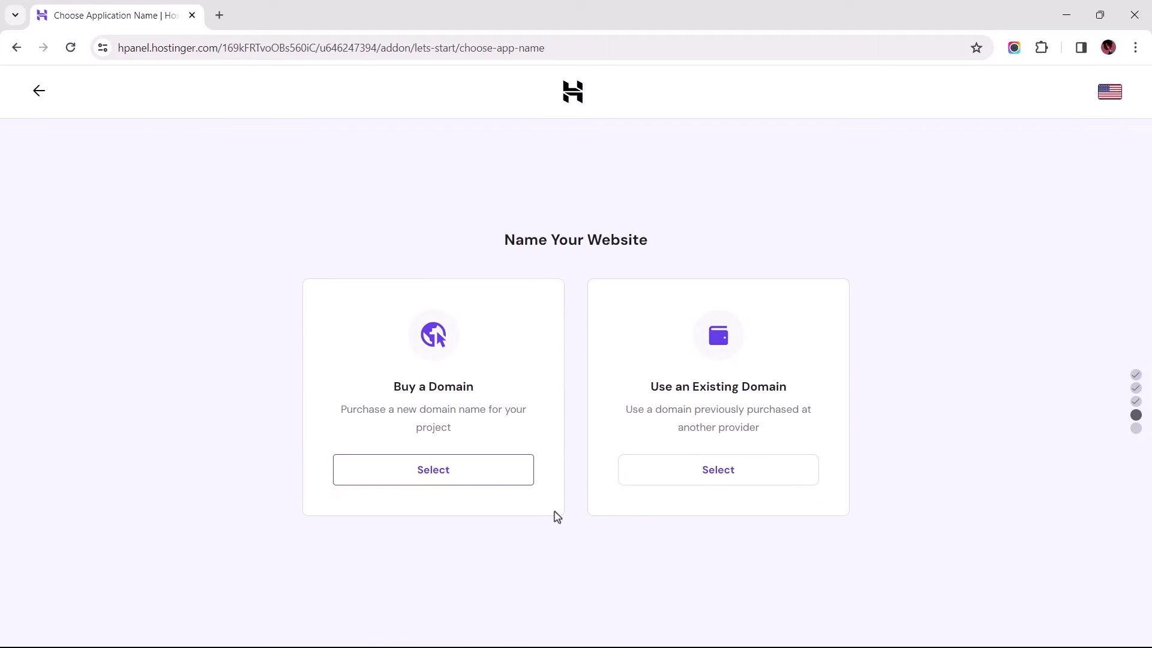
mouse_move(573, 511)
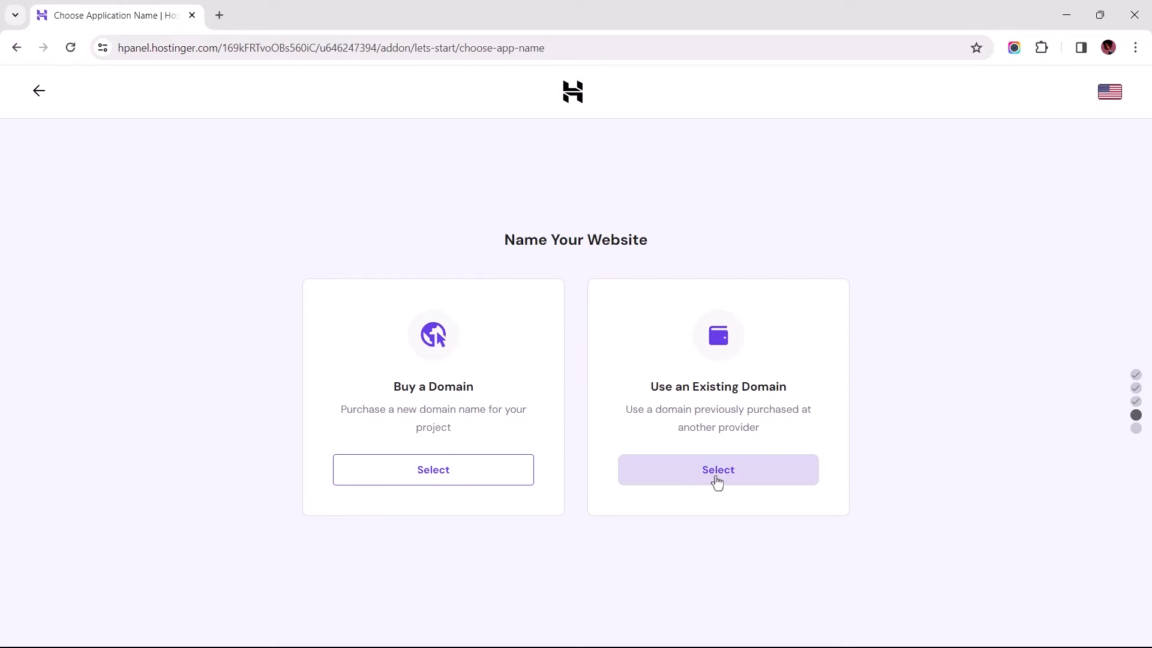
click(718, 470)
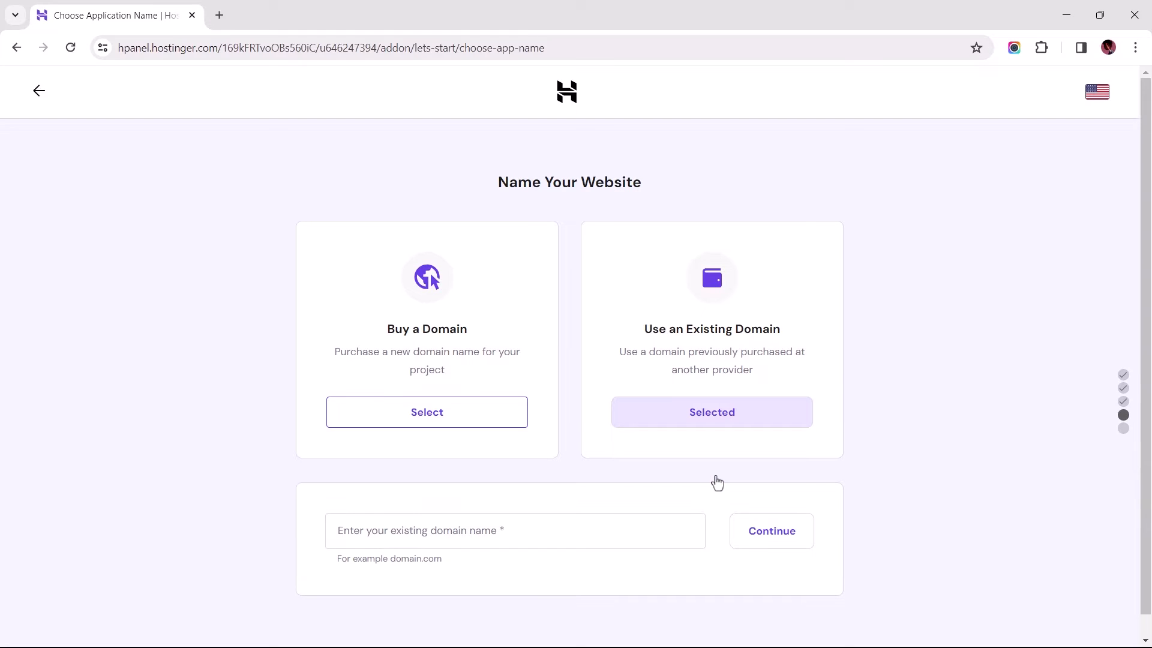
click(514, 530)
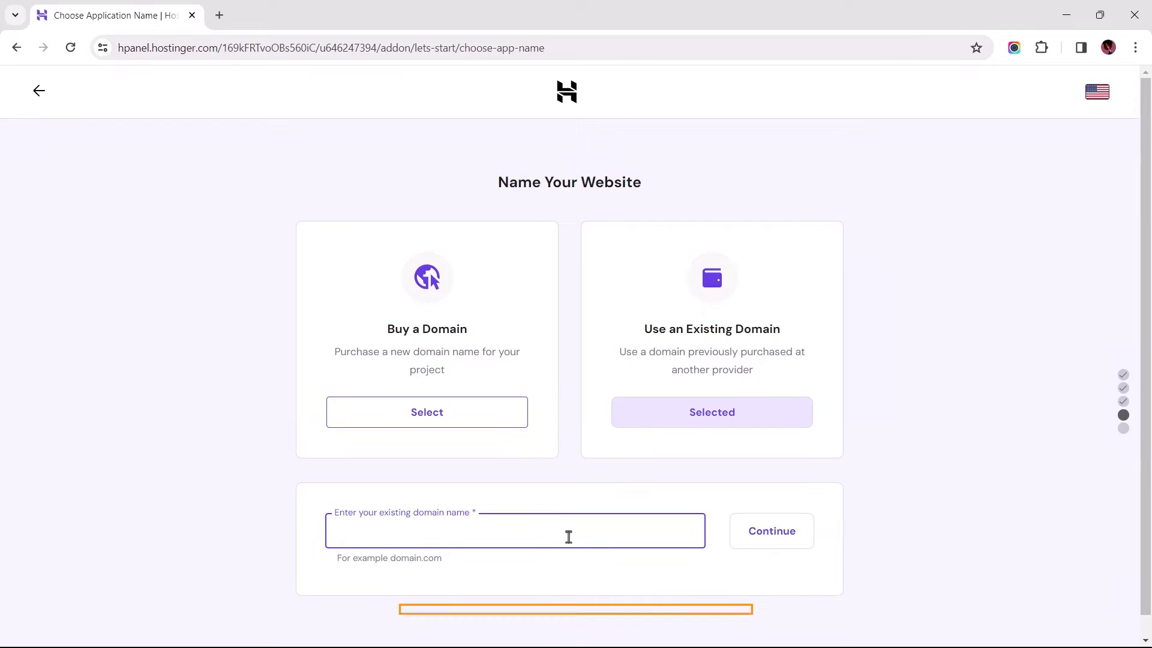
text(chinedu.mountains.com)
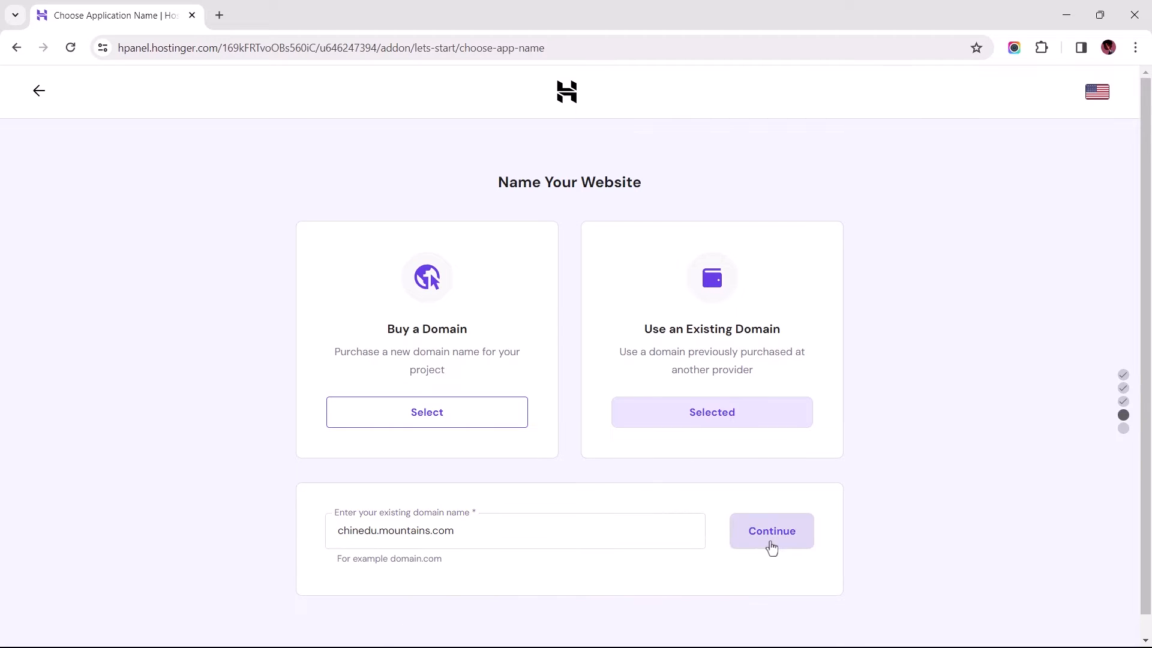
click(771, 530)
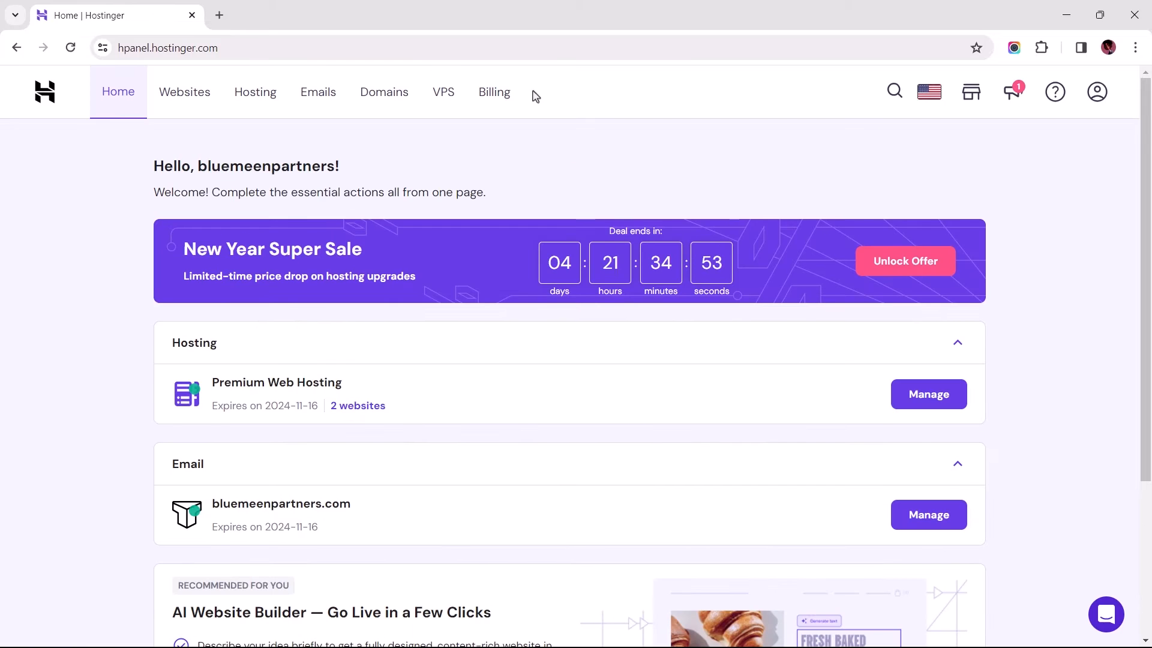
- Set up the free email service for chinedu.mountains.com
click(318, 92)
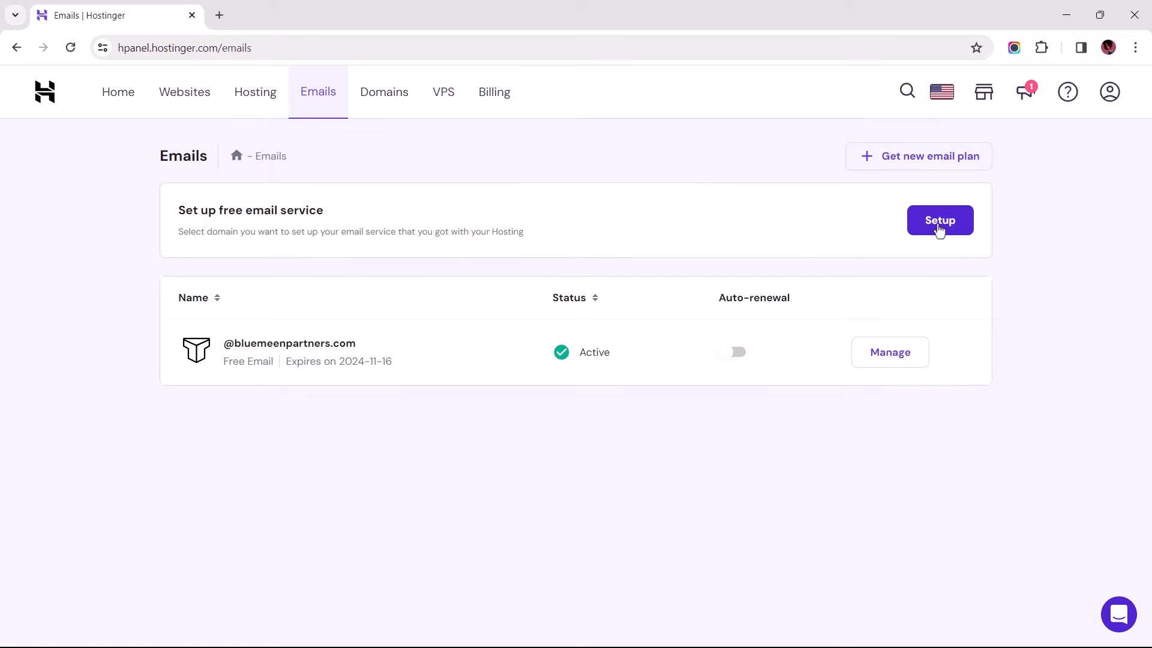
click(940, 219)
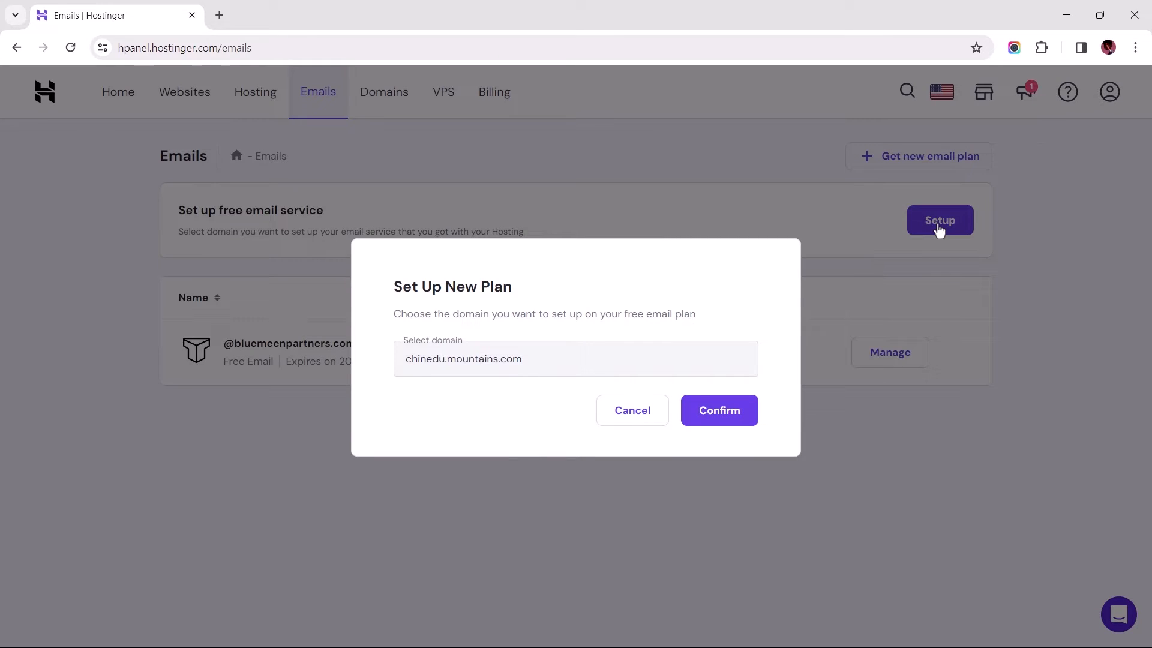
click(717, 410)
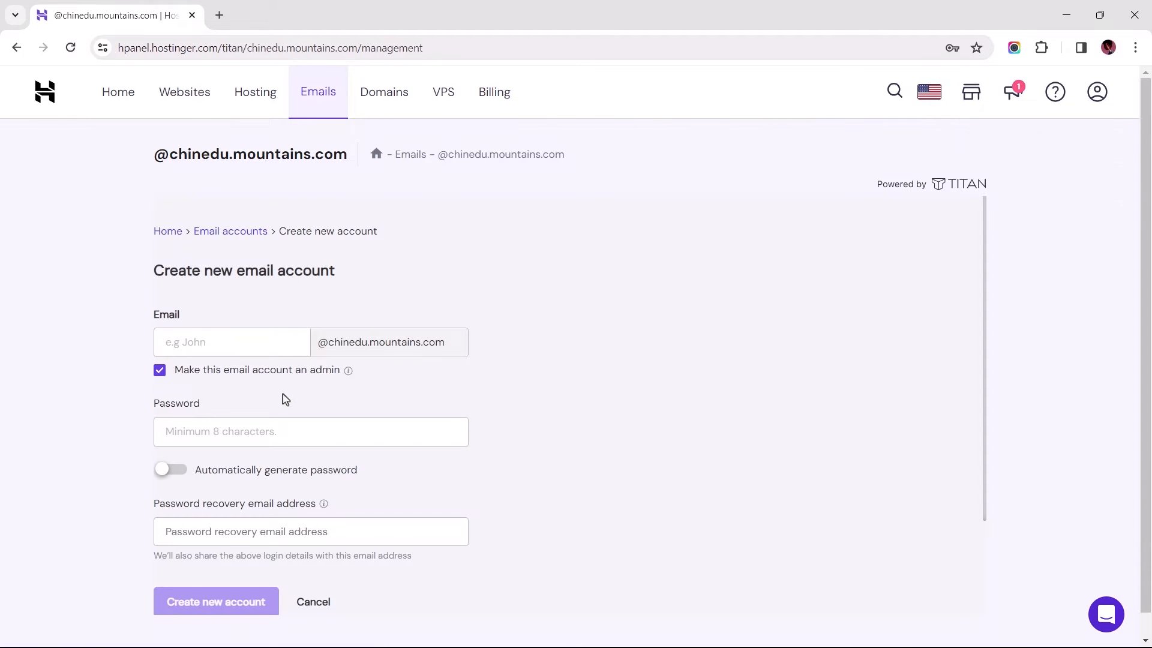
text(cont)
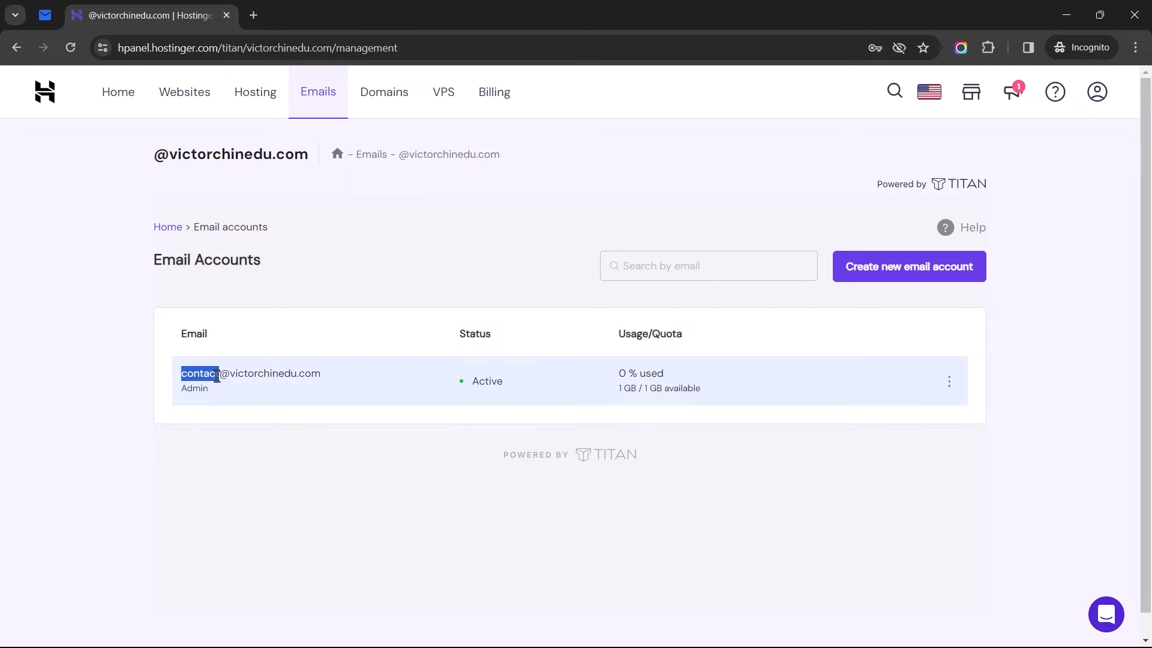
click(908, 266)
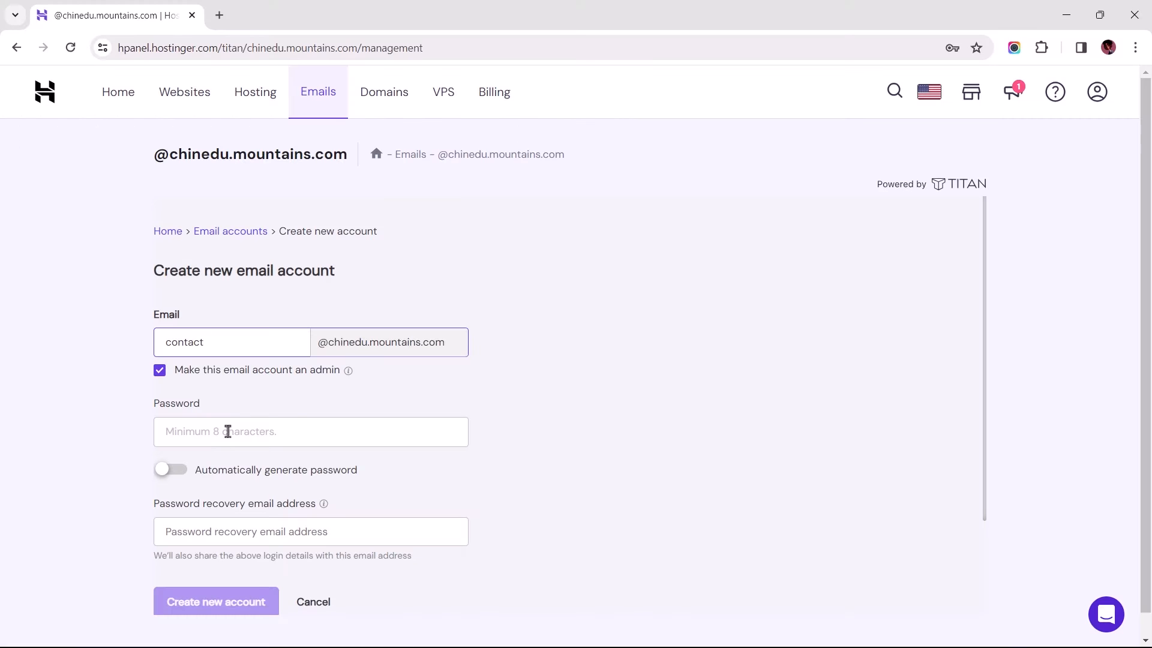
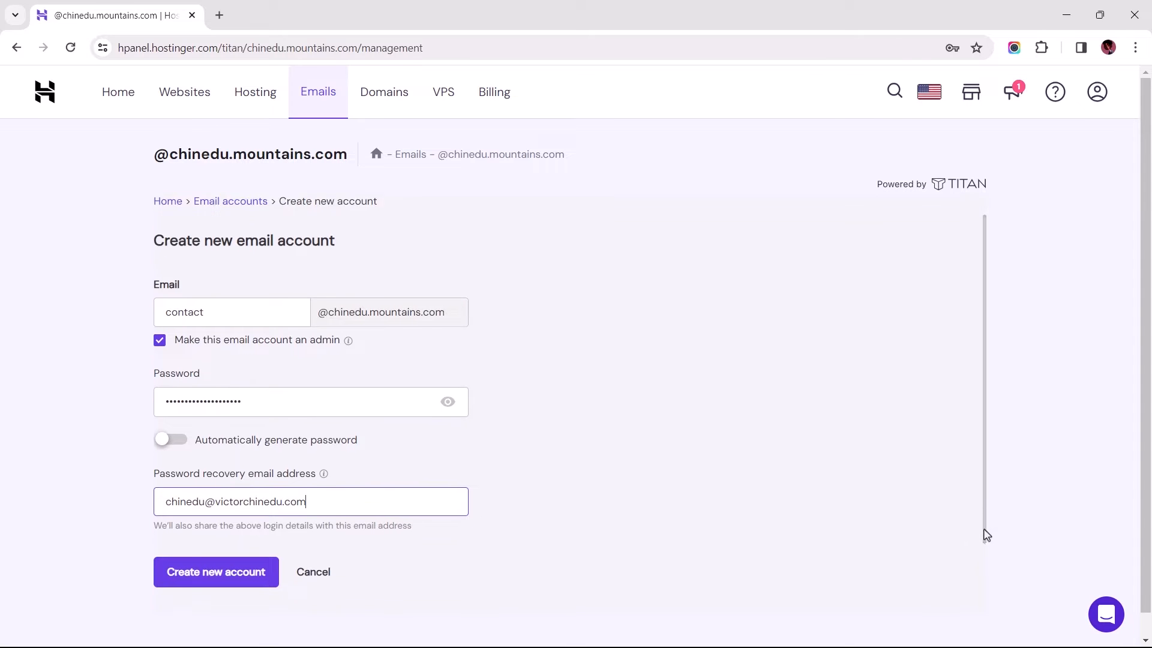
scroll(down, 3)
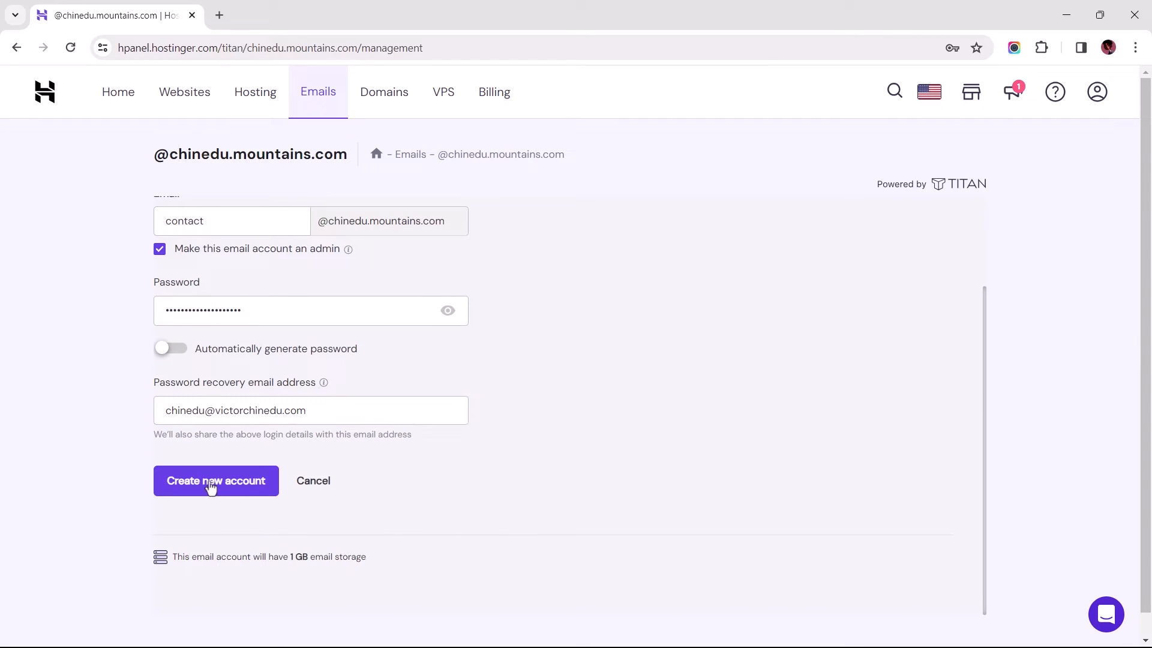
click(216, 481)
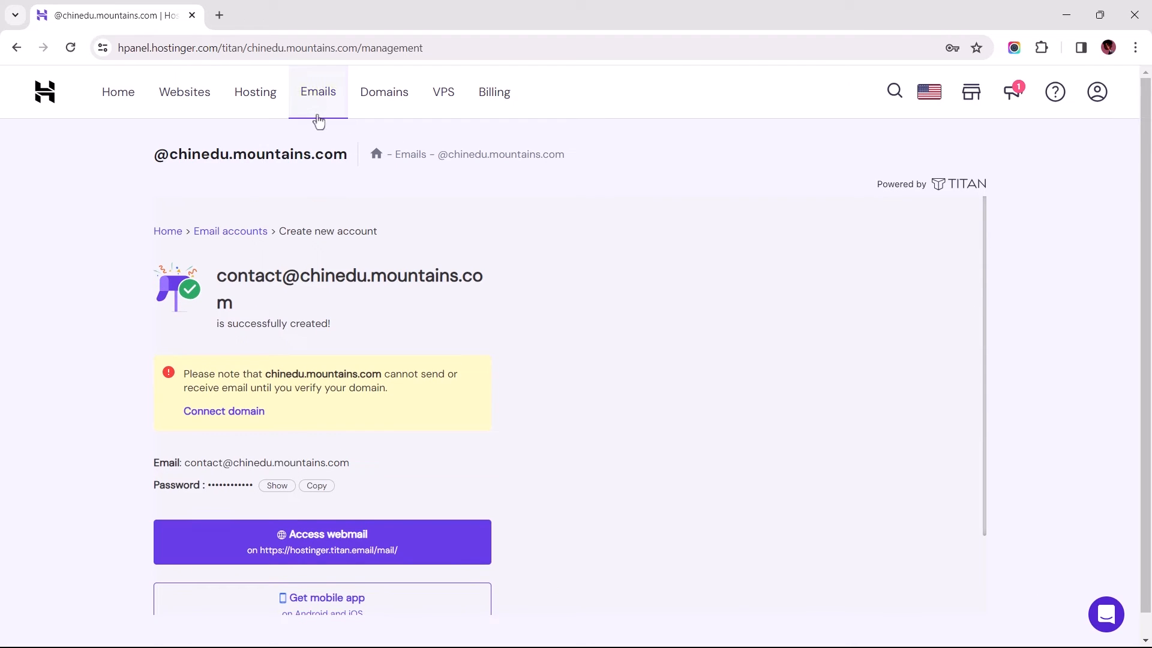
click(318, 92)
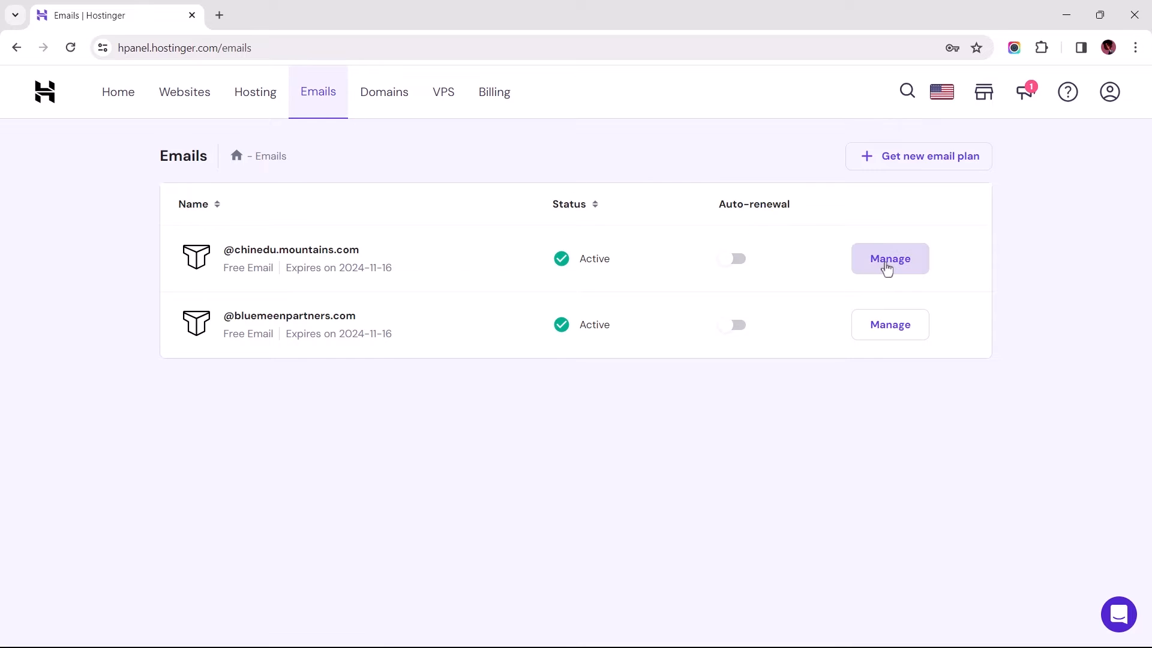
- Open Import Email Data for chinedu.mountains.com and begin an IMAP mailbox import
click(890, 258)
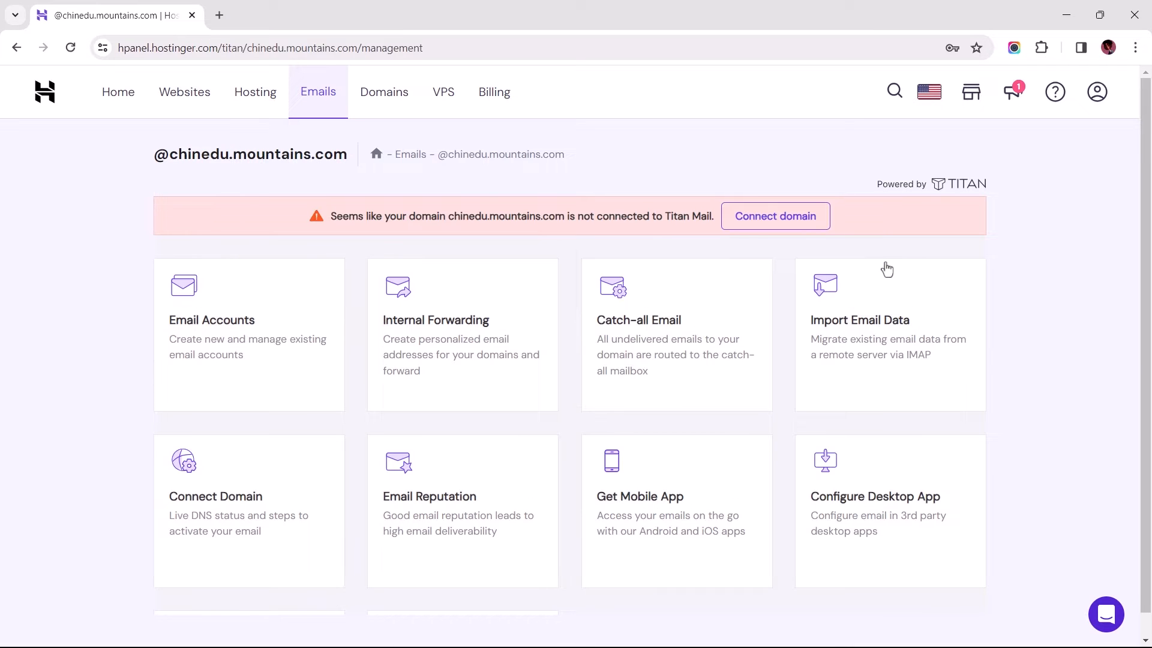
mouse_move(887, 288)
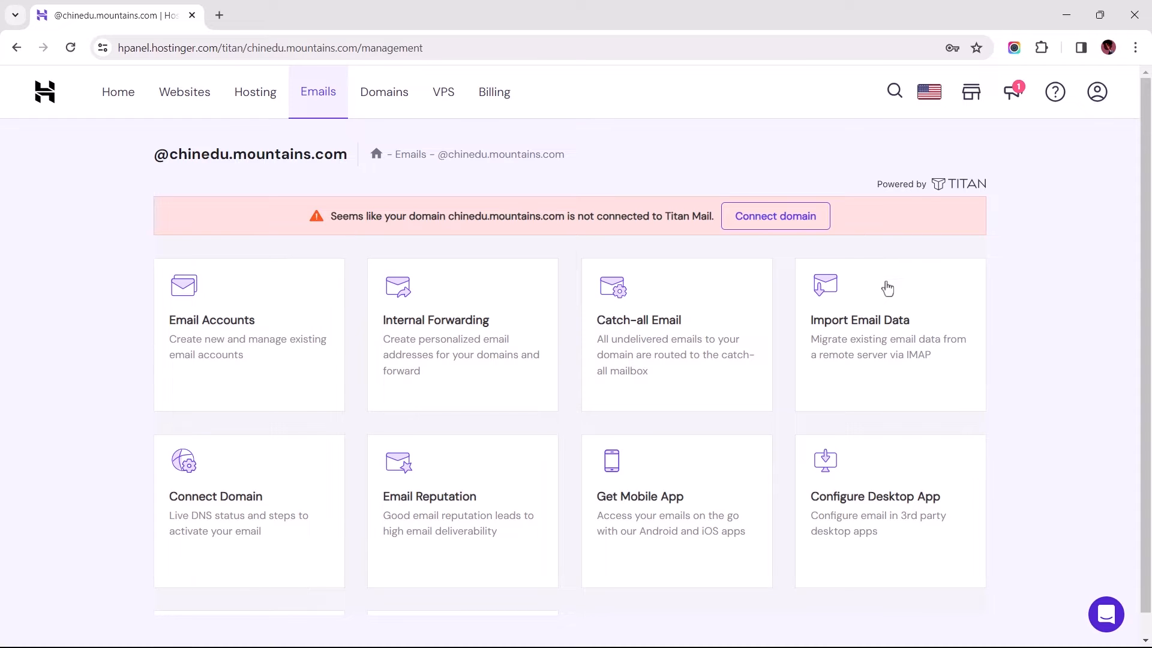
click(860, 320)
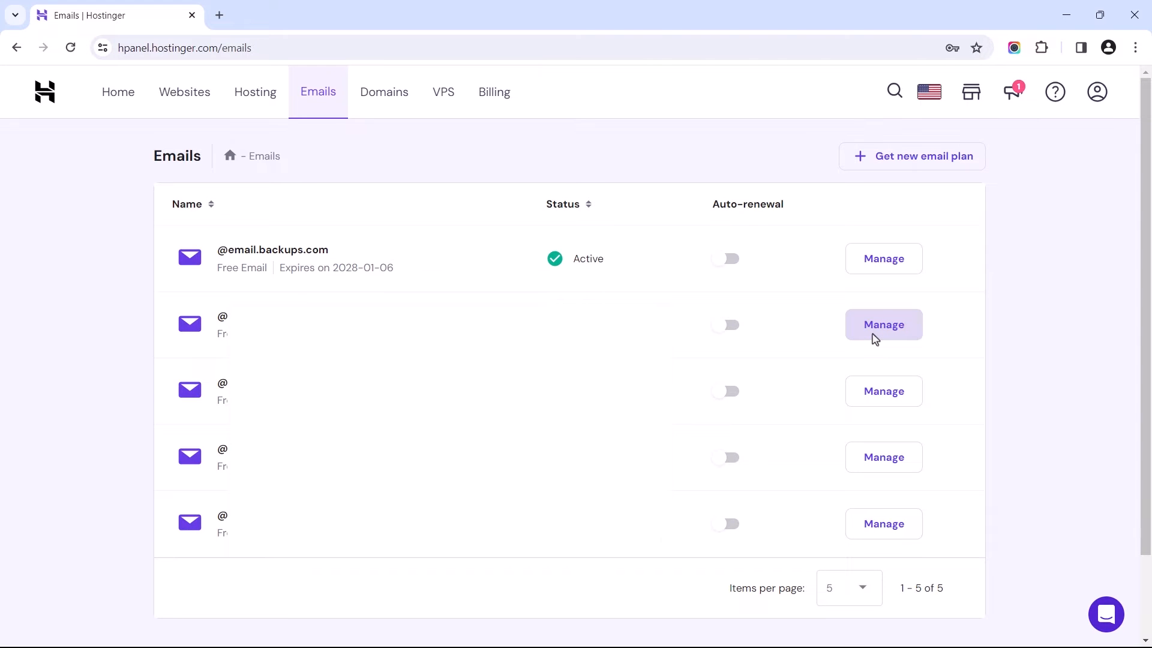
mouse_move(317, 96)
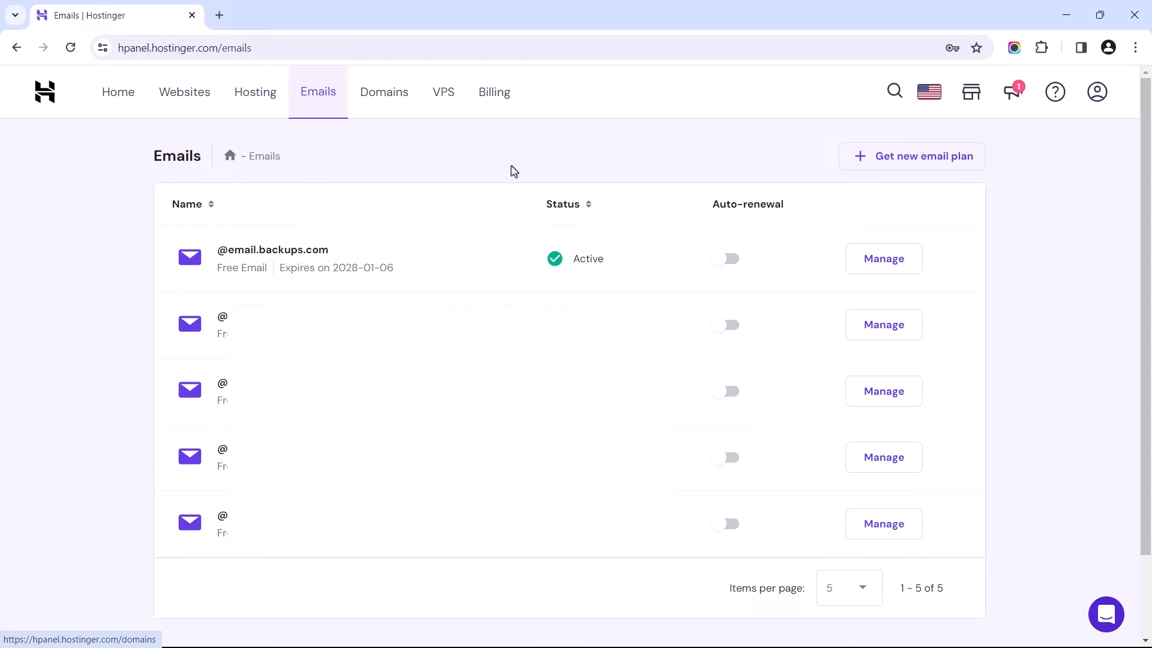
click(883, 258)
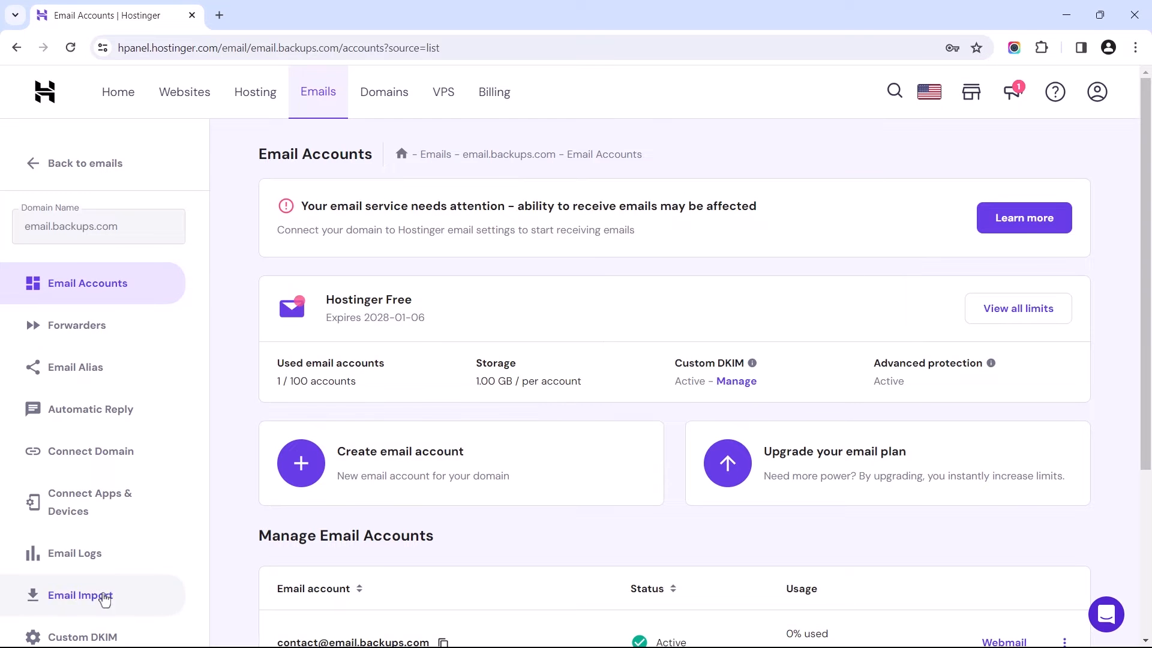
click(79, 595)
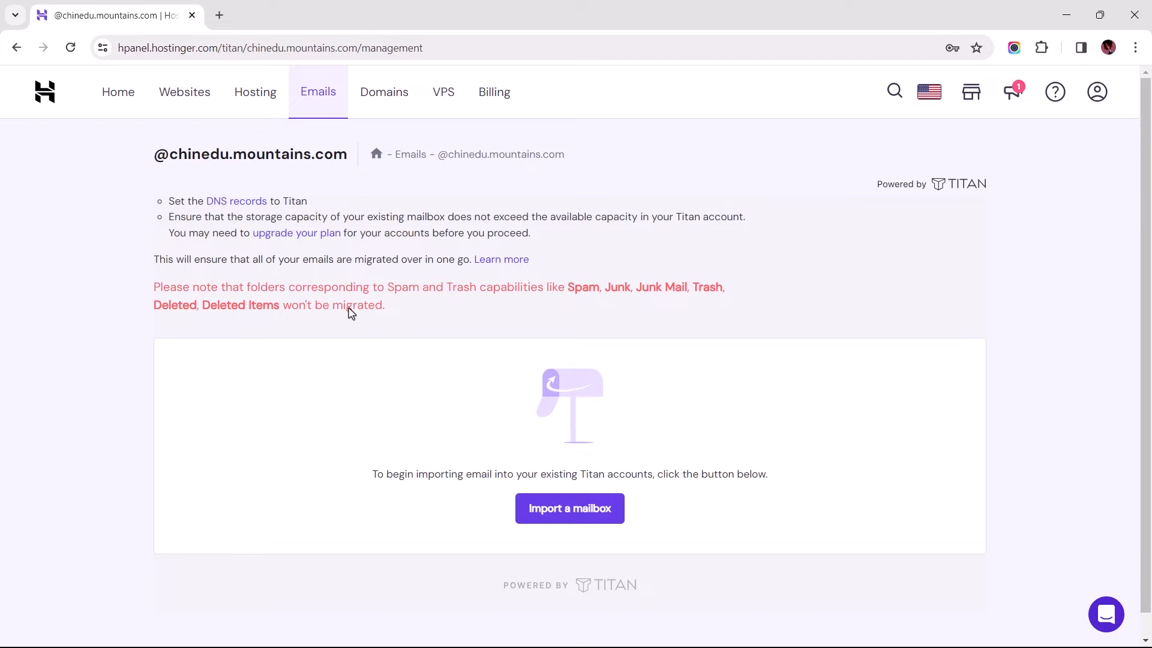
mouse_move(570, 518)
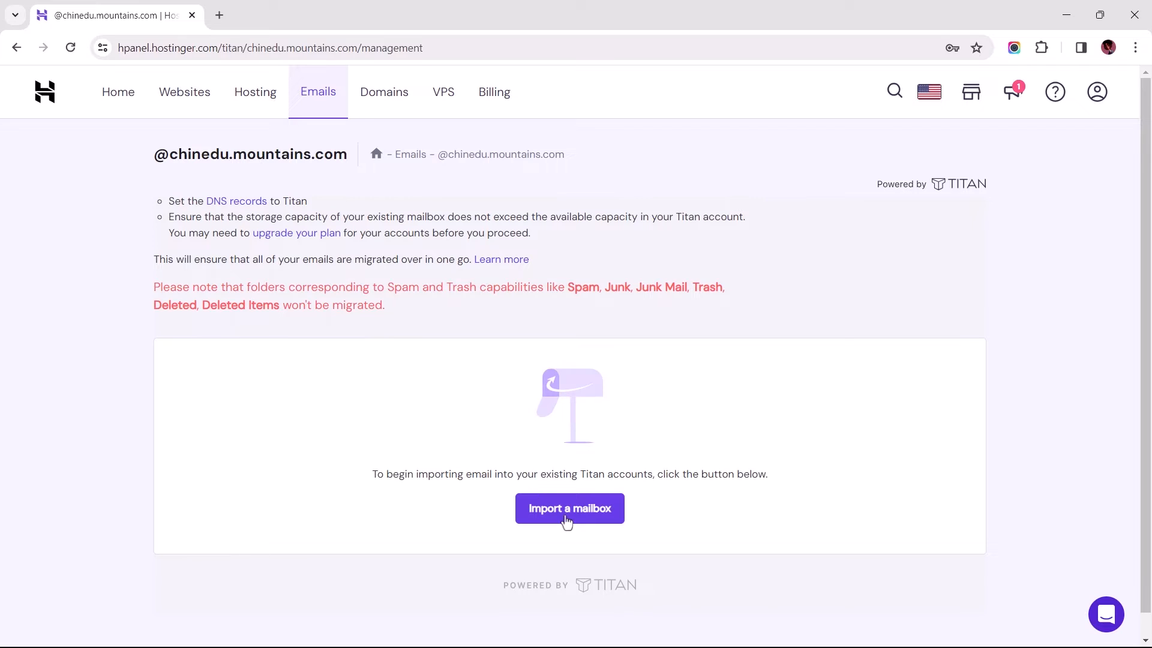
click(569, 507)
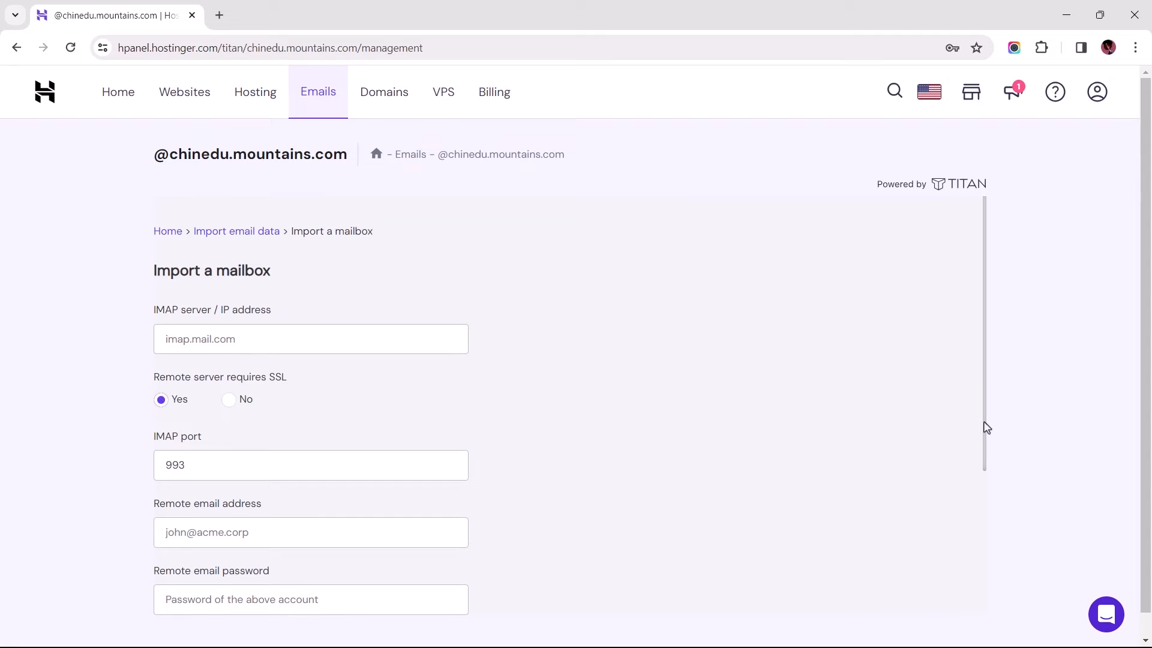
scroll(down, 3)
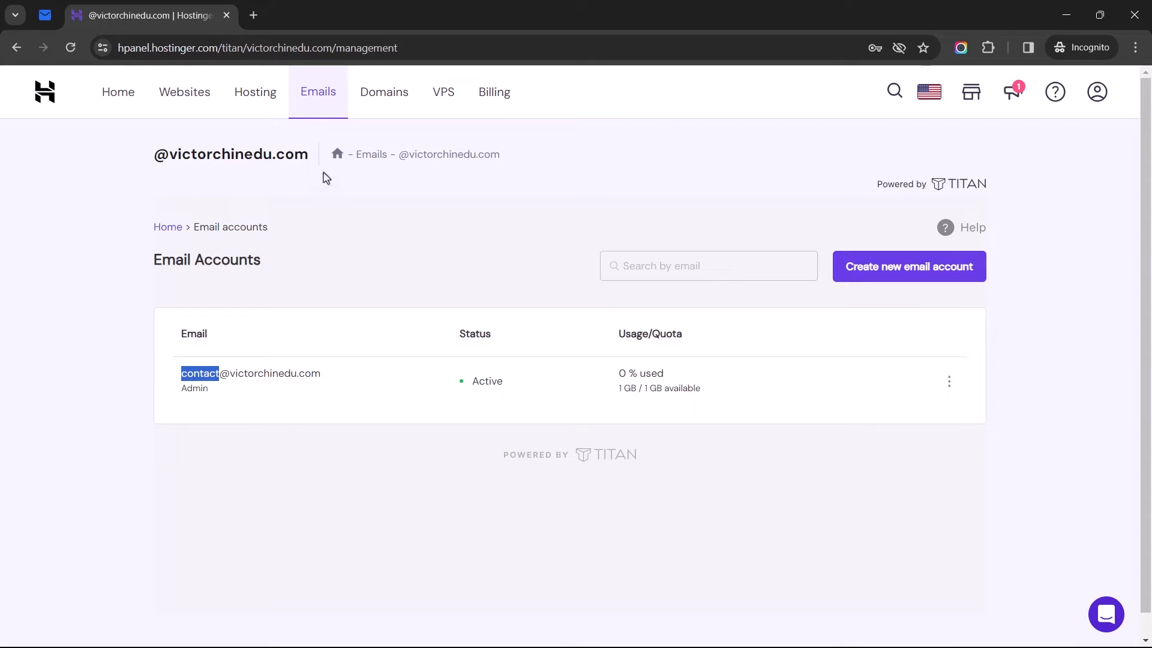
- Copy imap.titan.email and view email.backups.com's Connect Apps & Devices settings
click(318, 92)
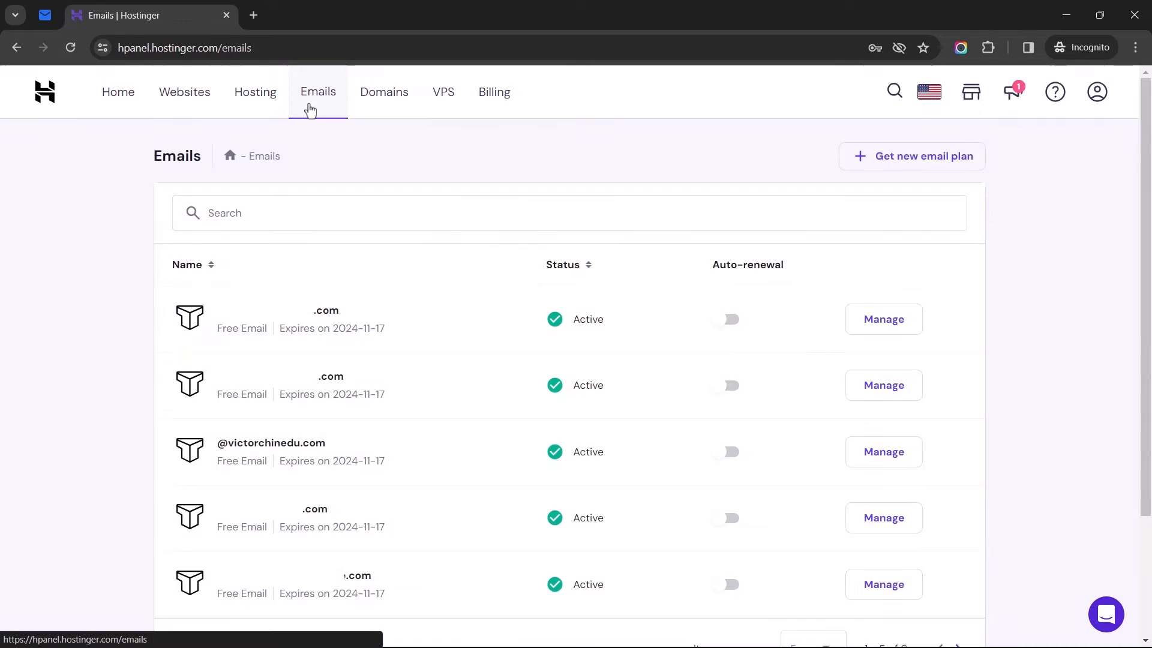
click(882, 451)
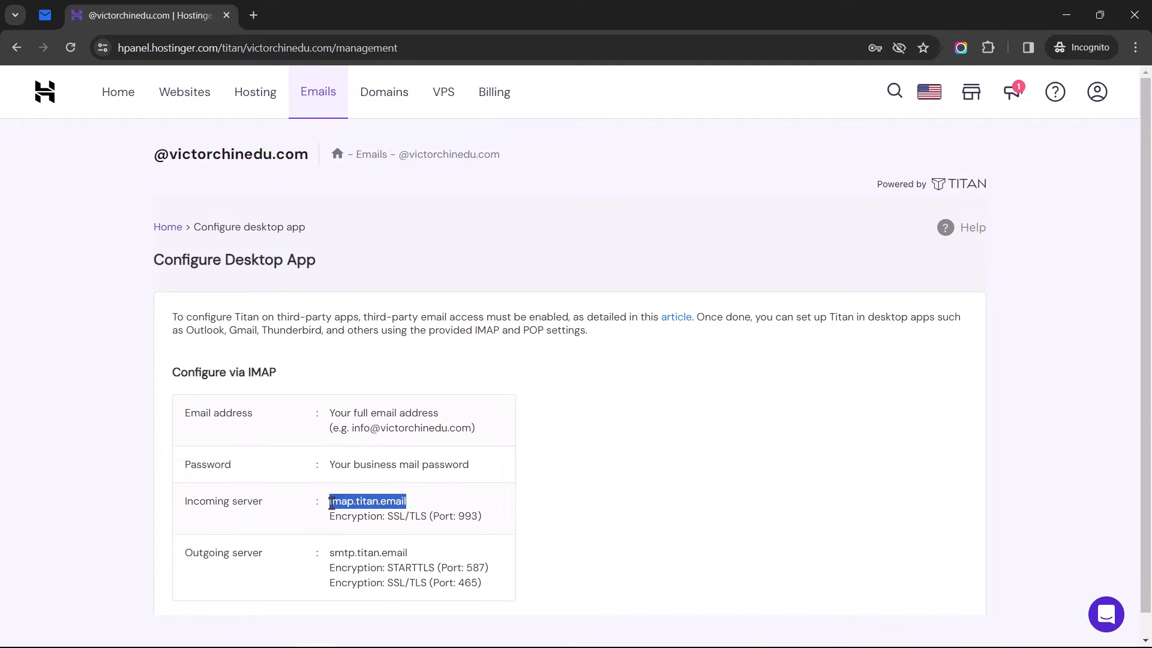
key(alt+tab)
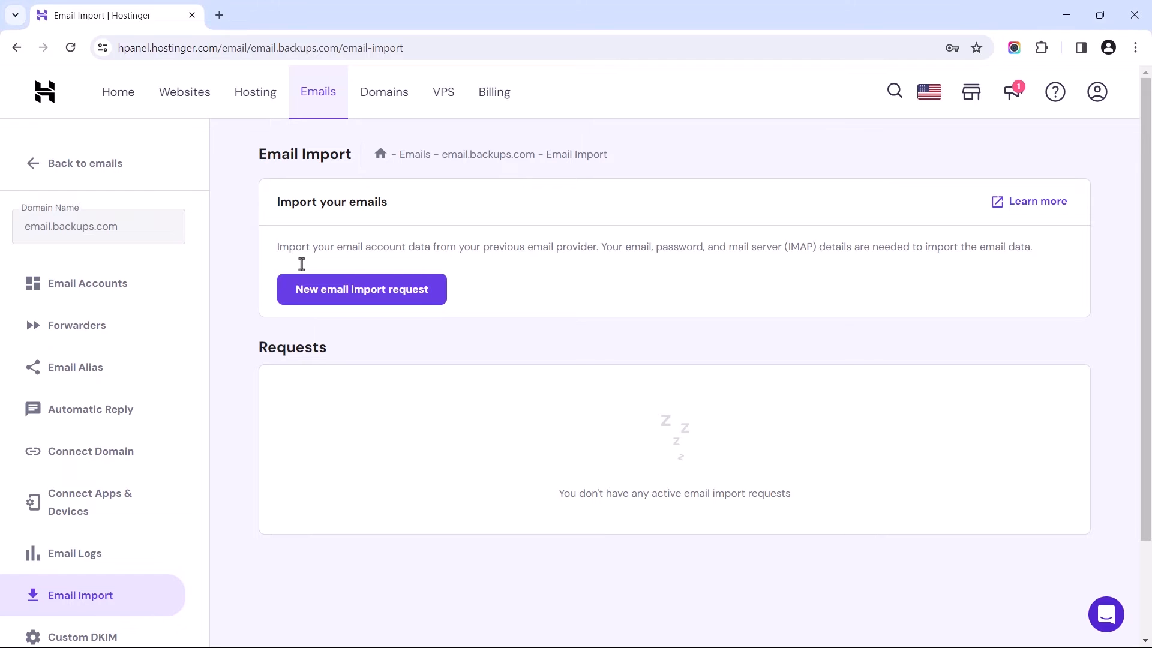
mouse_move(90, 409)
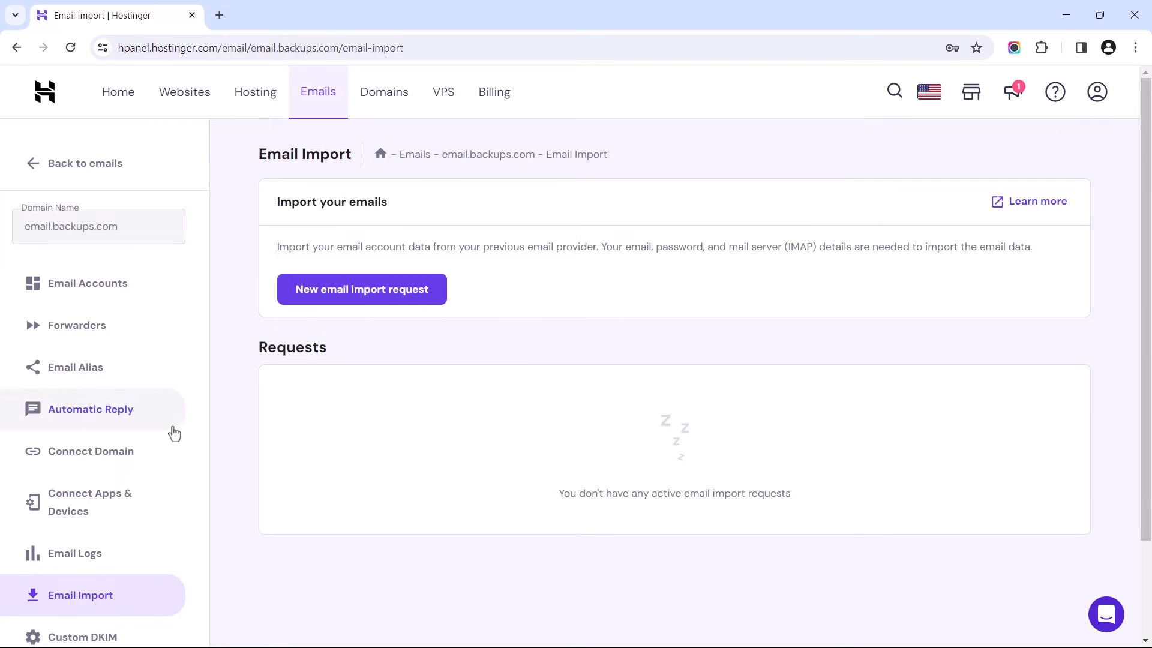
click(89, 502)
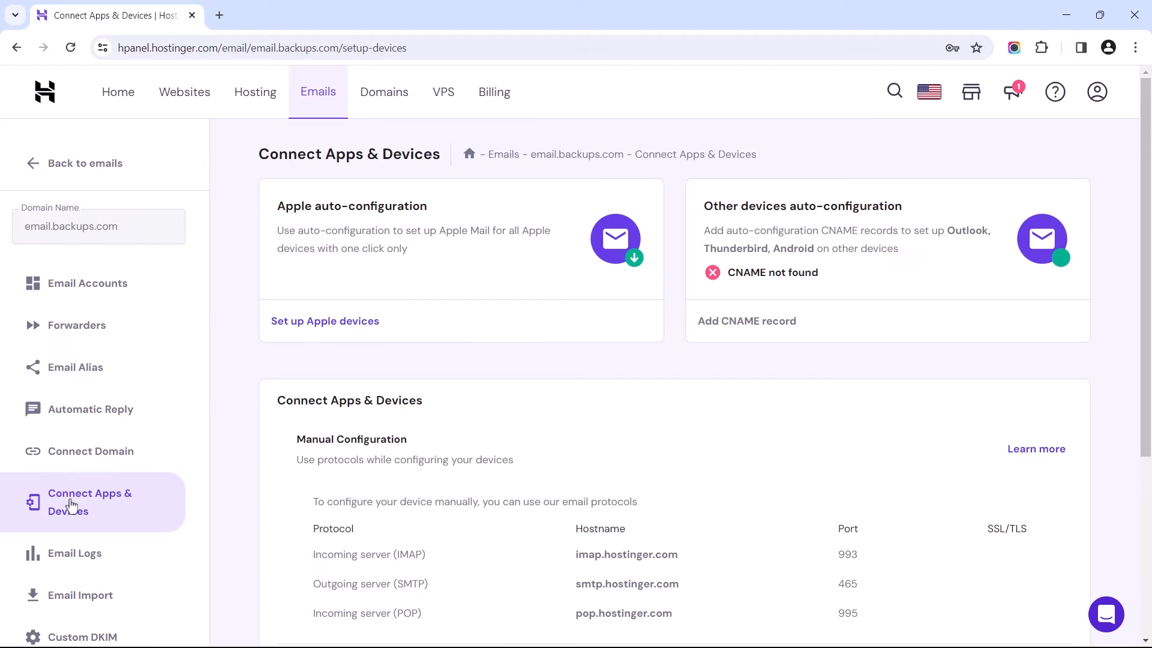
scroll(down, 3)
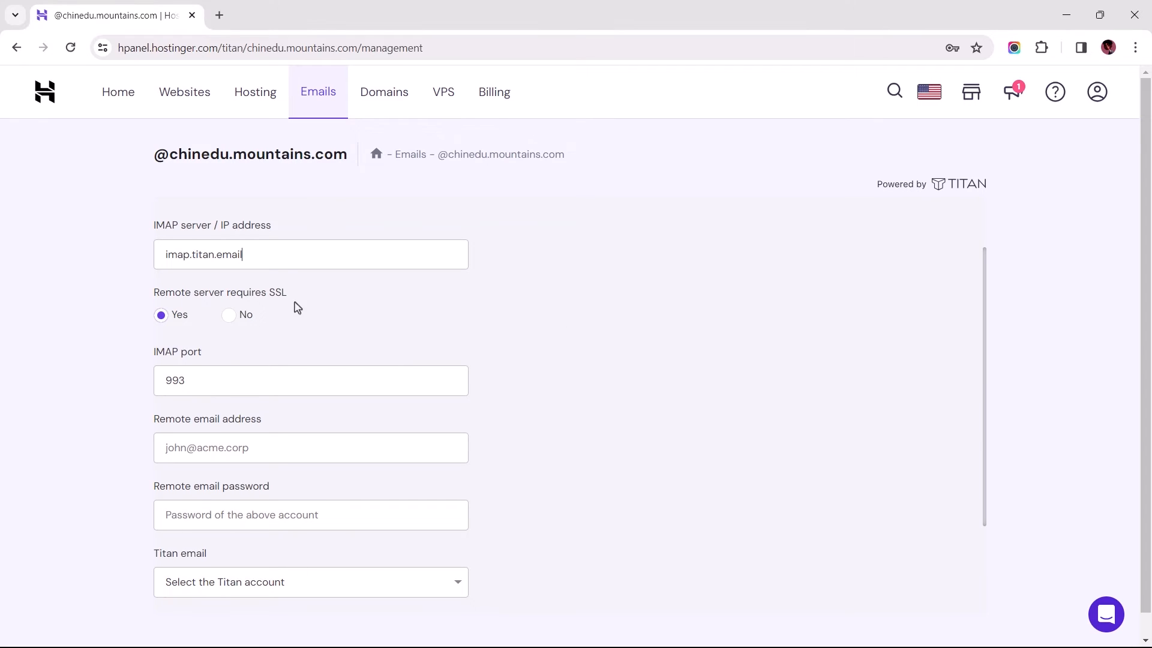
click(310, 379)
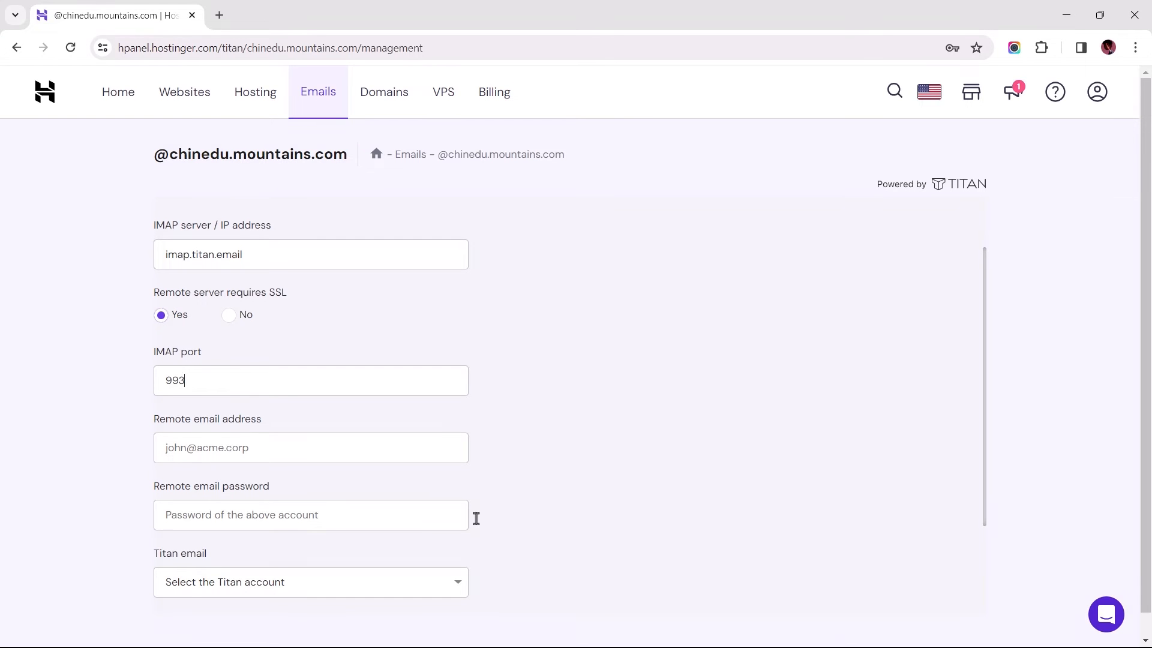
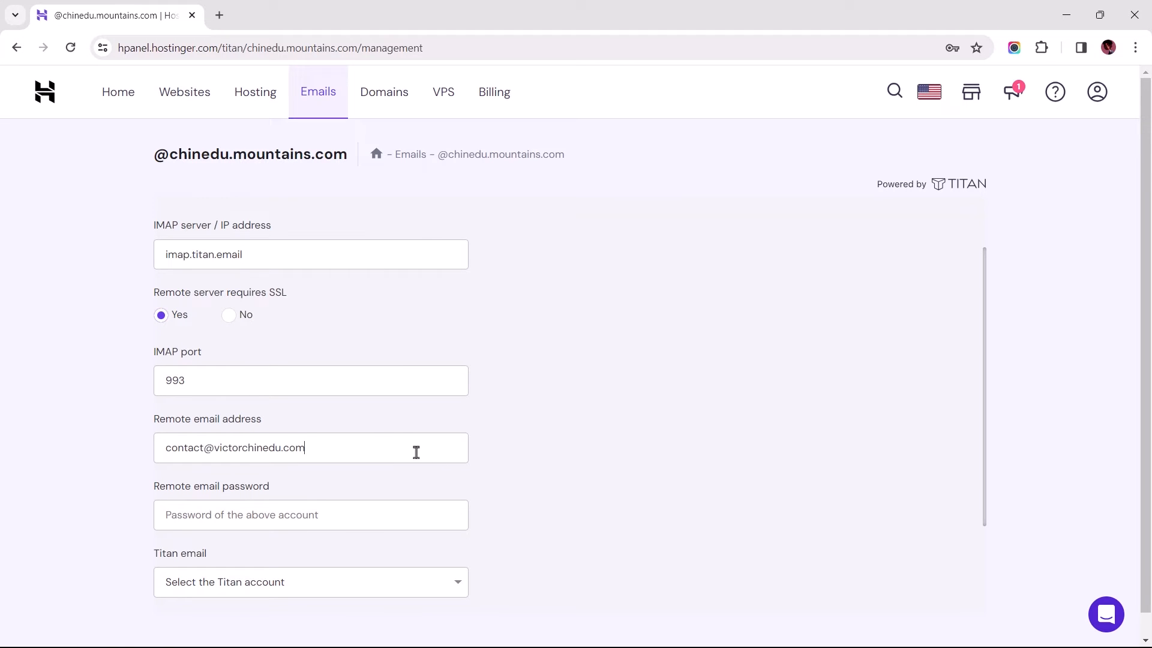
click(311, 514)
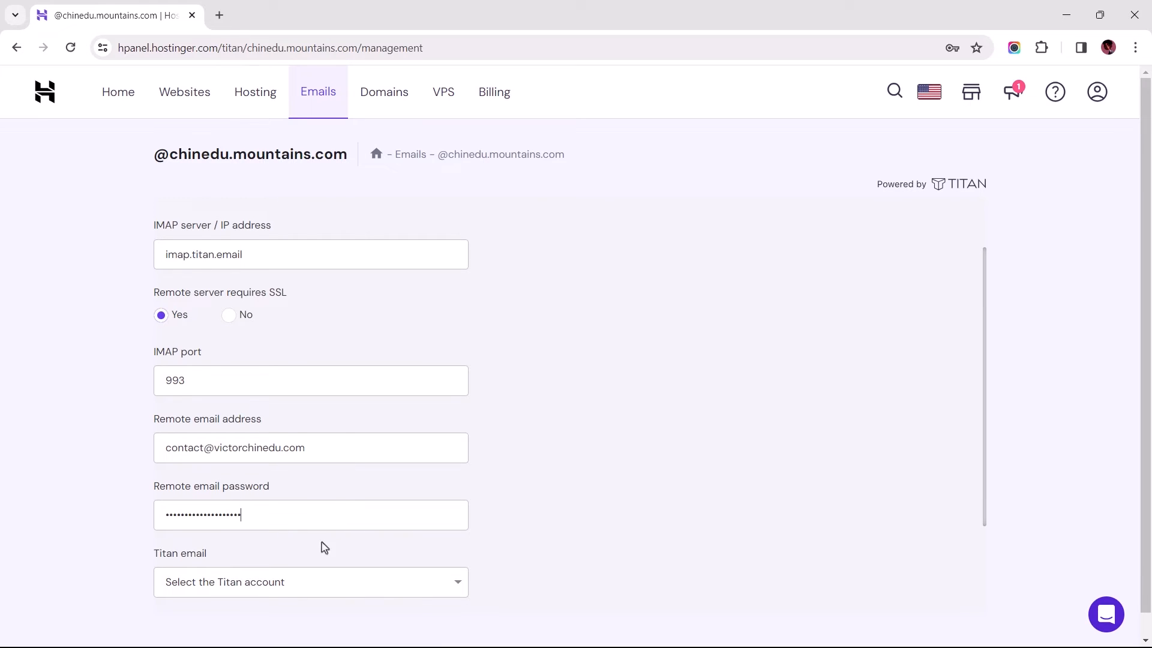
click(311, 581)
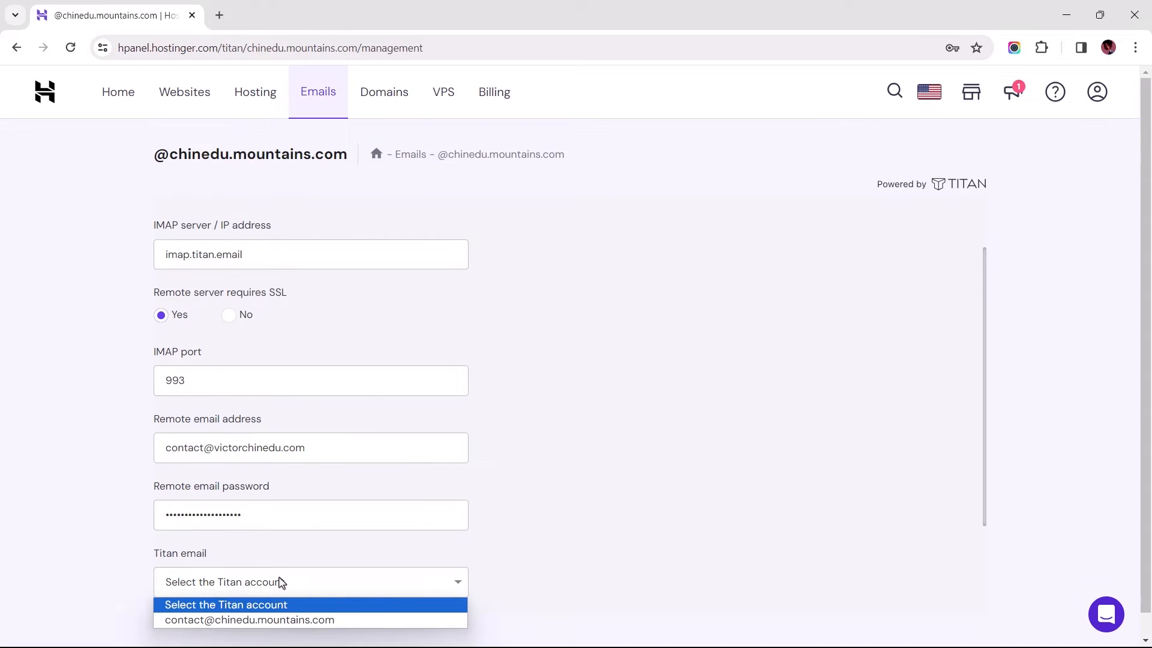
mouse_move(250, 619)
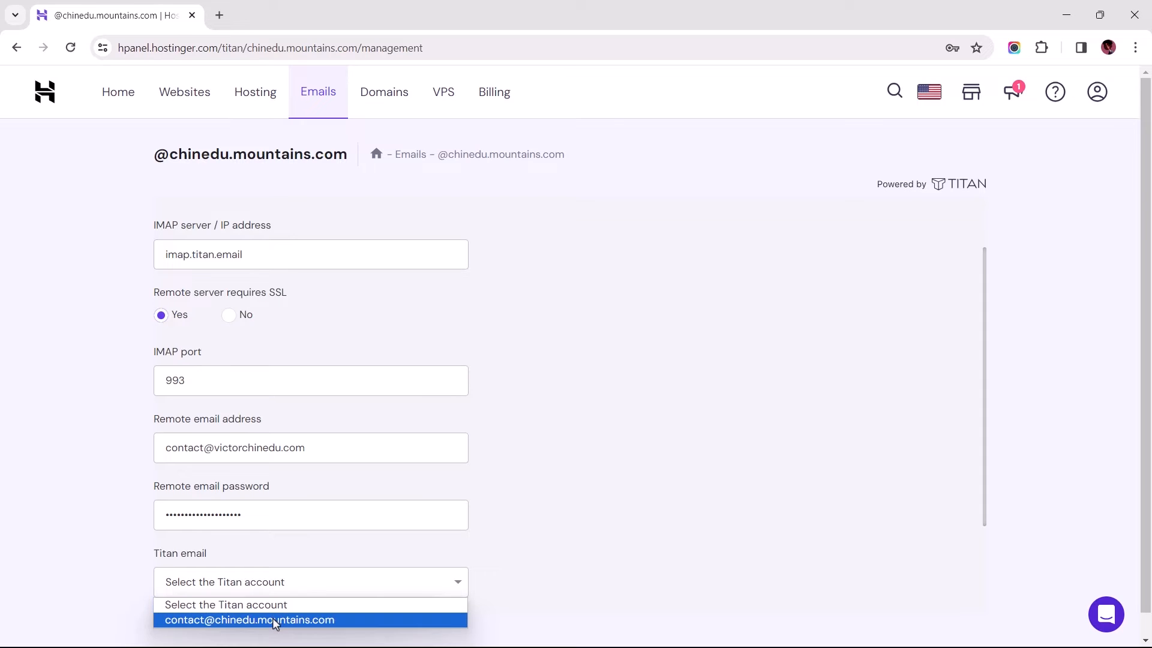
click(249, 619)
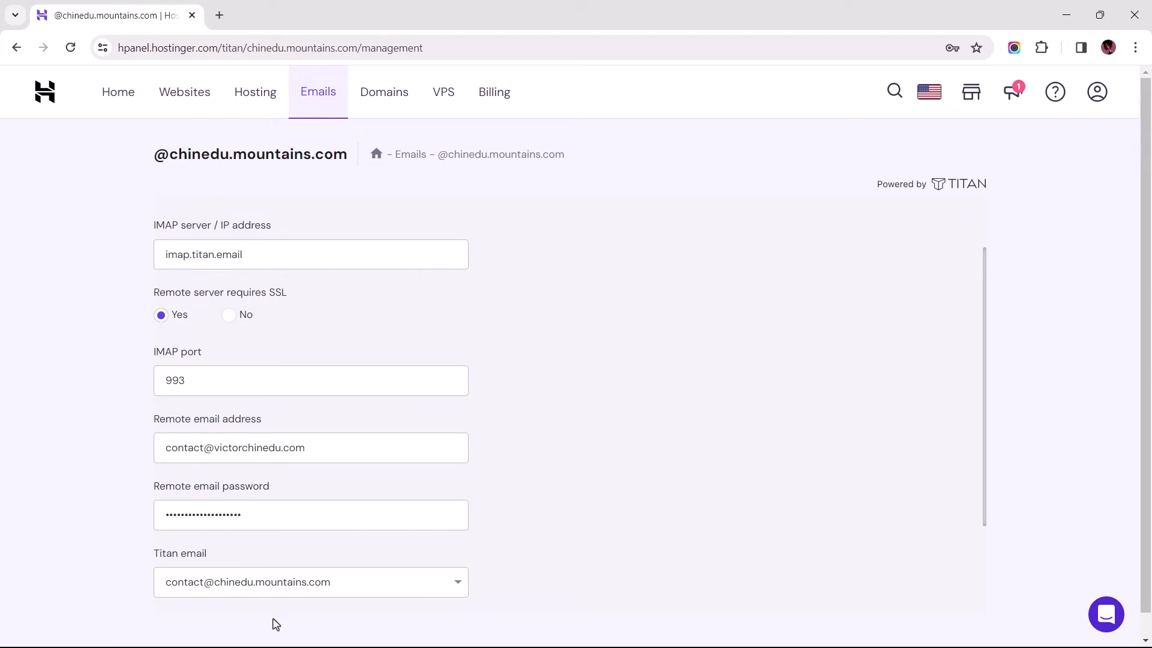
scroll(down, 3)
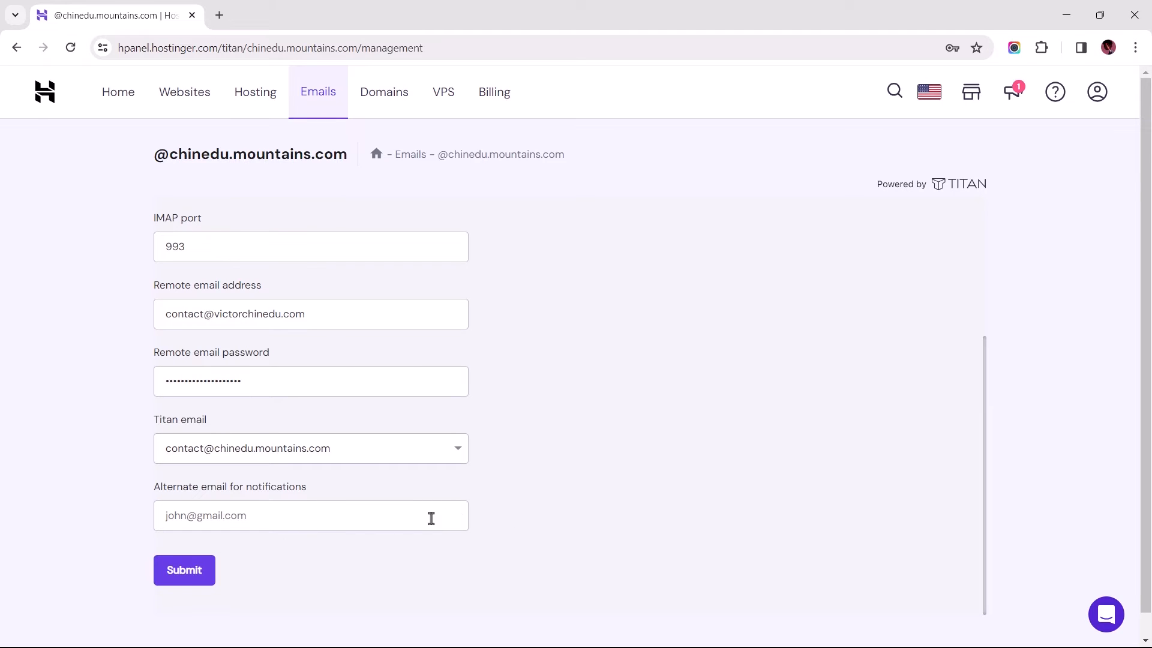
click(183, 570)
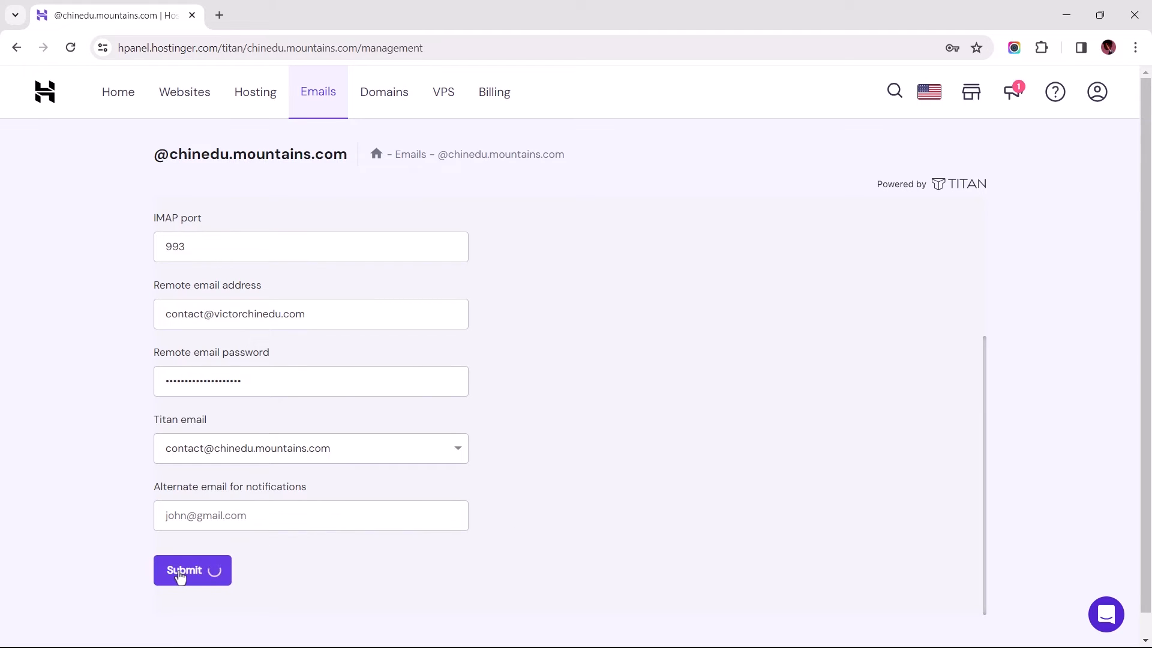
click(192, 571)
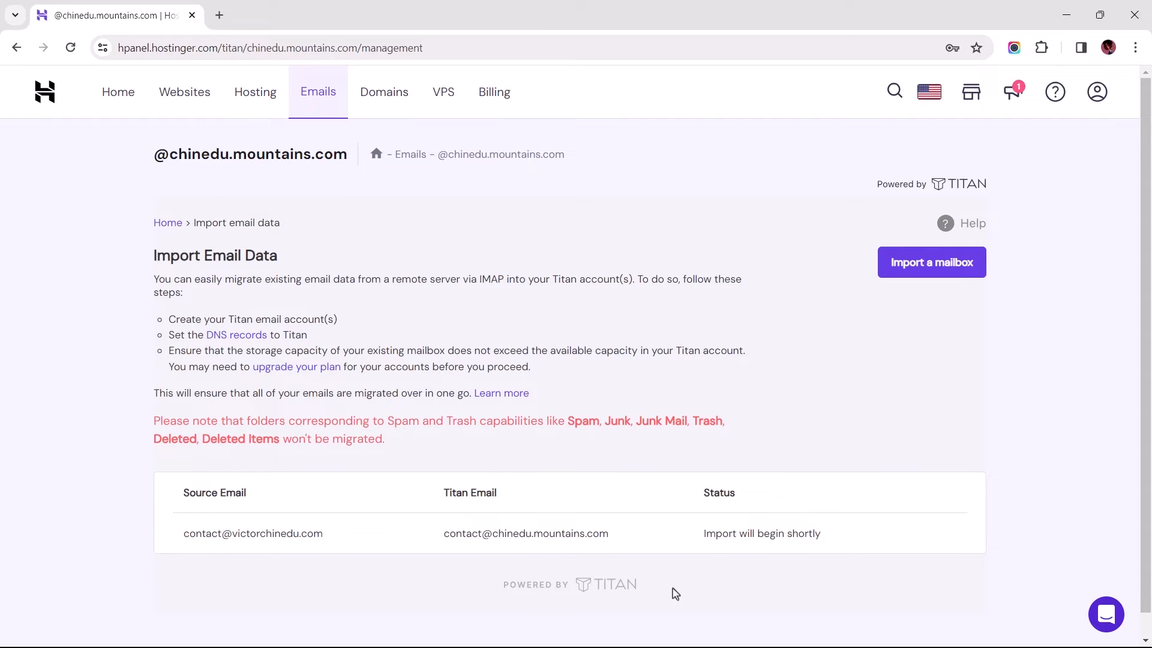
mouse_move(841, 549)
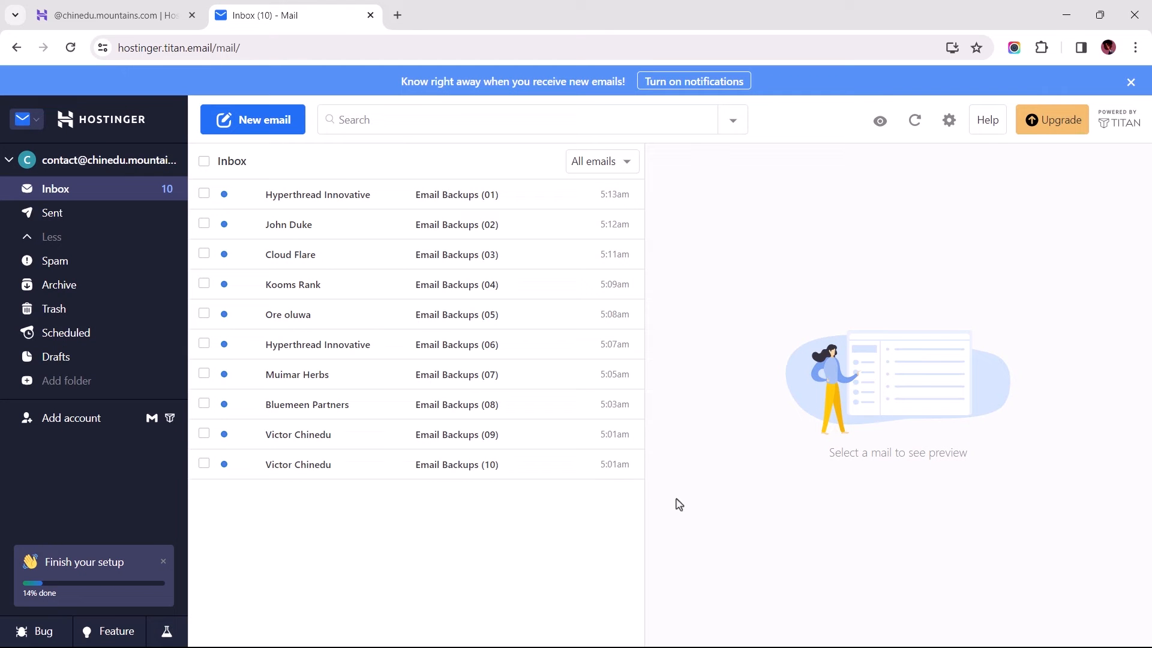
mouse_move(684, 508)
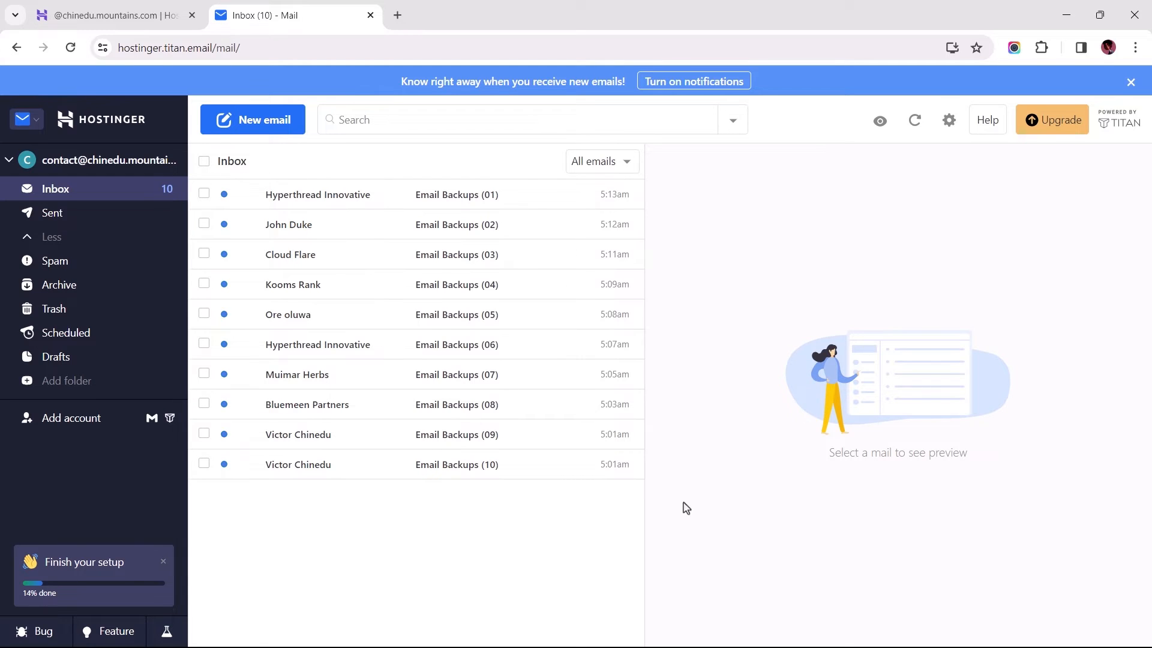
- Switch to the window with email.backups.com's empty Email Import page
key(alt+tab)
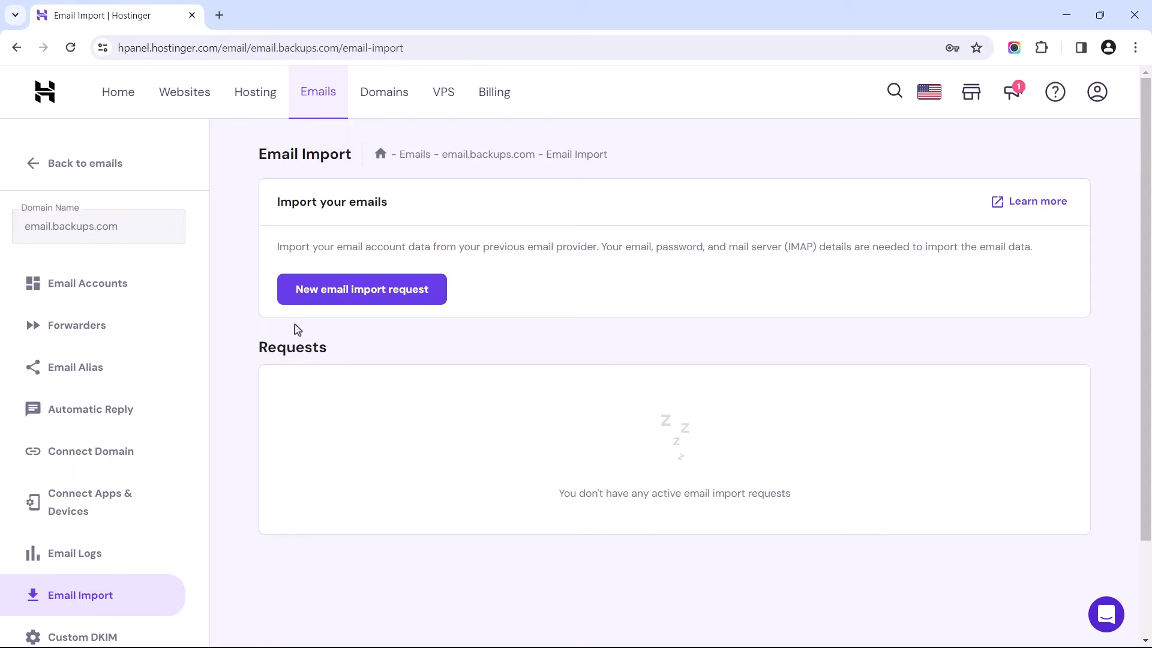
click(361, 288)
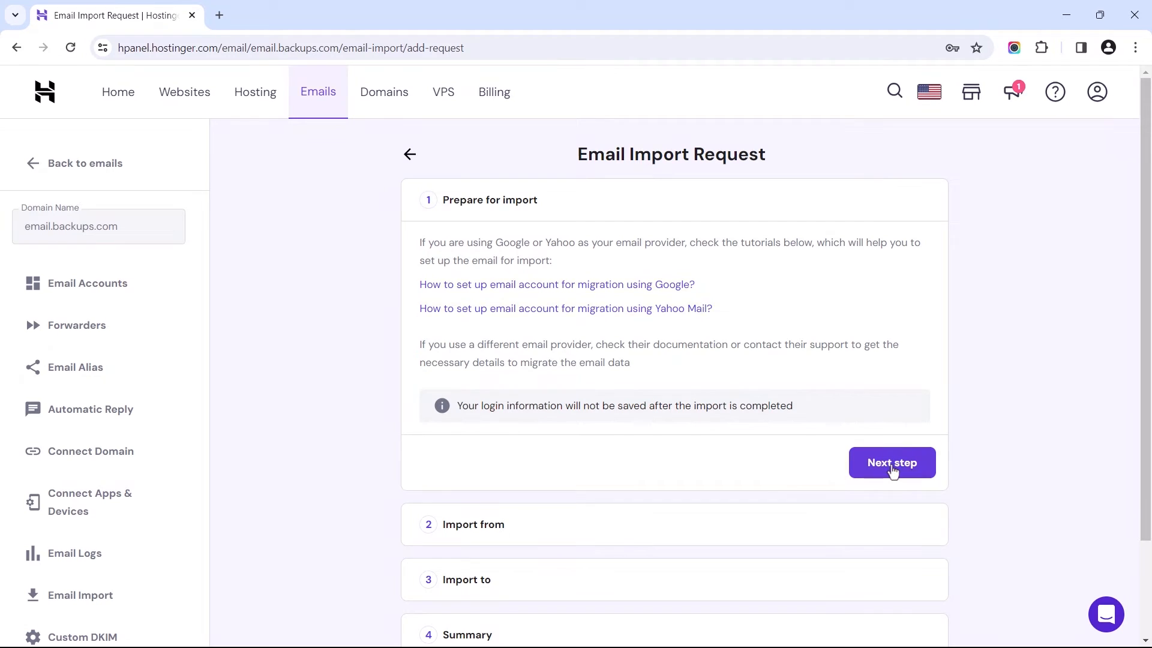
click(891, 462)
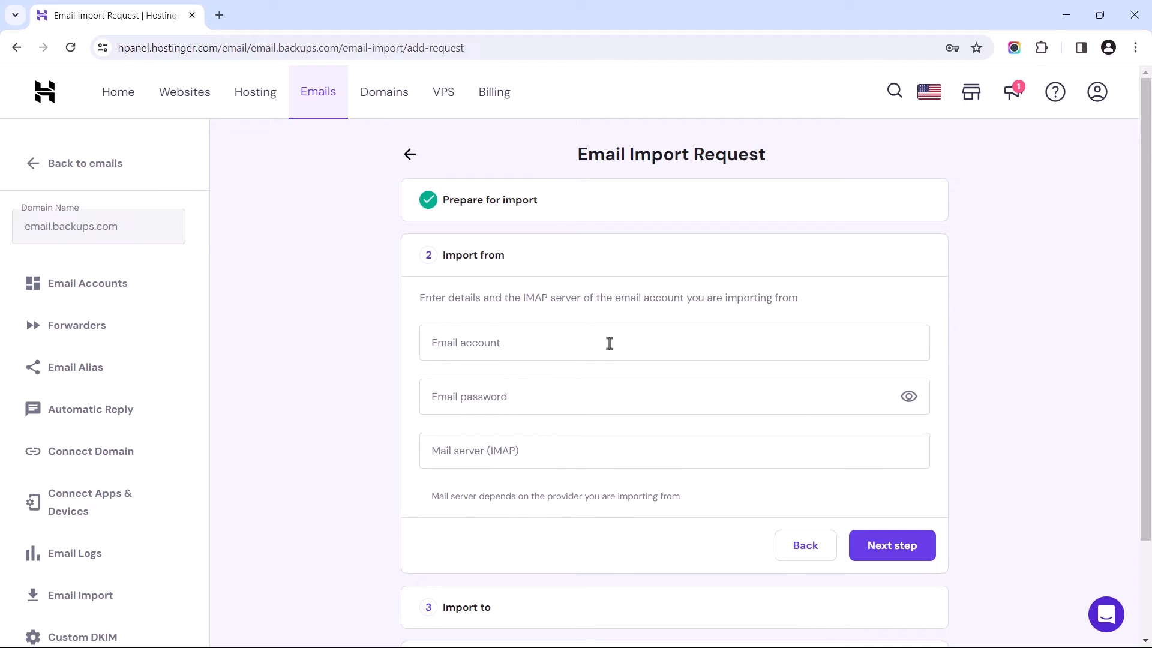
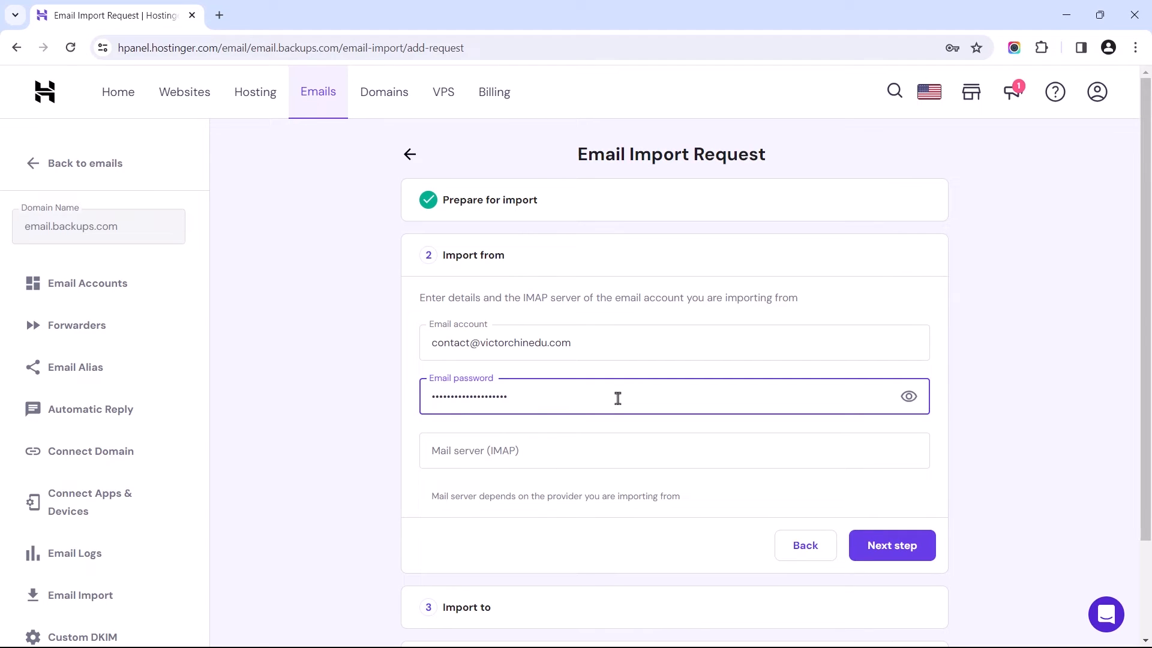
click(673, 451)
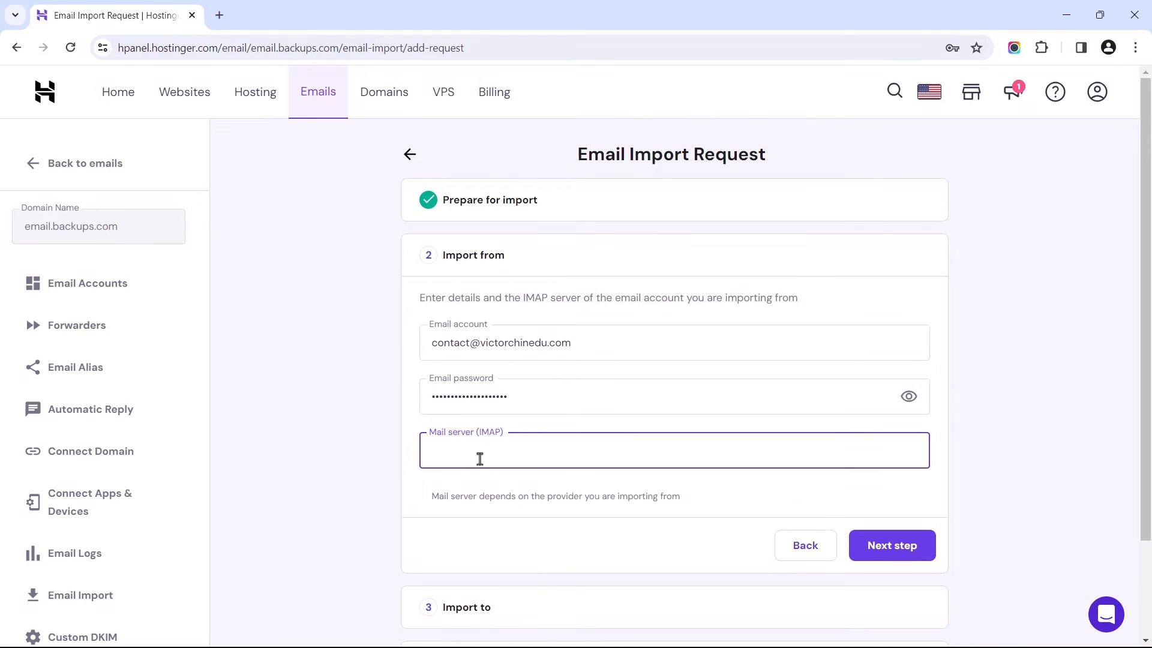
text(imap.titan.email)
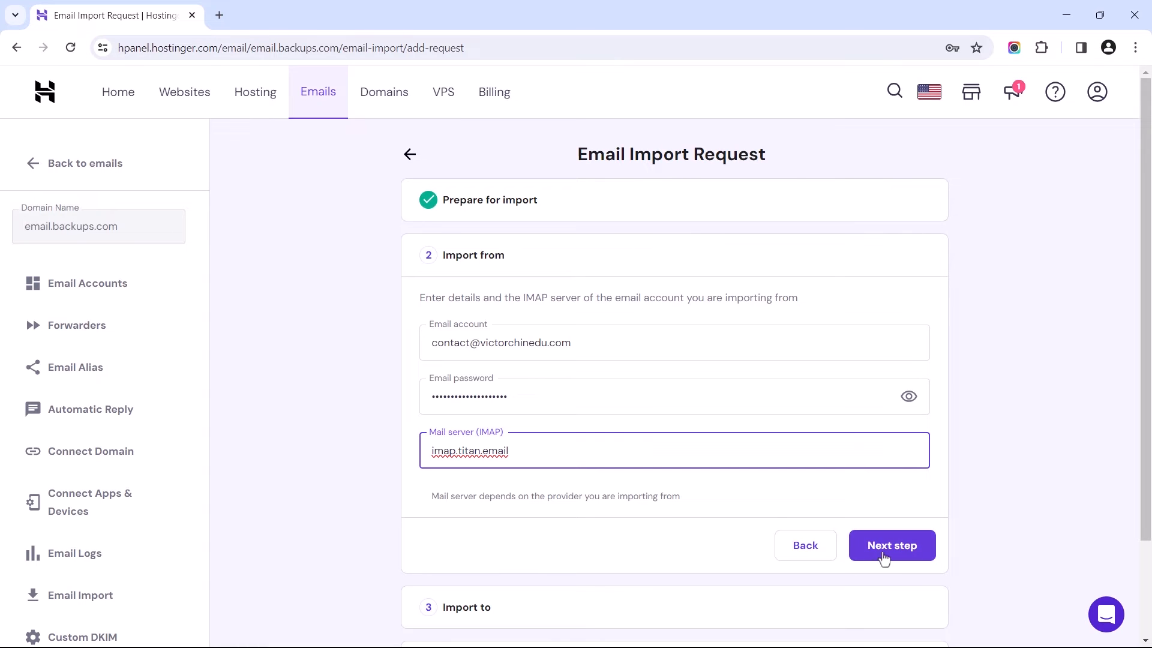
click(890, 546)
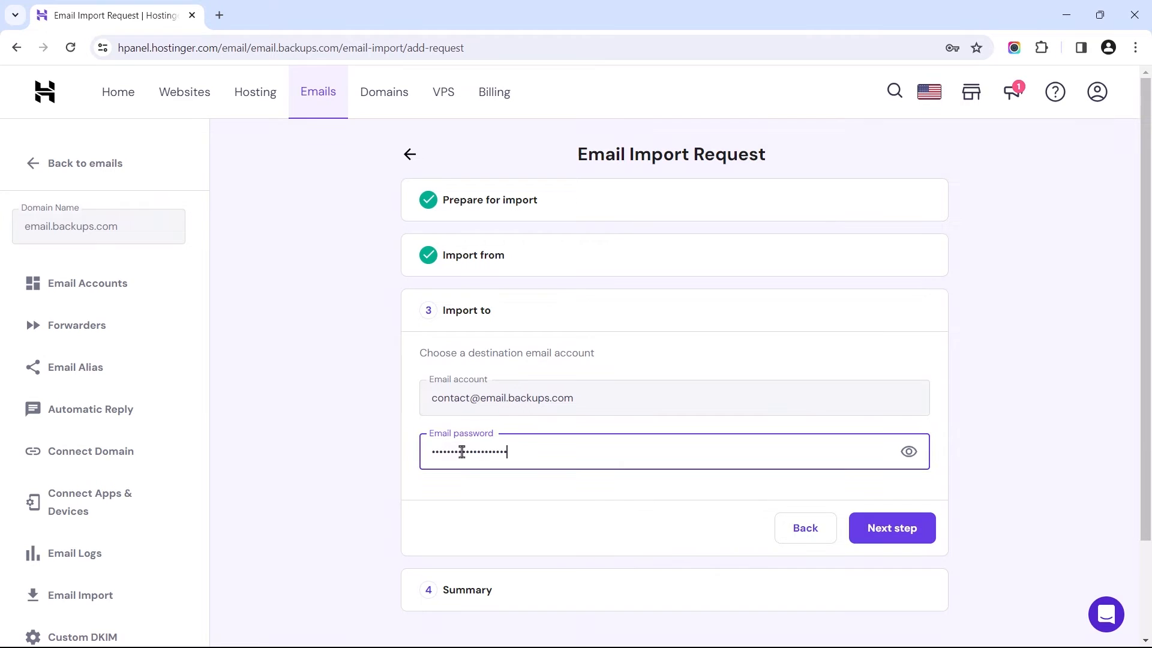
click(890, 527)
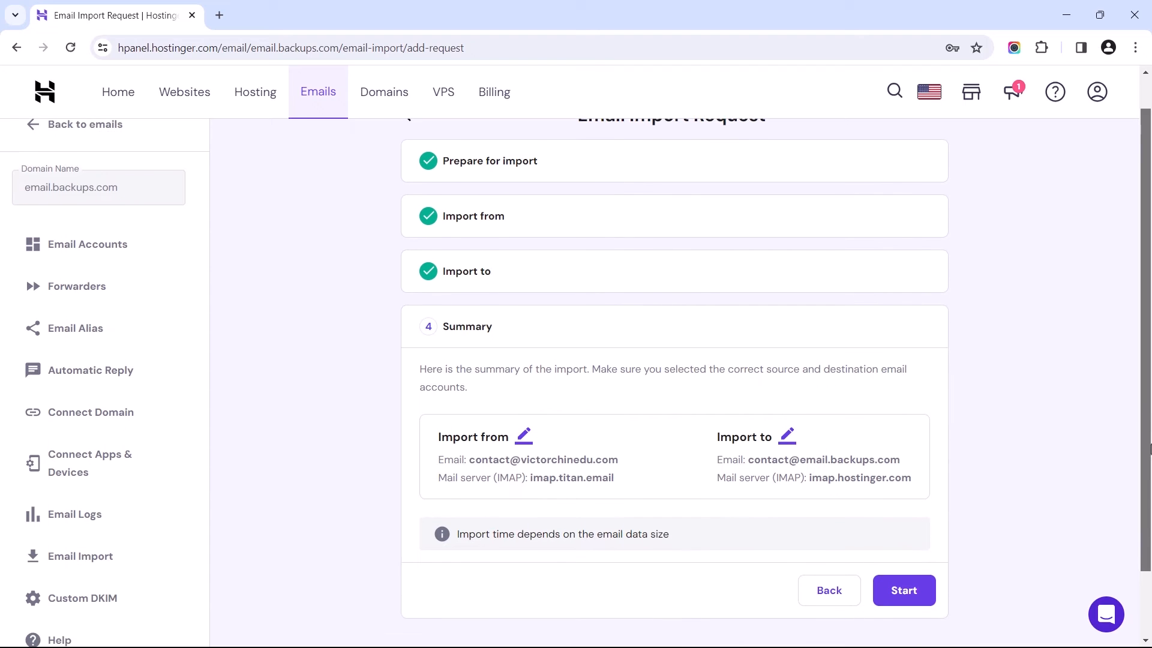
scroll(down, 3)
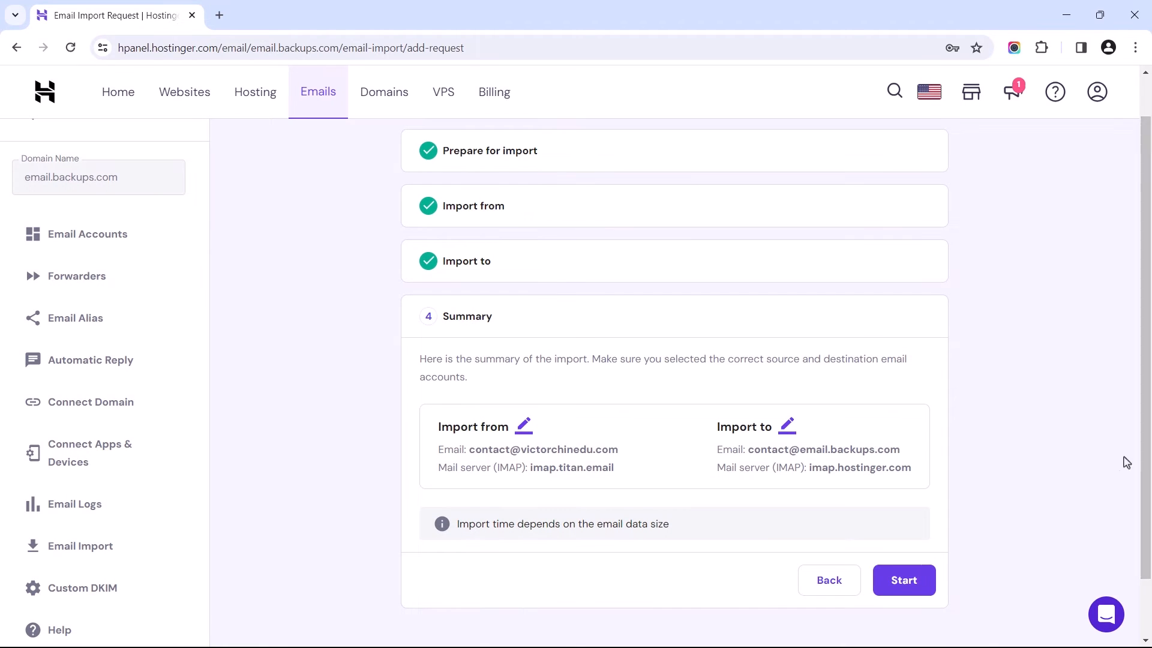
mouse_move(636, 431)
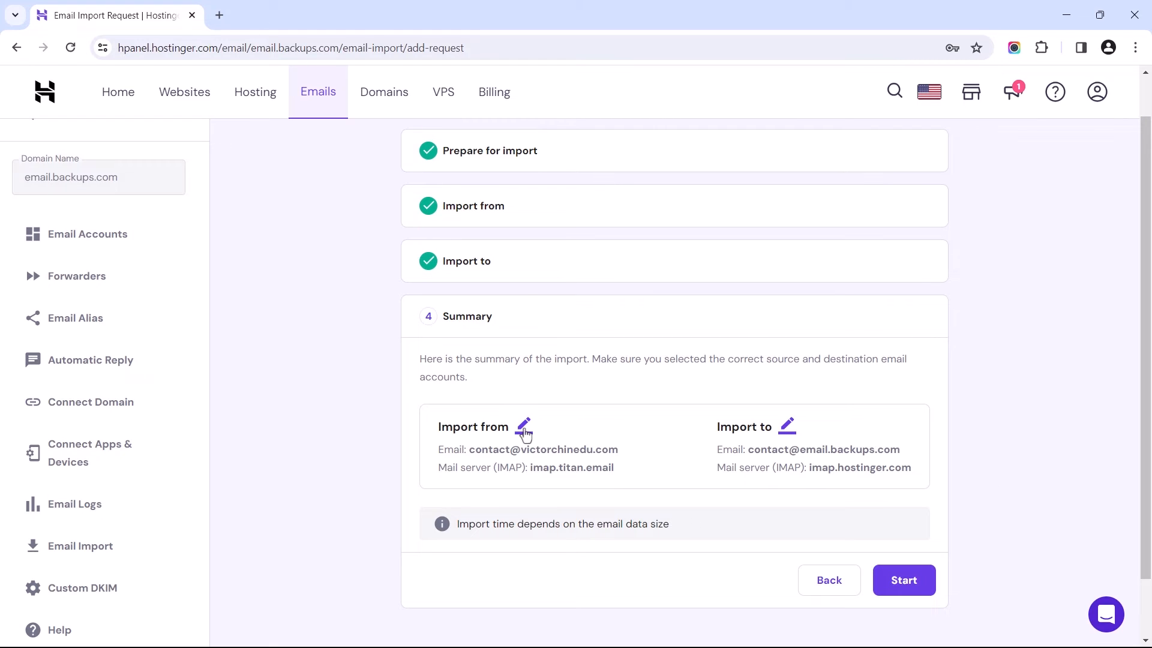
mouse_move(529, 467)
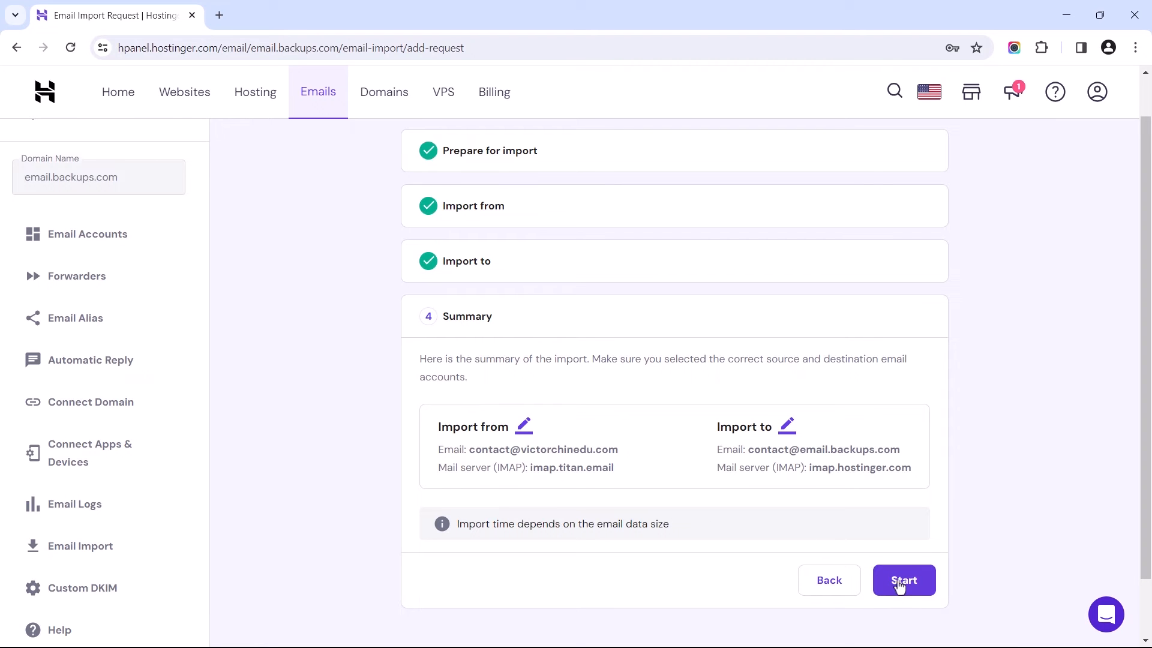
click(903, 580)
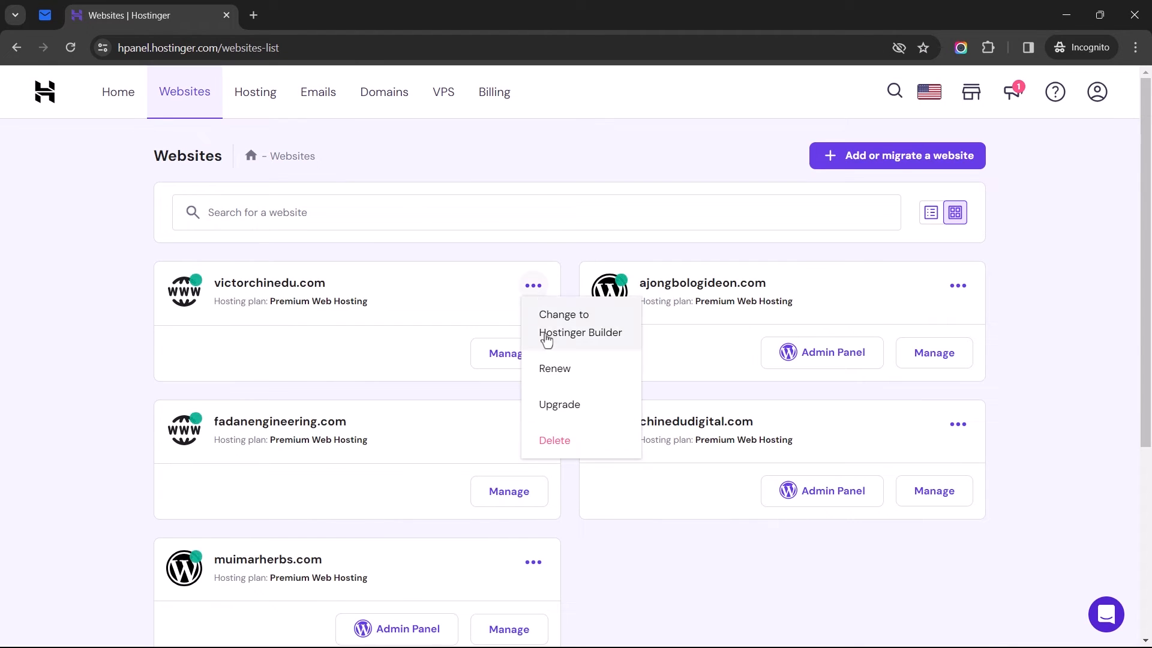
- In the other account's Websites list, start adding a website using existing domain victorchinedu.com
click(554, 440)
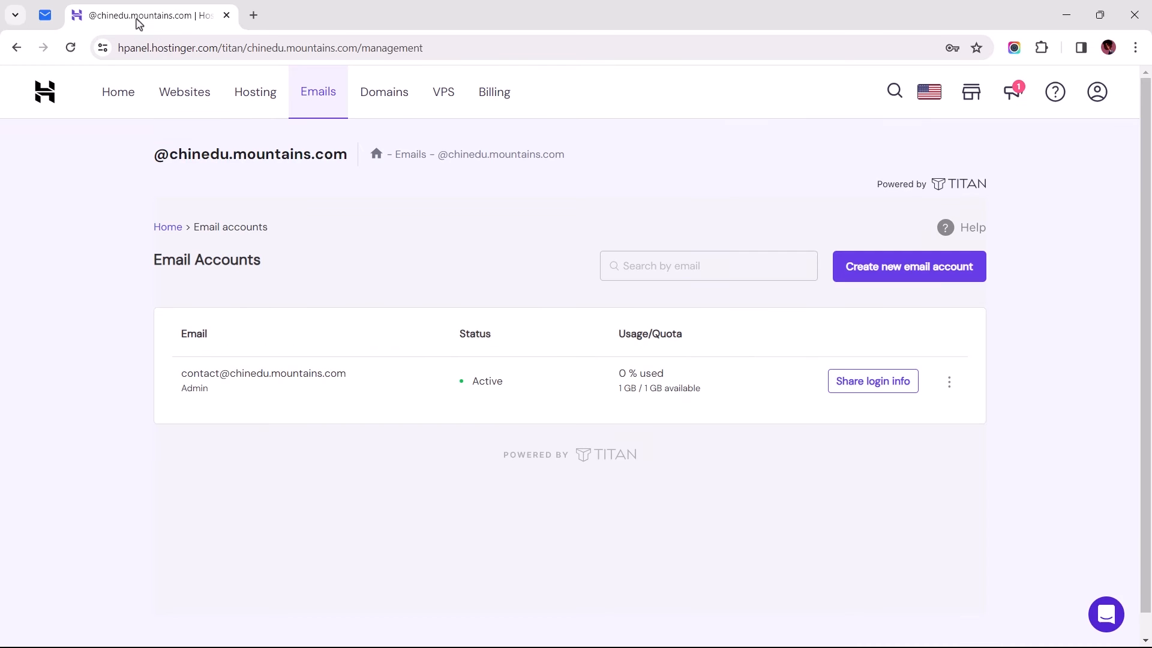
click(183, 91)
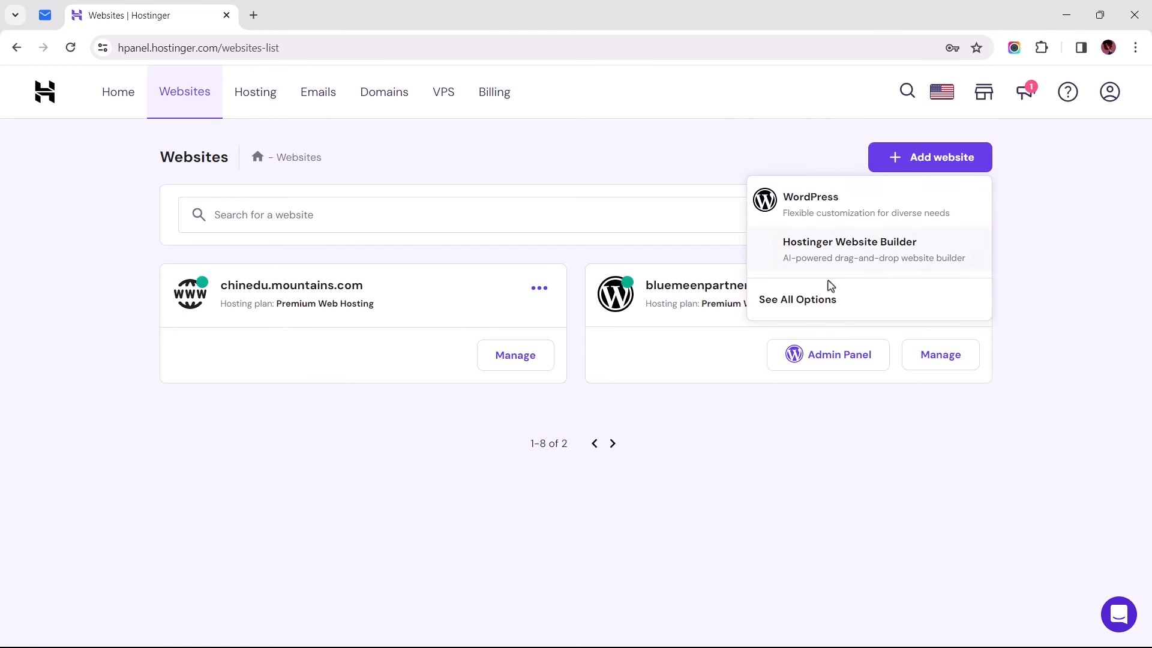
click(810, 204)
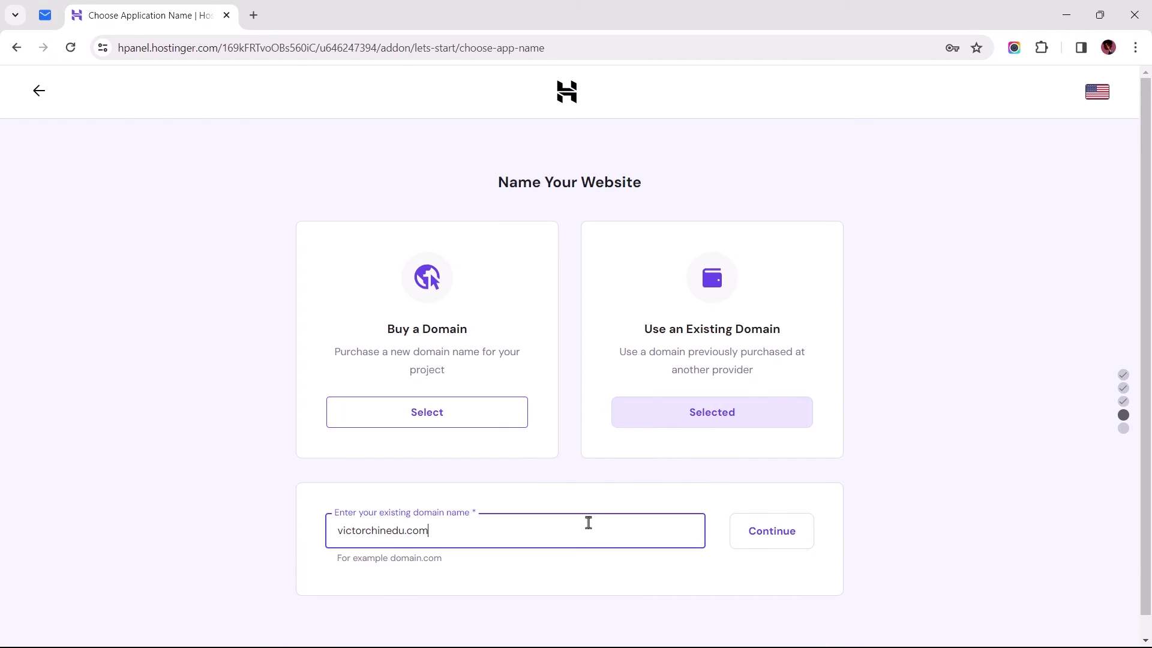
click(770, 531)
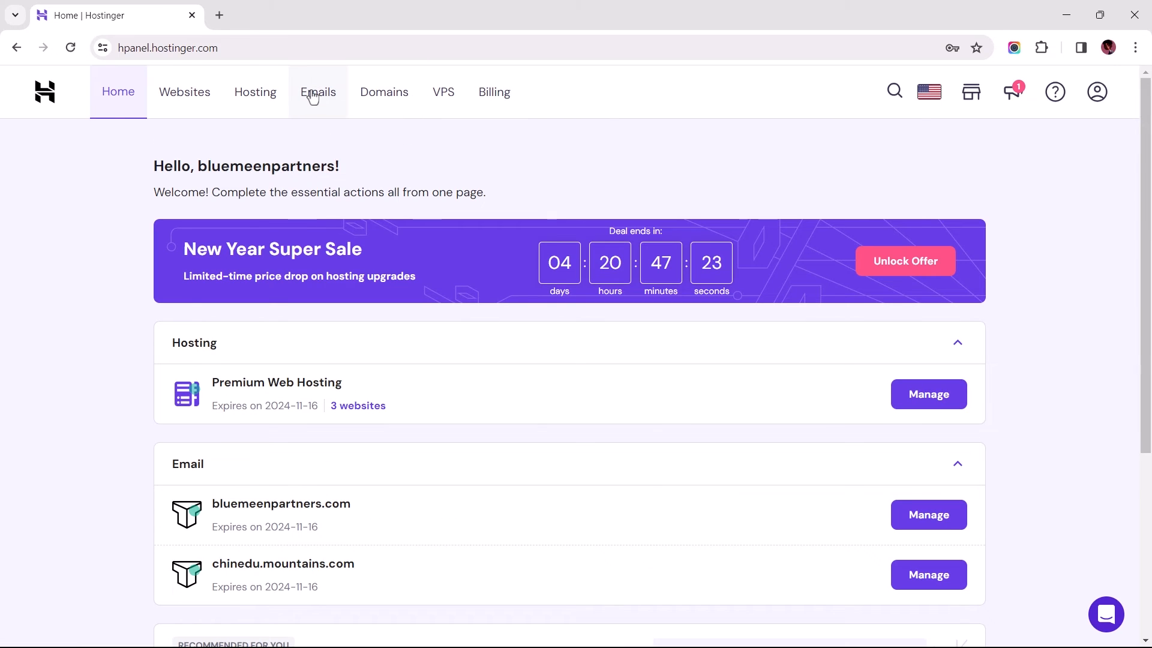
- Show the email plans list and begin setting up the free email plan
click(317, 92)
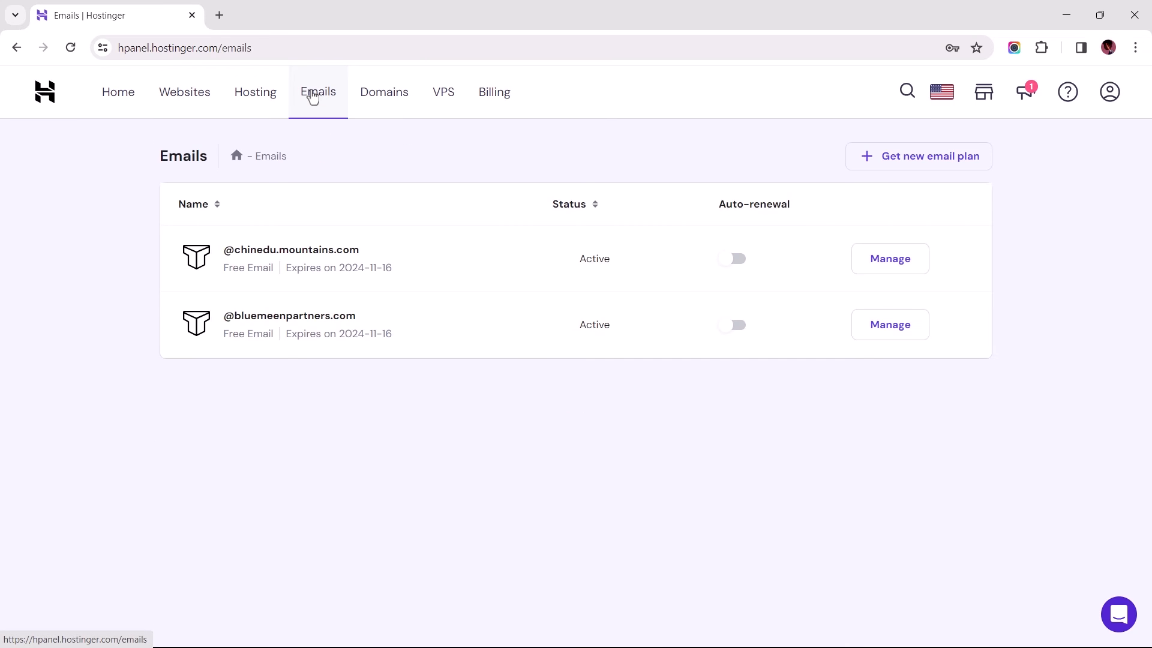
click(317, 91)
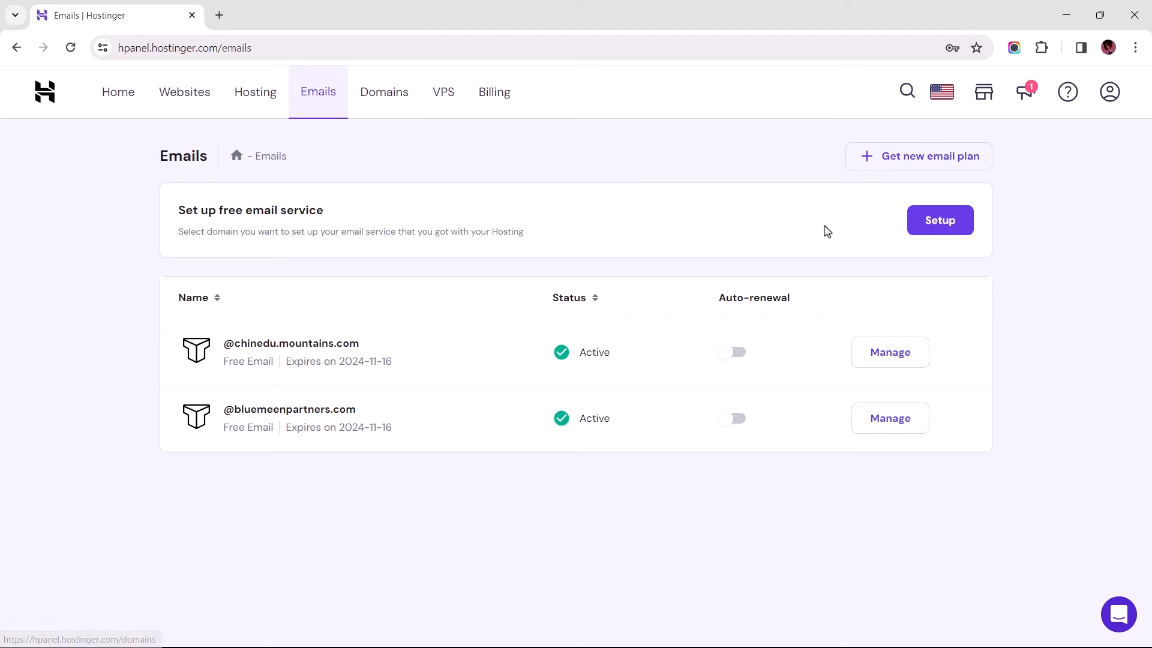
click(939, 219)
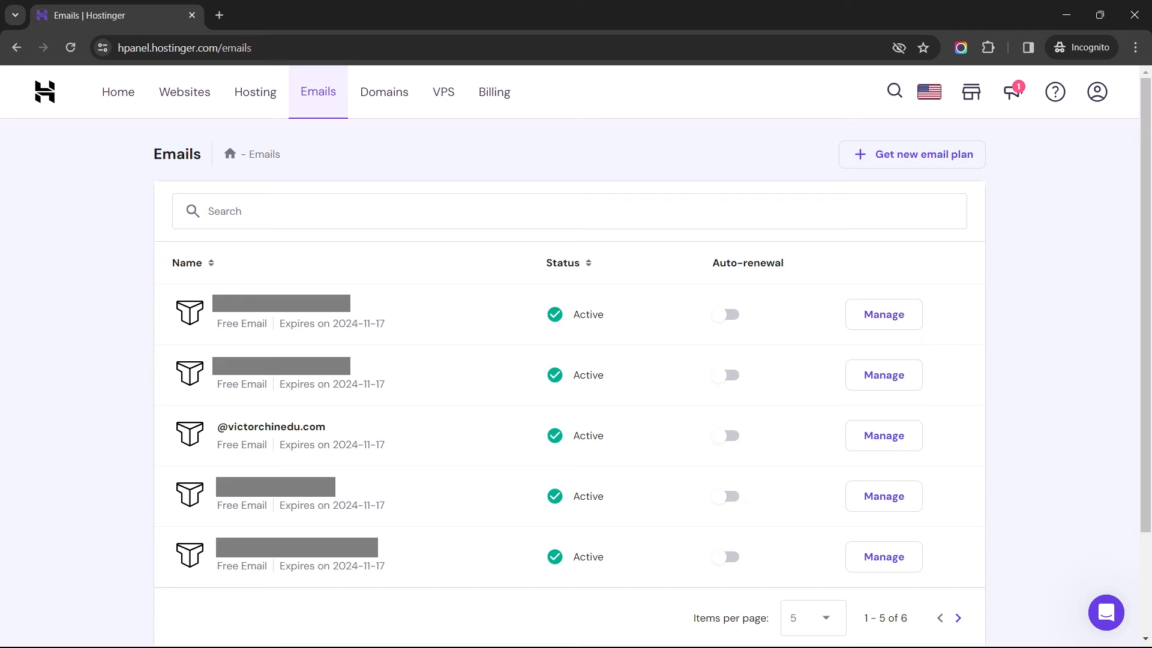
- Open the support chat and scroll through the conversation
click(1105, 612)
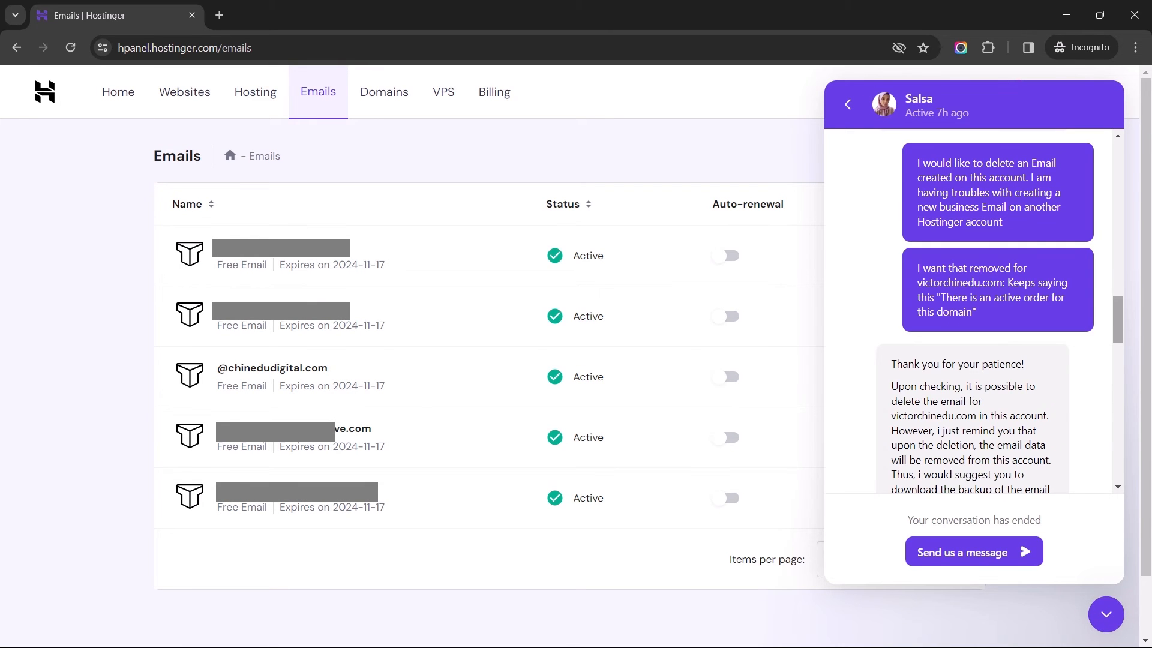
scroll(down, 3)
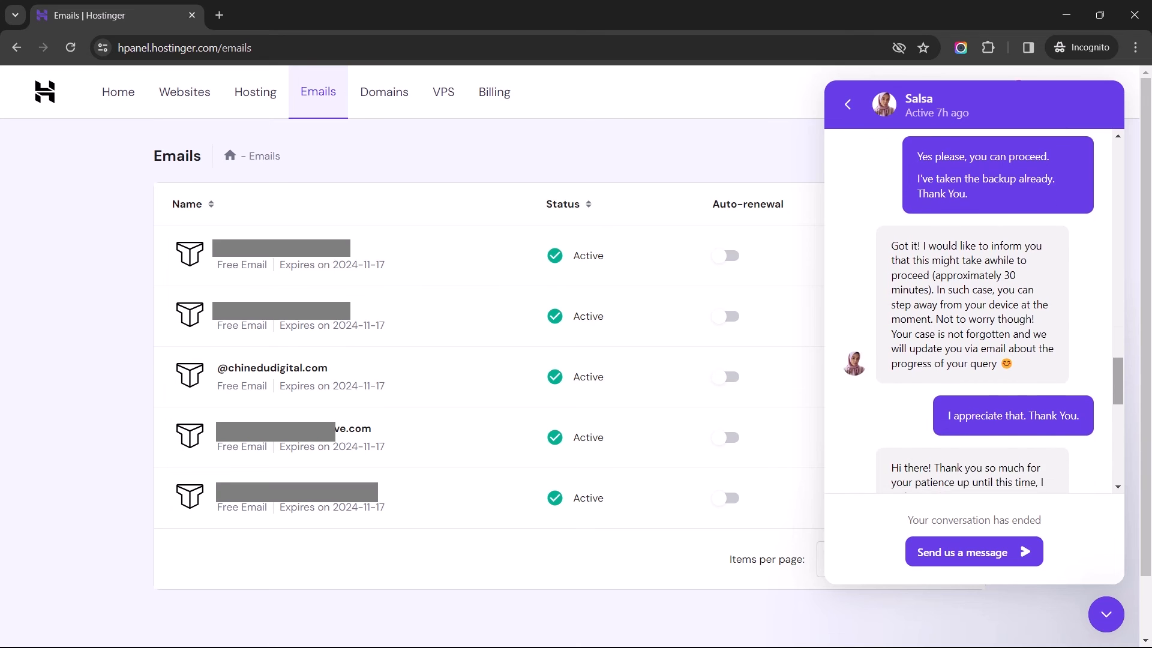
scroll(down, 3)
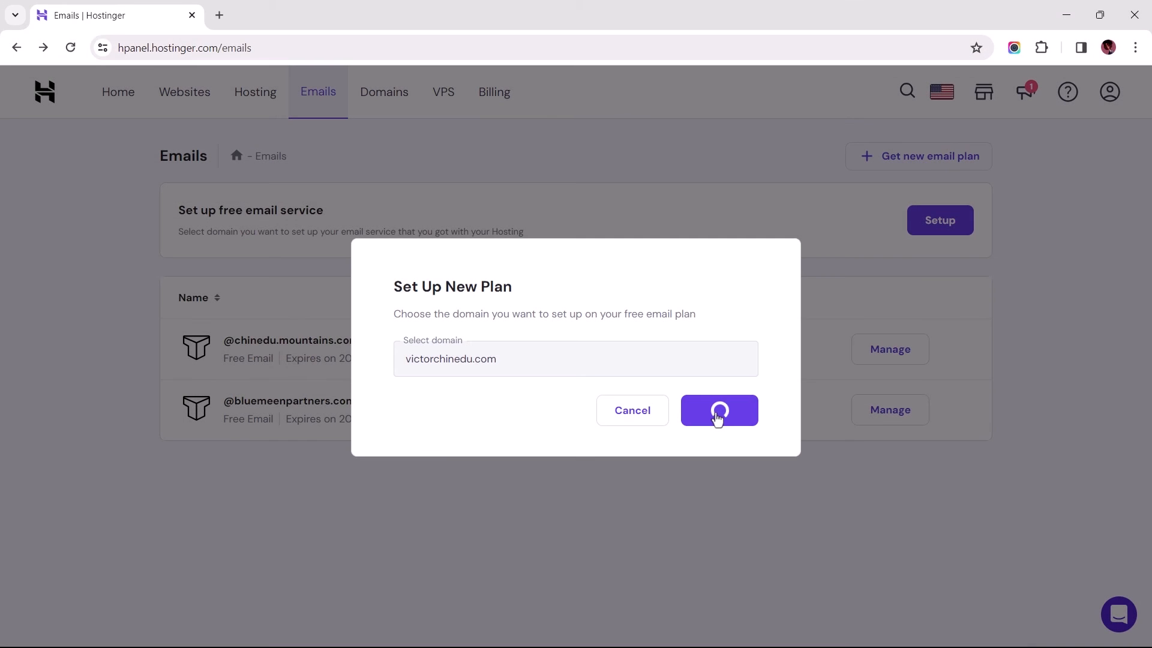
click(719, 409)
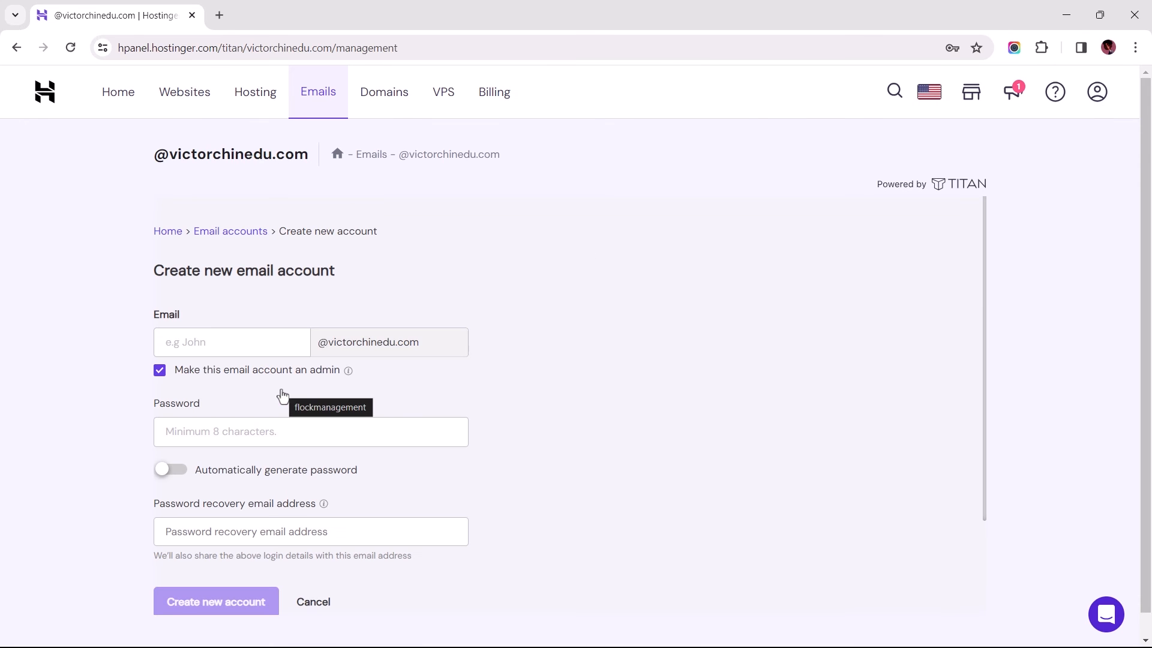
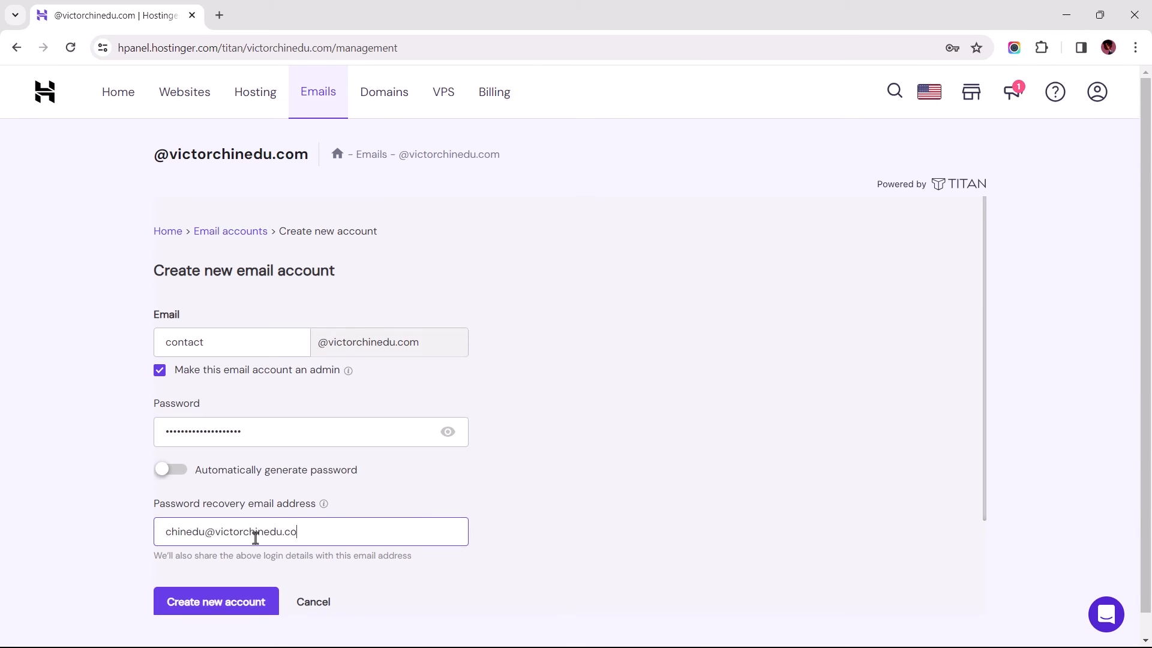
click(216, 601)
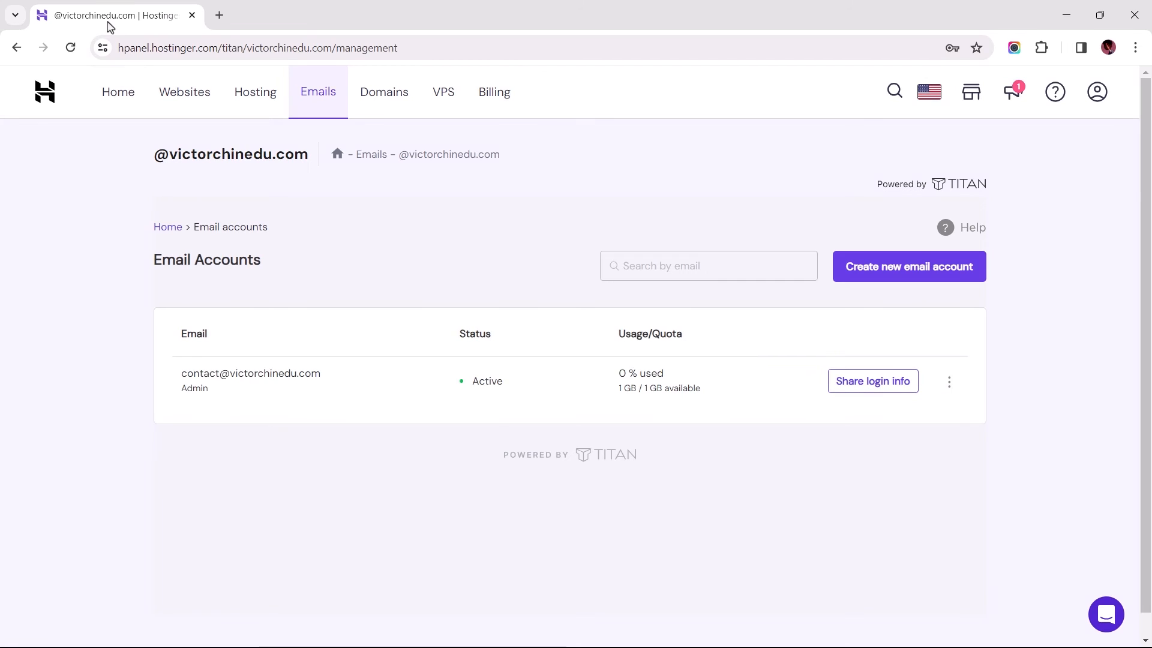
right_click(110, 14)
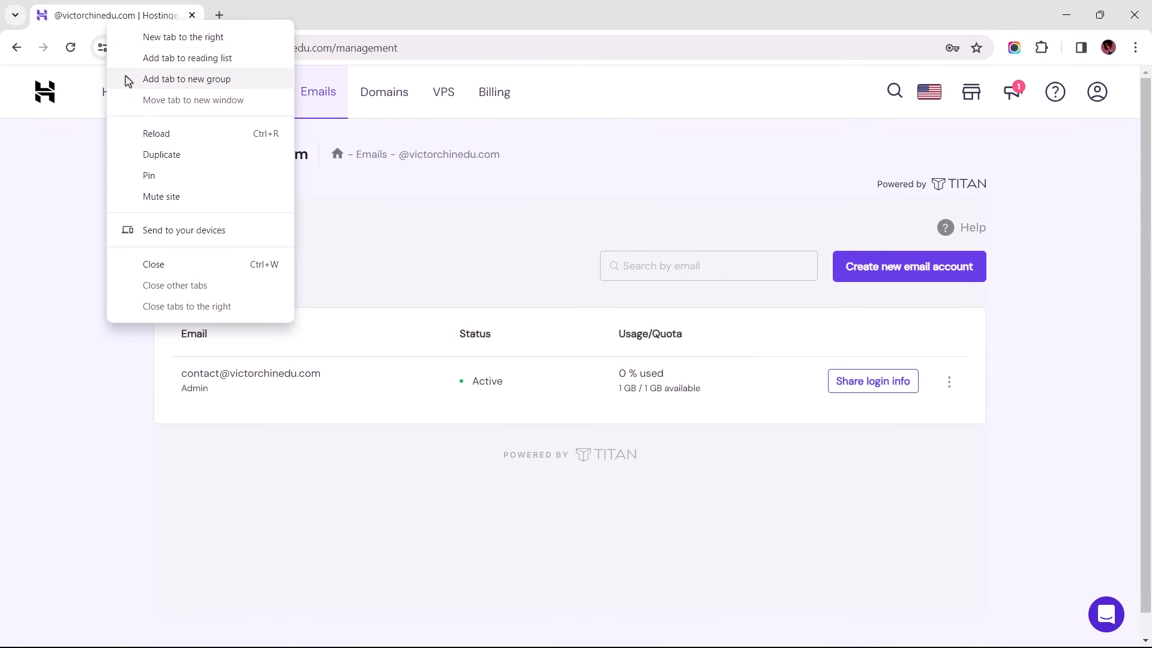
- Duplicate the mailbox management page and view the desktop mail app server settings
click(161, 155)
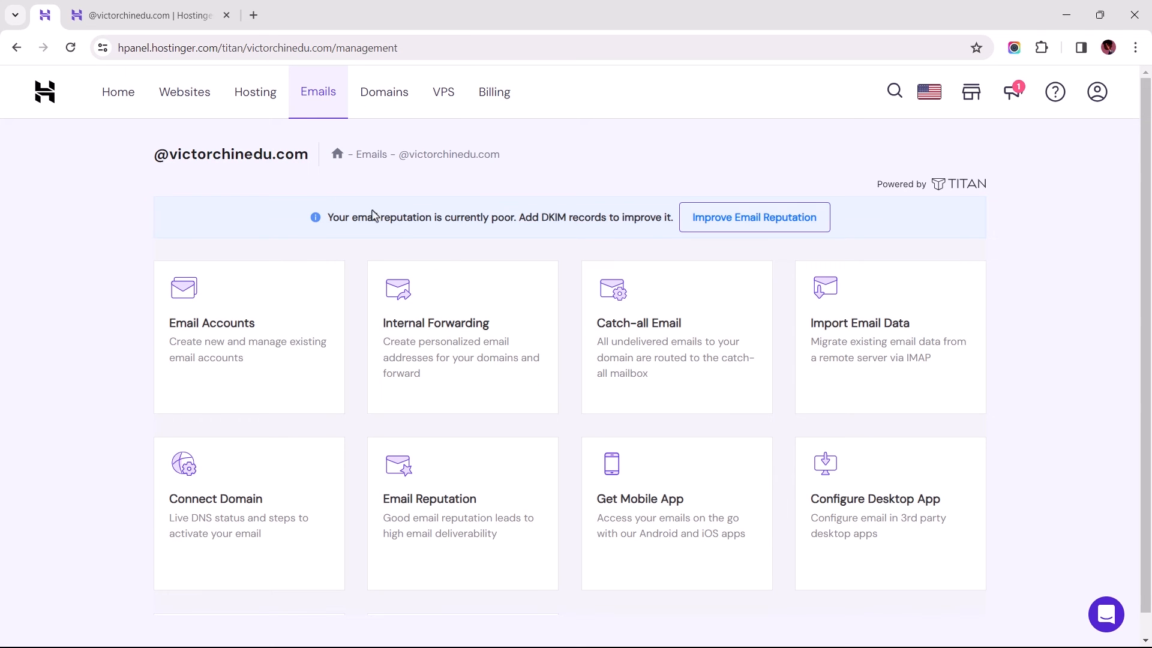
mouse_move(866, 510)
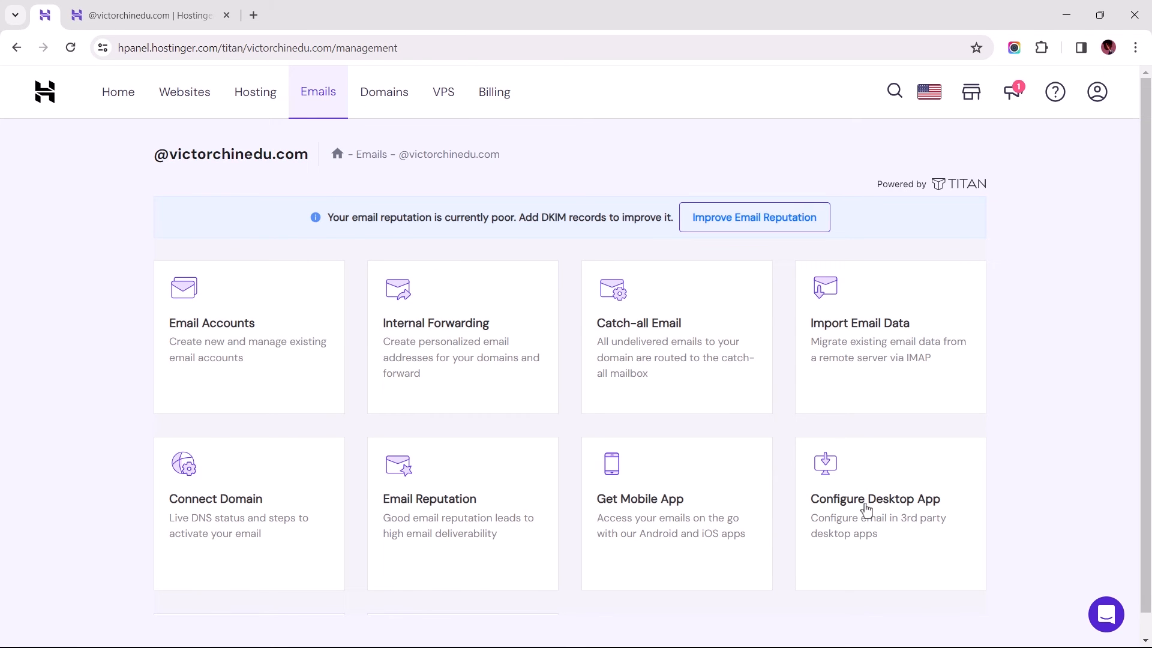
click(875, 498)
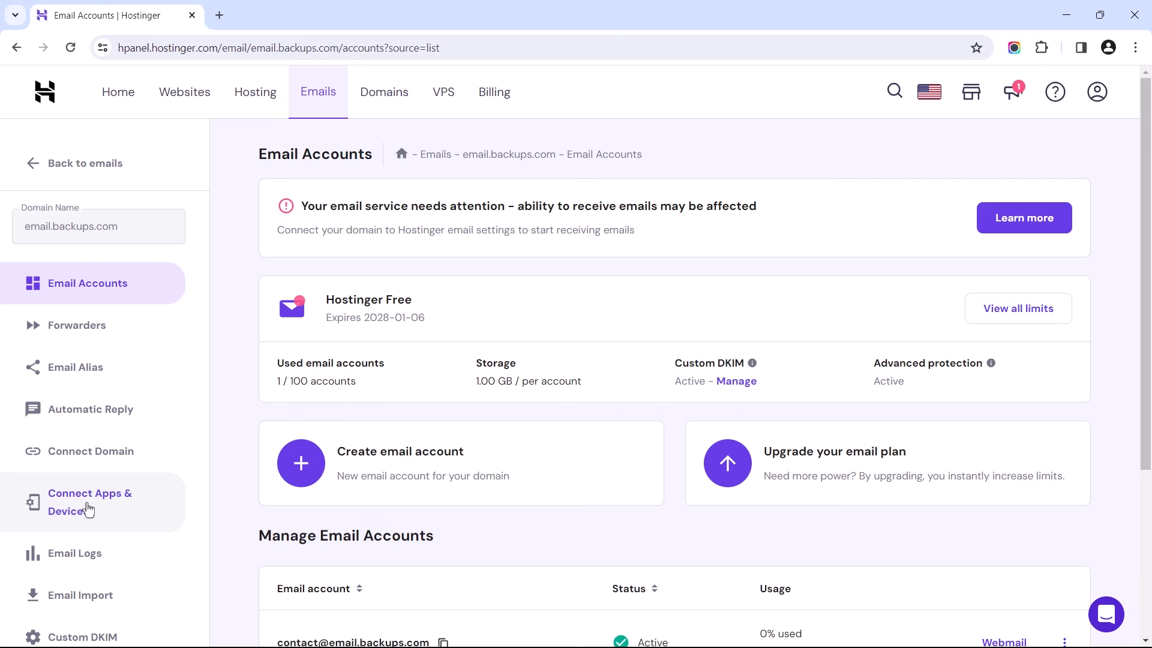
click(89, 502)
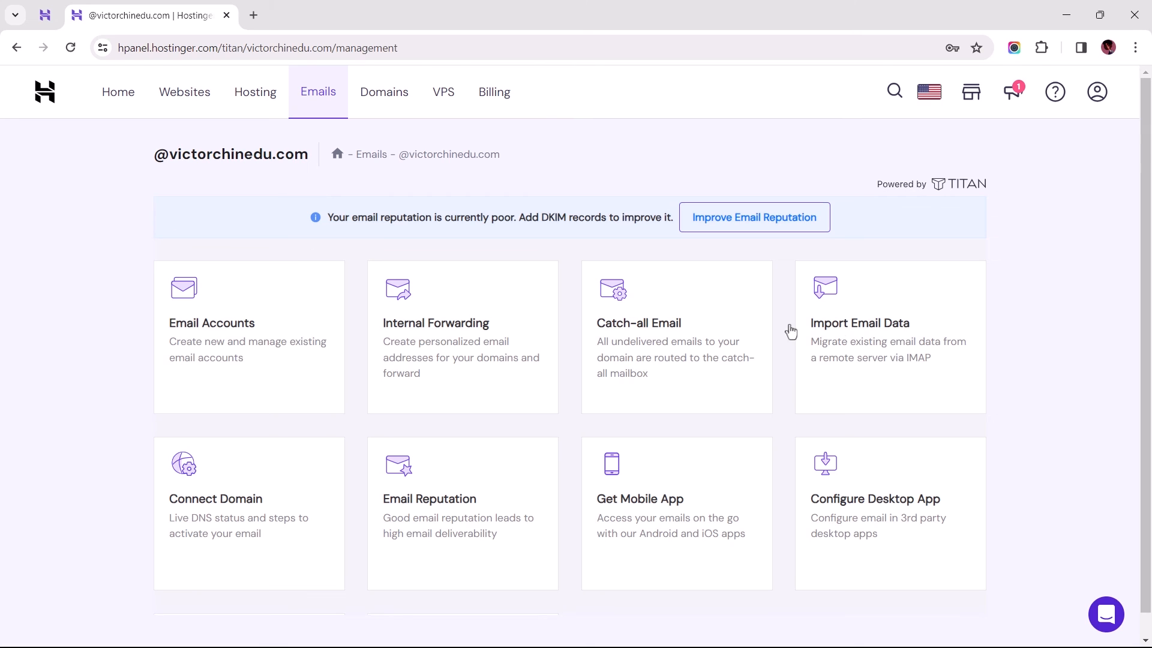
click(860, 324)
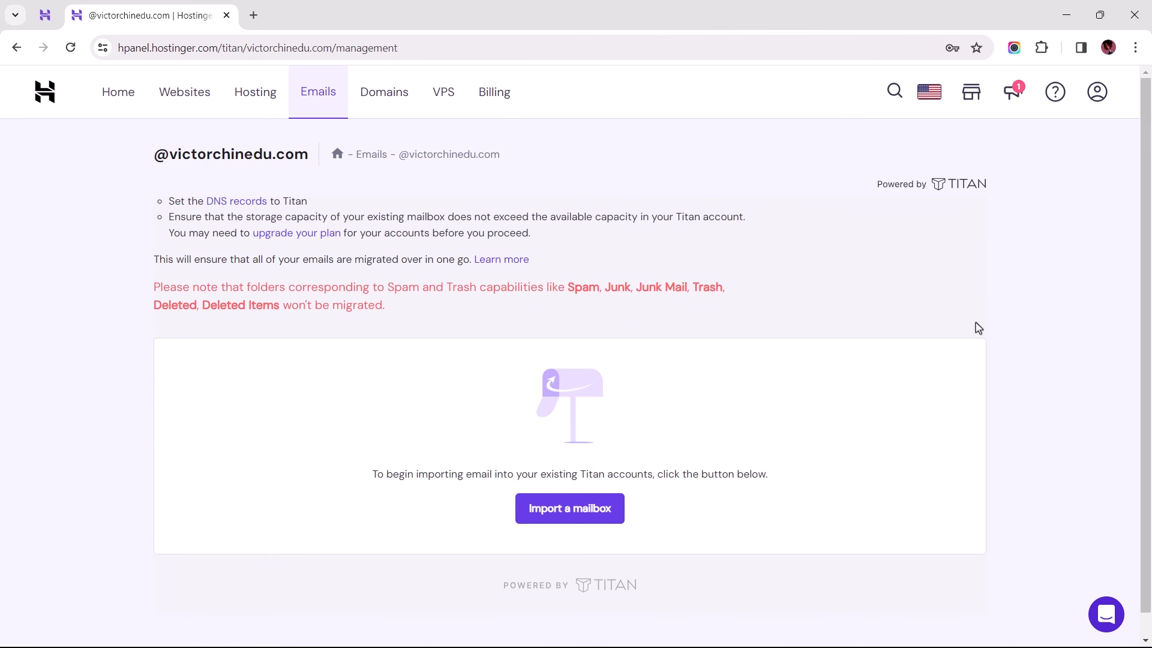
click(569, 508)
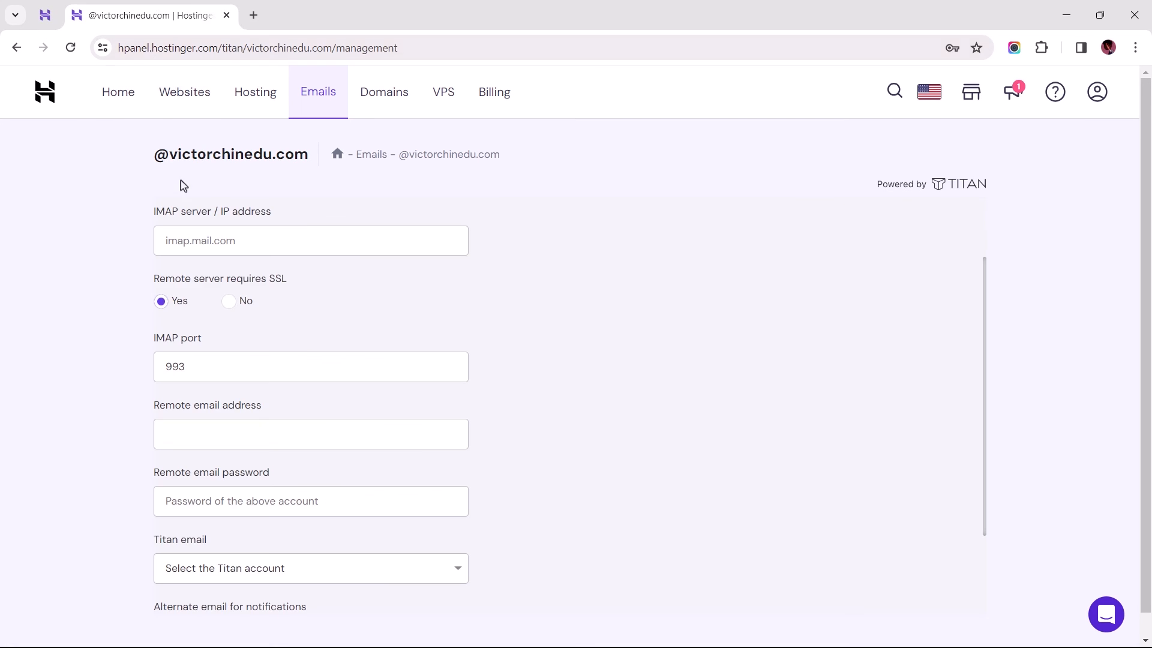
text(imap.titan.email)
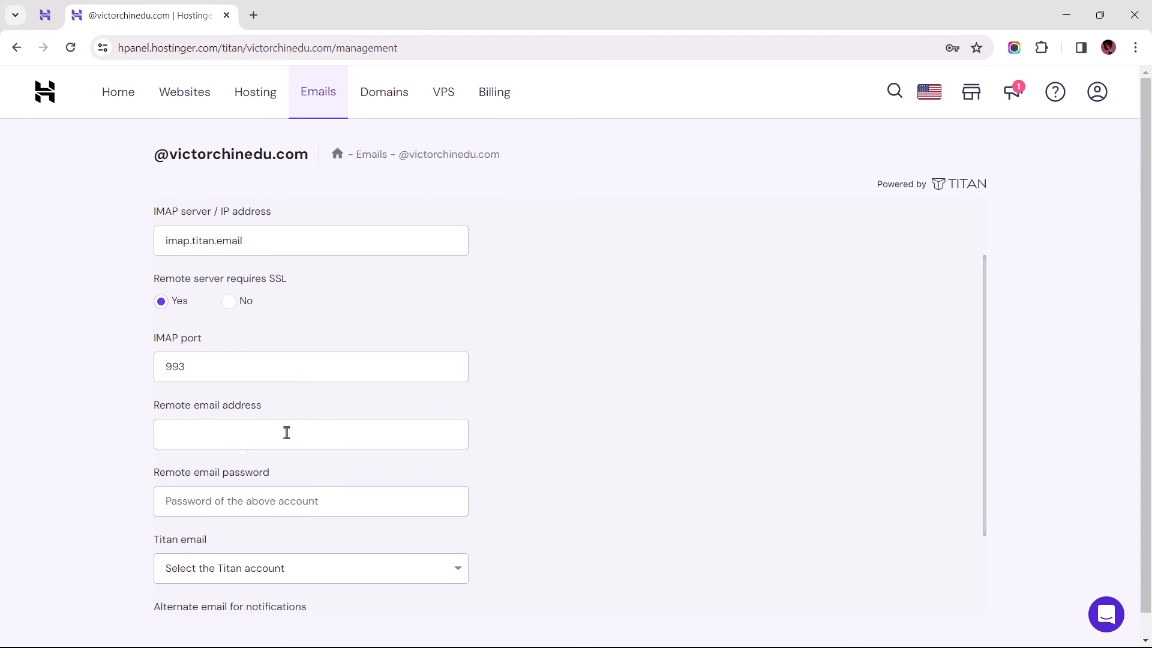
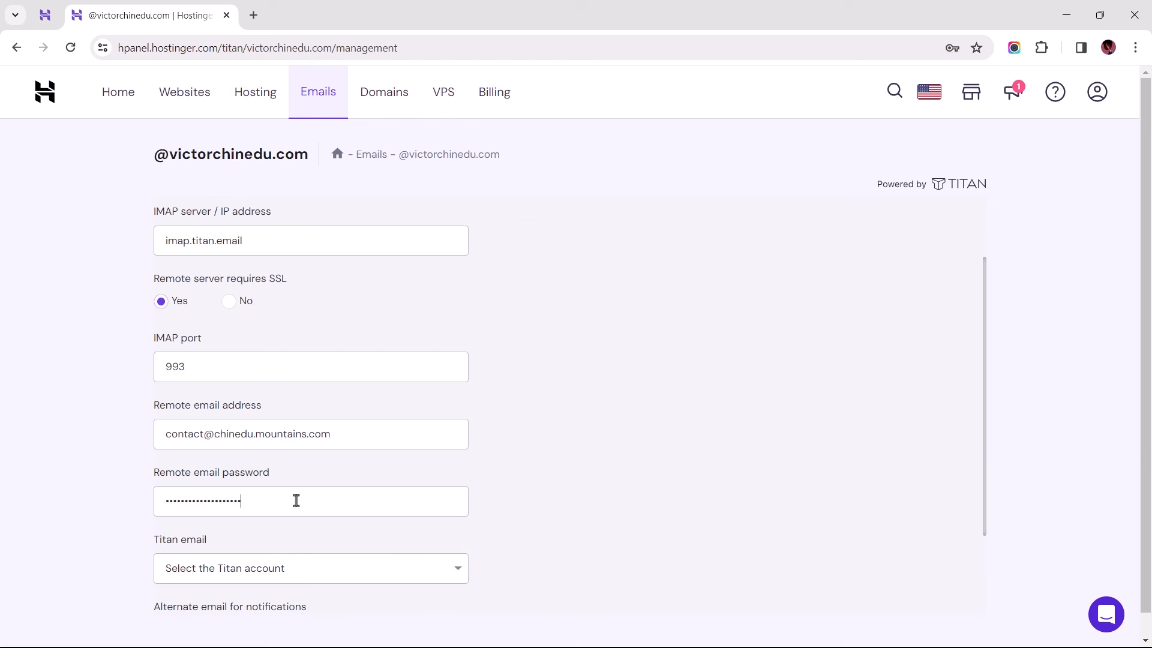
click(310, 568)
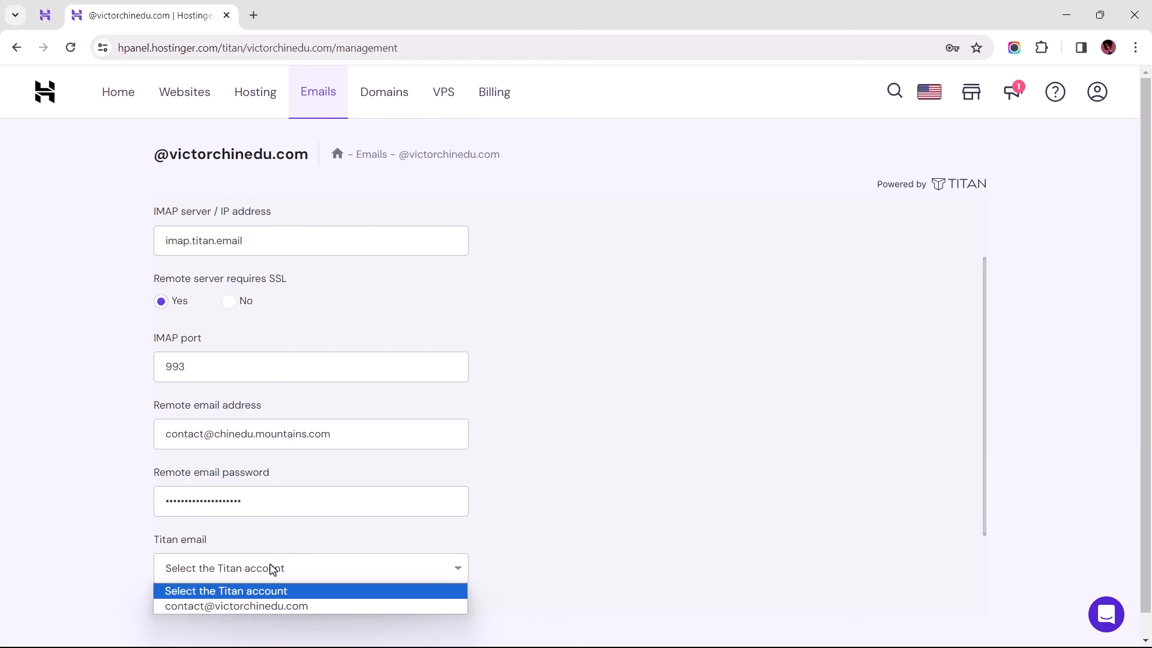
click(236, 605)
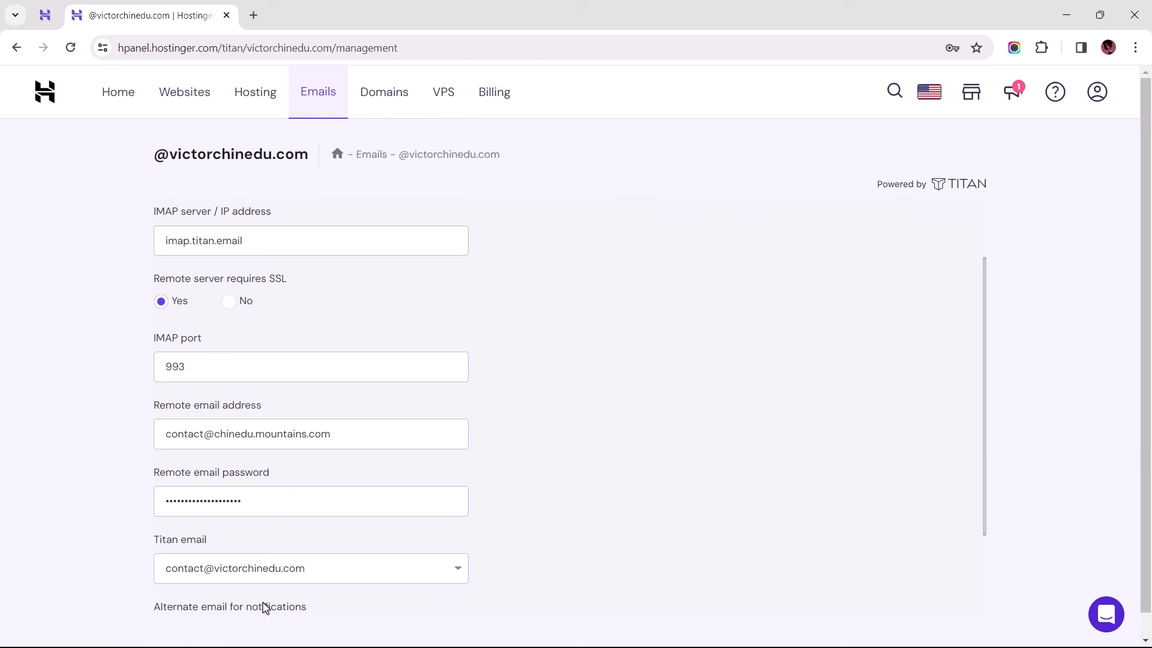
scroll(down, 3)
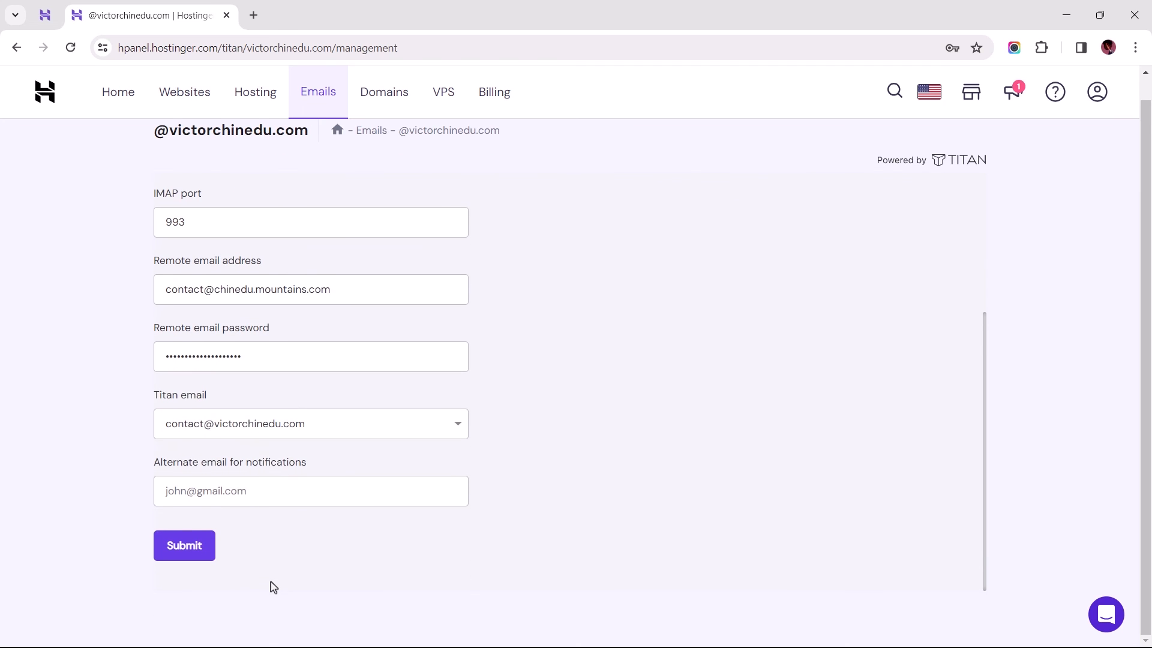
click(184, 545)
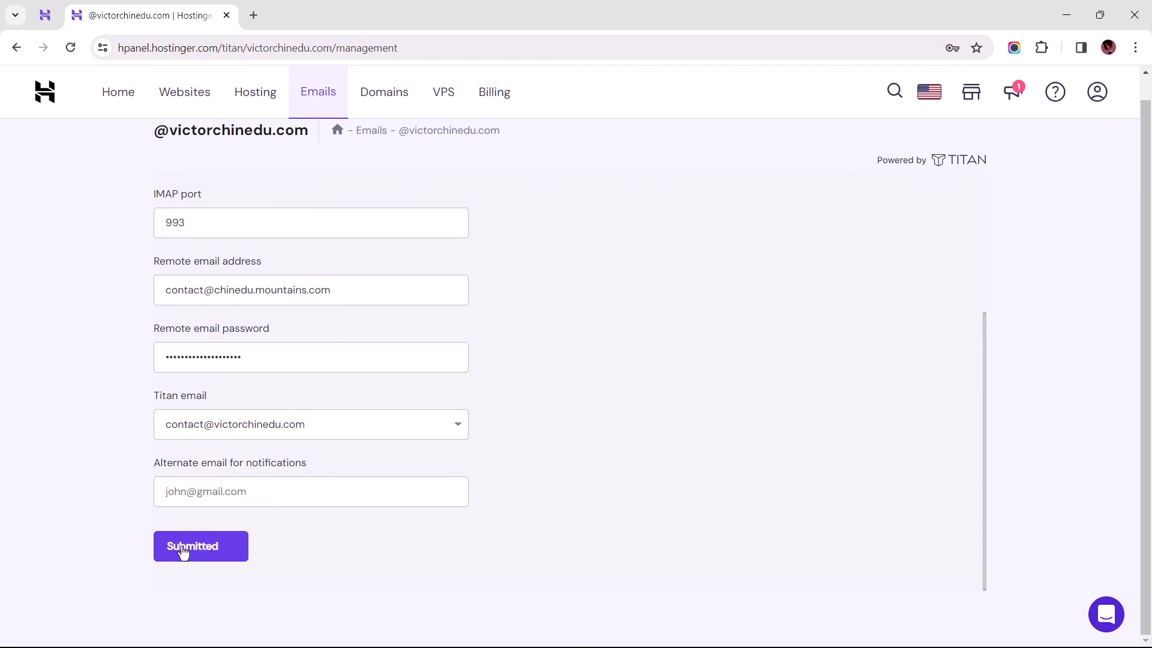
click(200, 546)
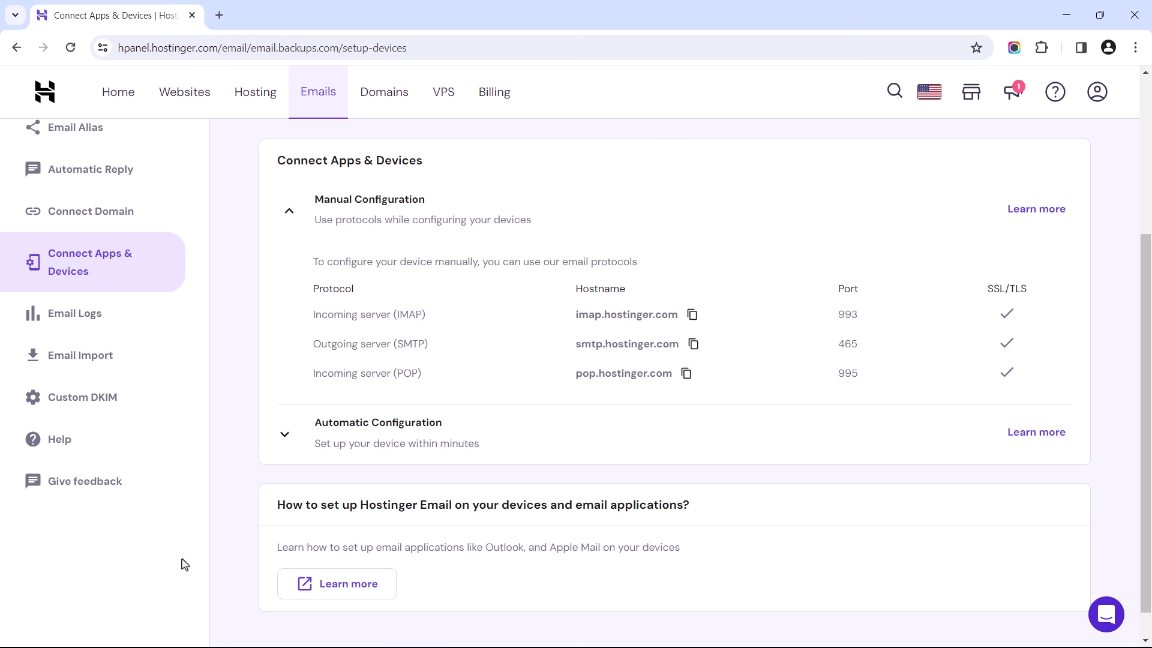
mouse_move(80, 354)
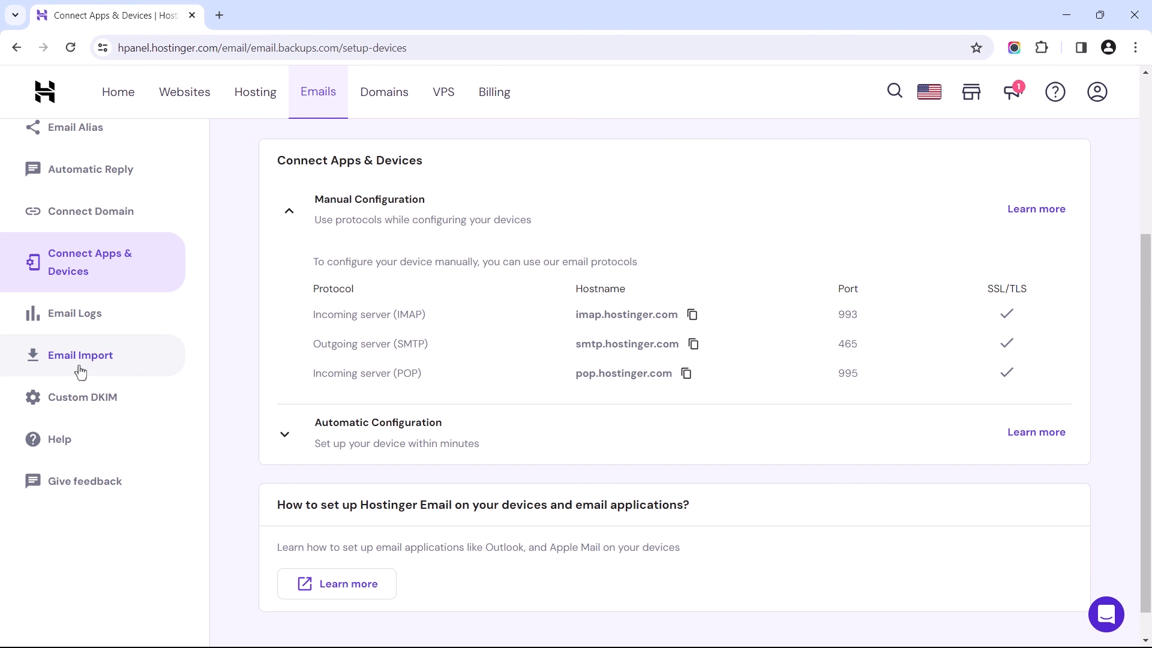
- Start a new email import request and advance past preparation to the source account form
click(80, 355)
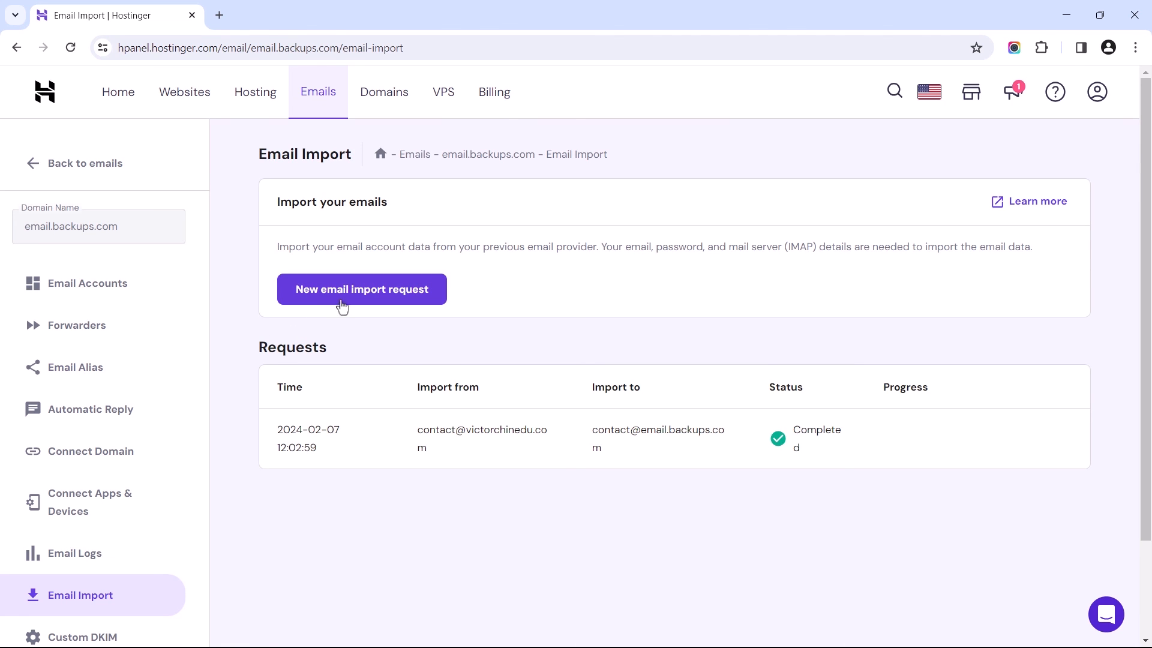
click(361, 289)
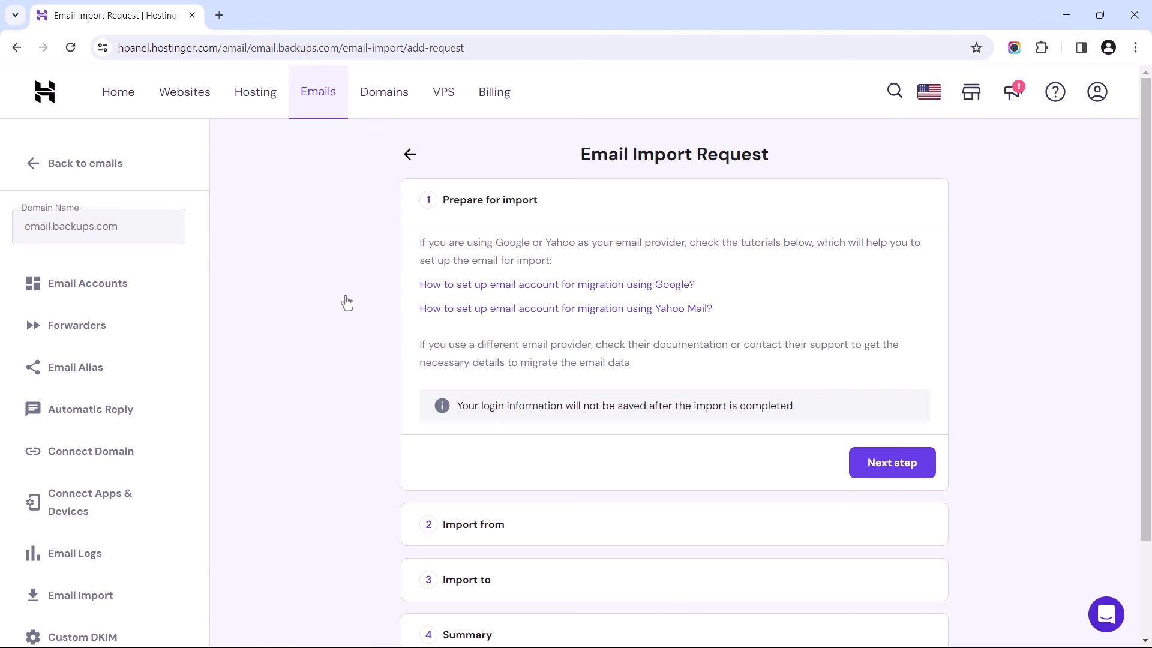
mouse_move(829, 432)
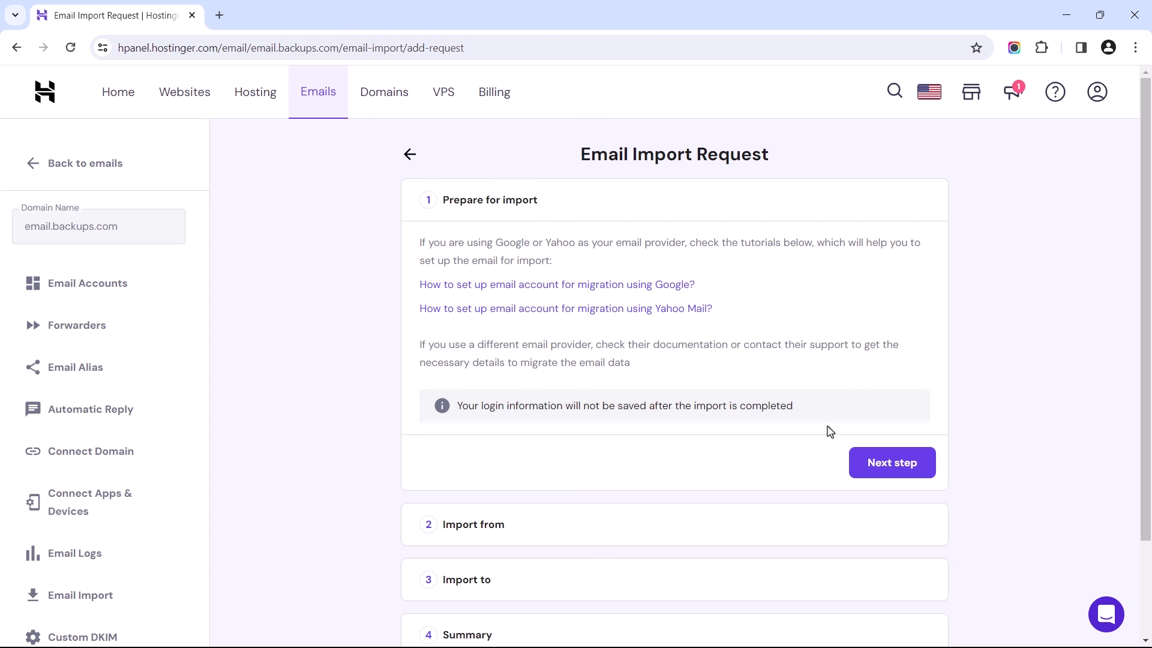
click(891, 462)
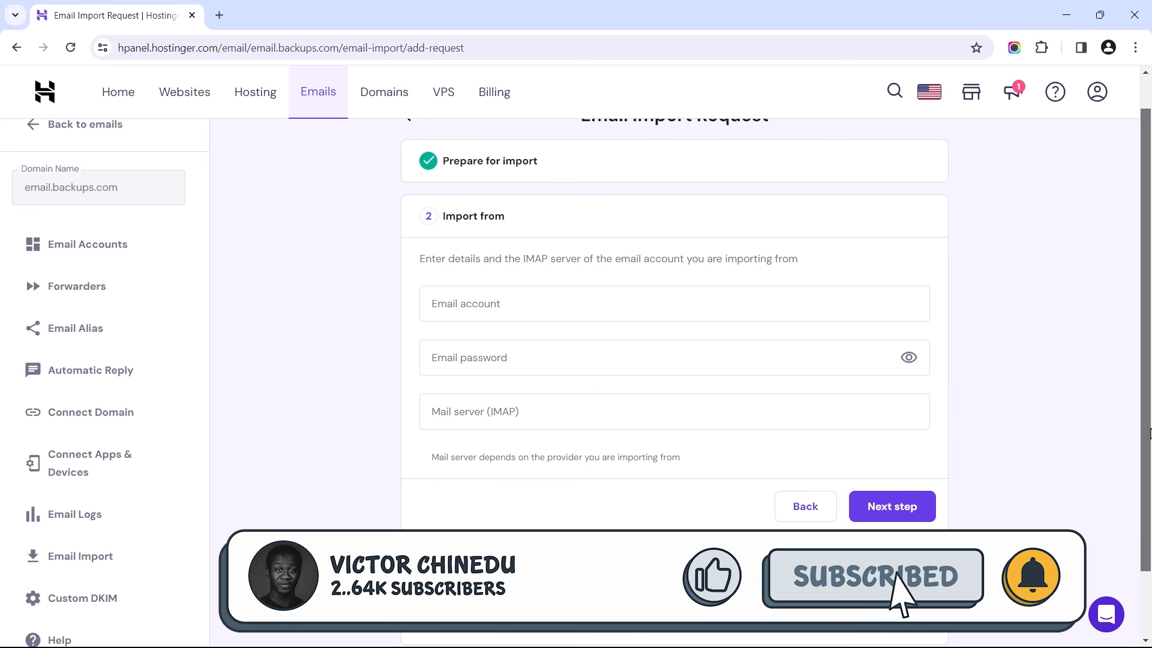
scroll(down, 3)
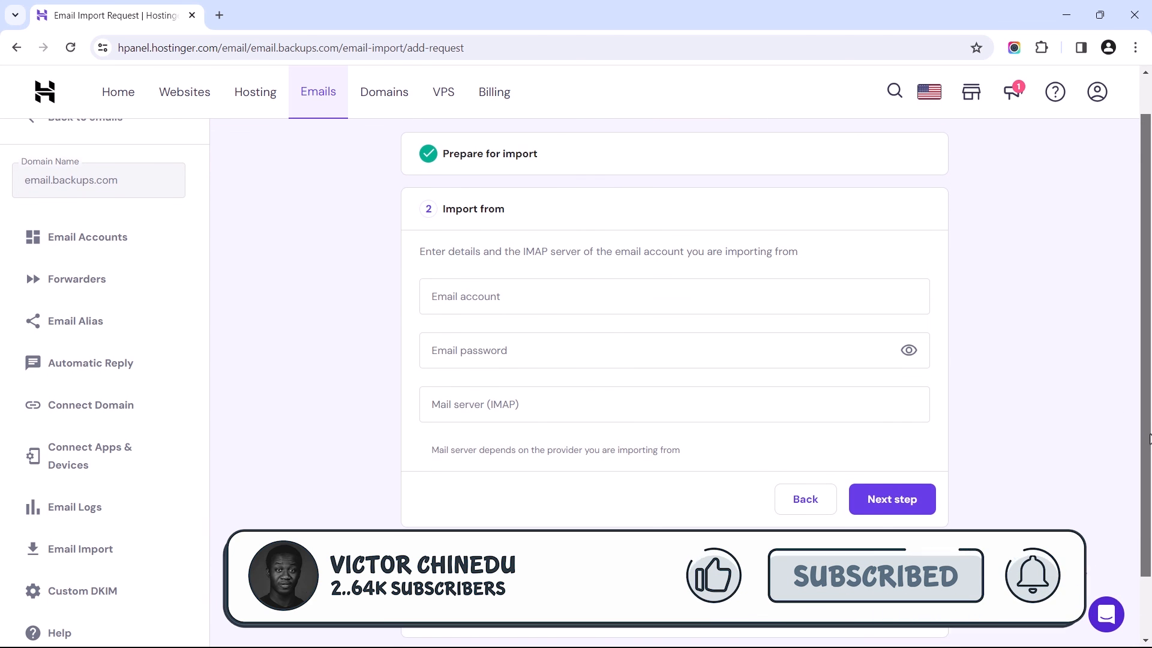